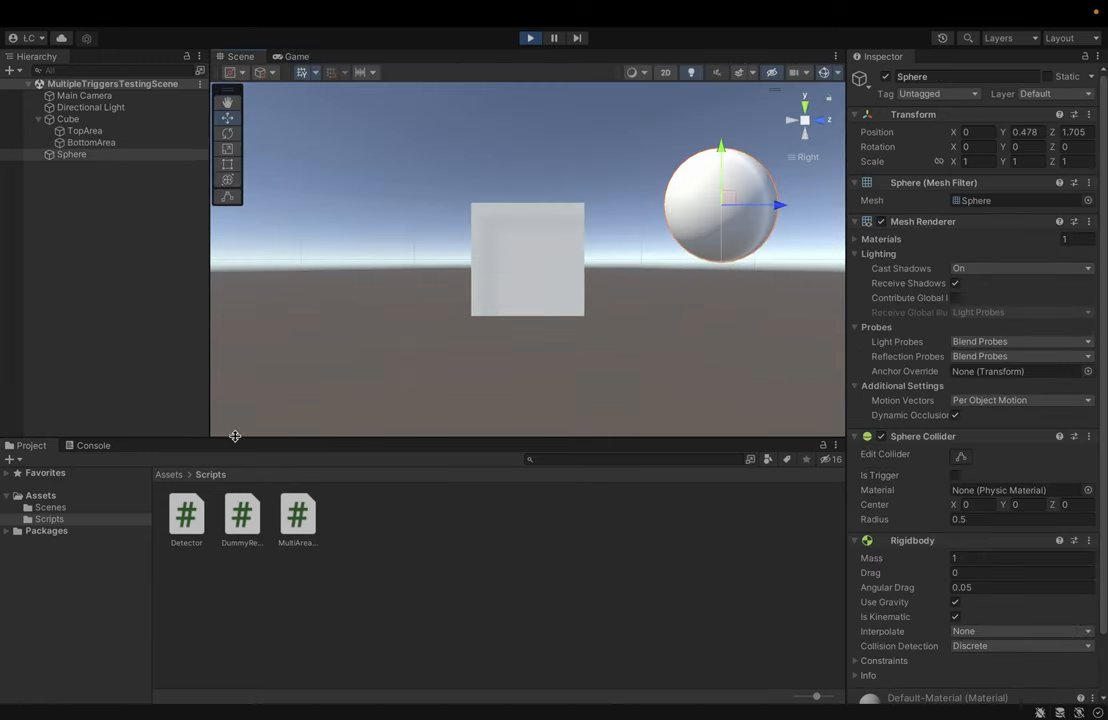
- Preview the finished setup, moving the sphere higher and nearer the cube before clearing the scene
click(92, 444)
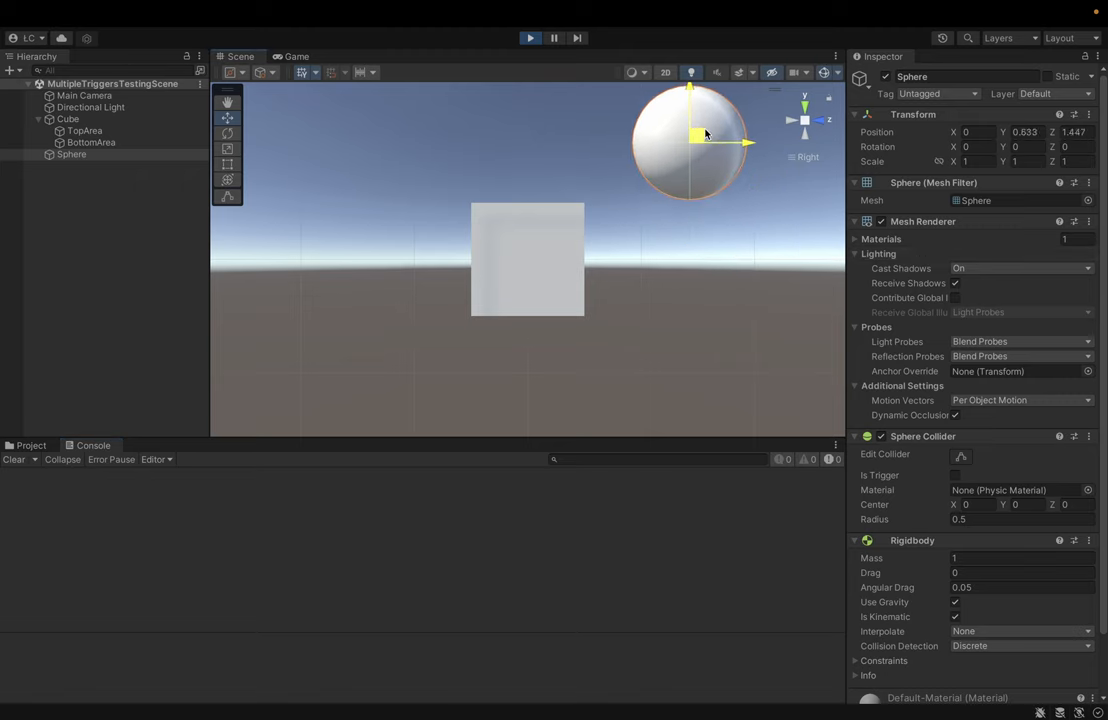
drag(704, 136, 636, 168)
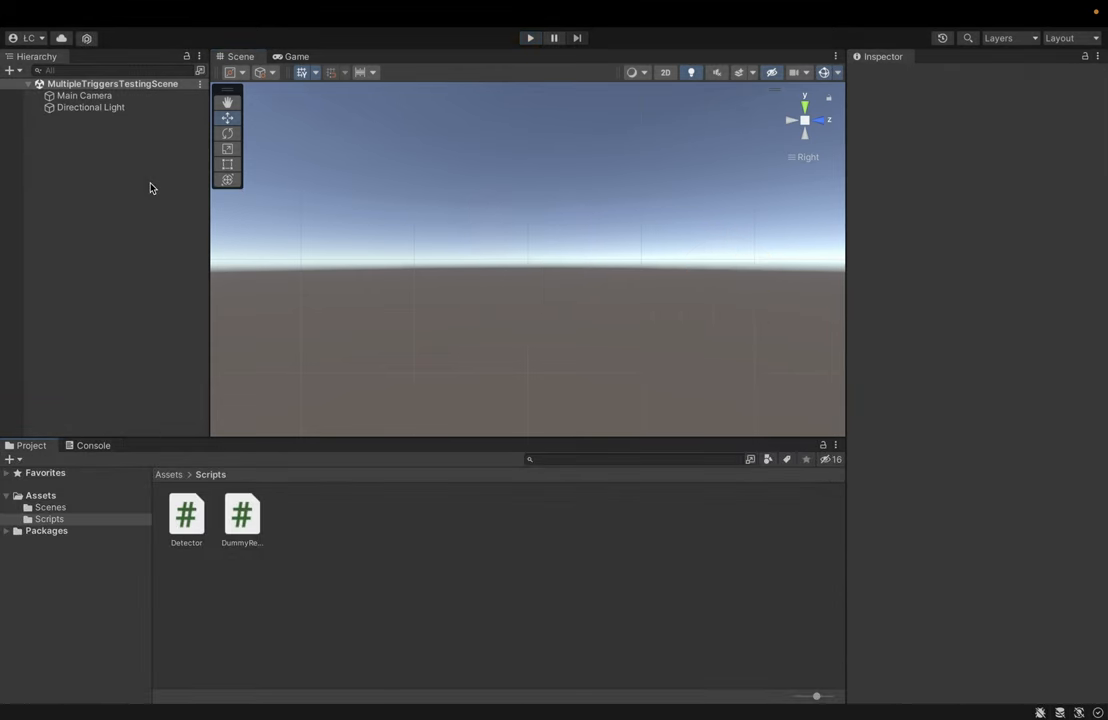
- Create a Cube and a Sphere from the Hierarchy menu and drag the sphere to the cube's upper right
right_click(150, 188)
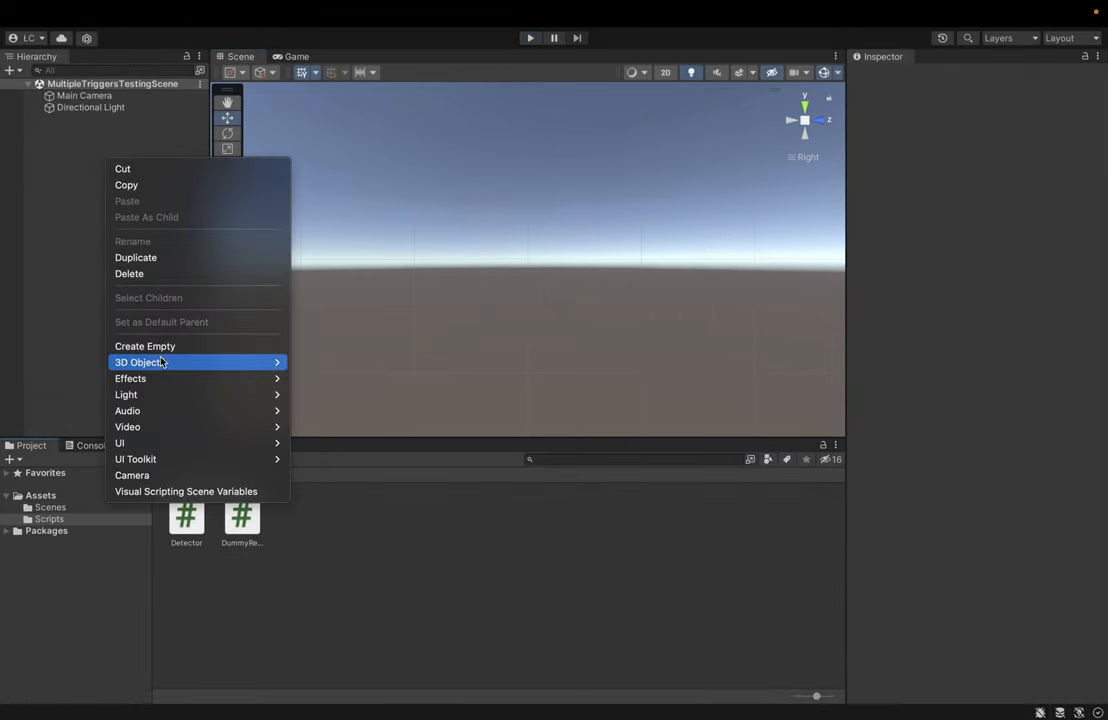
mouse_move(140, 362)
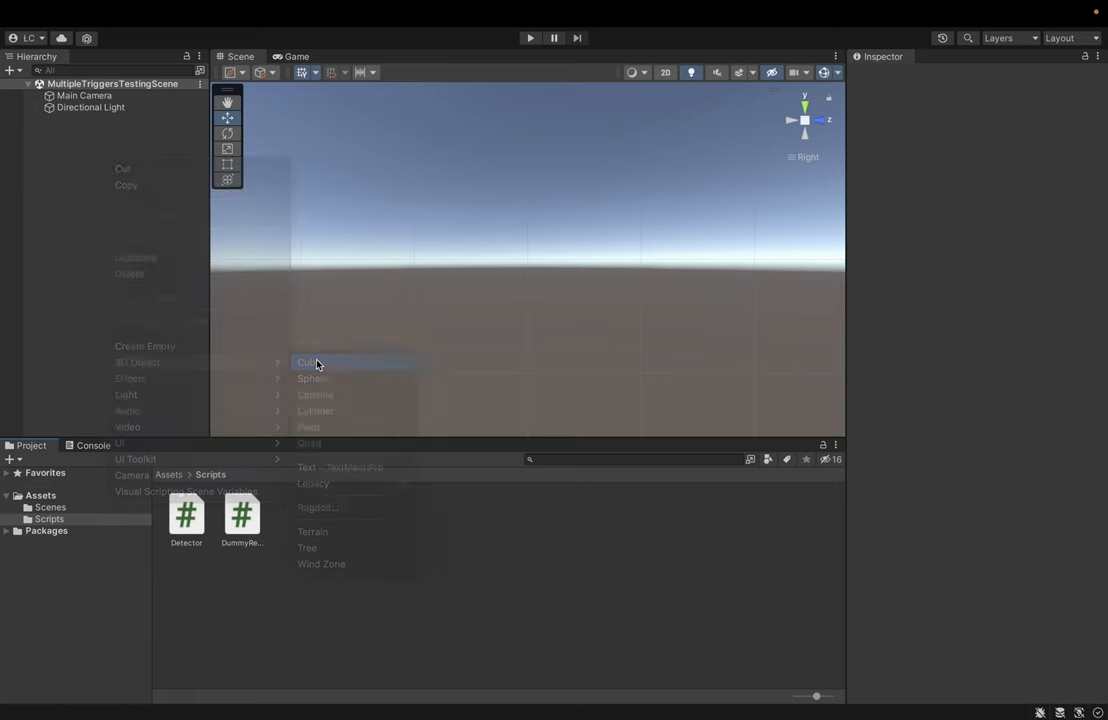
click(308, 362)
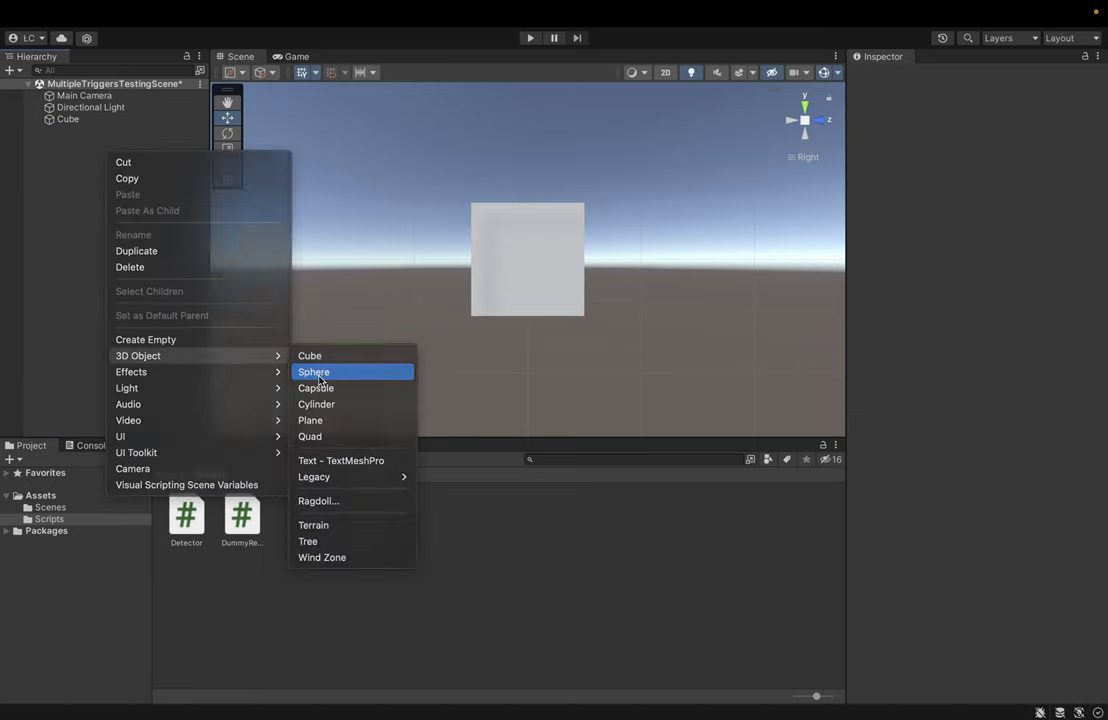
click(312, 370)
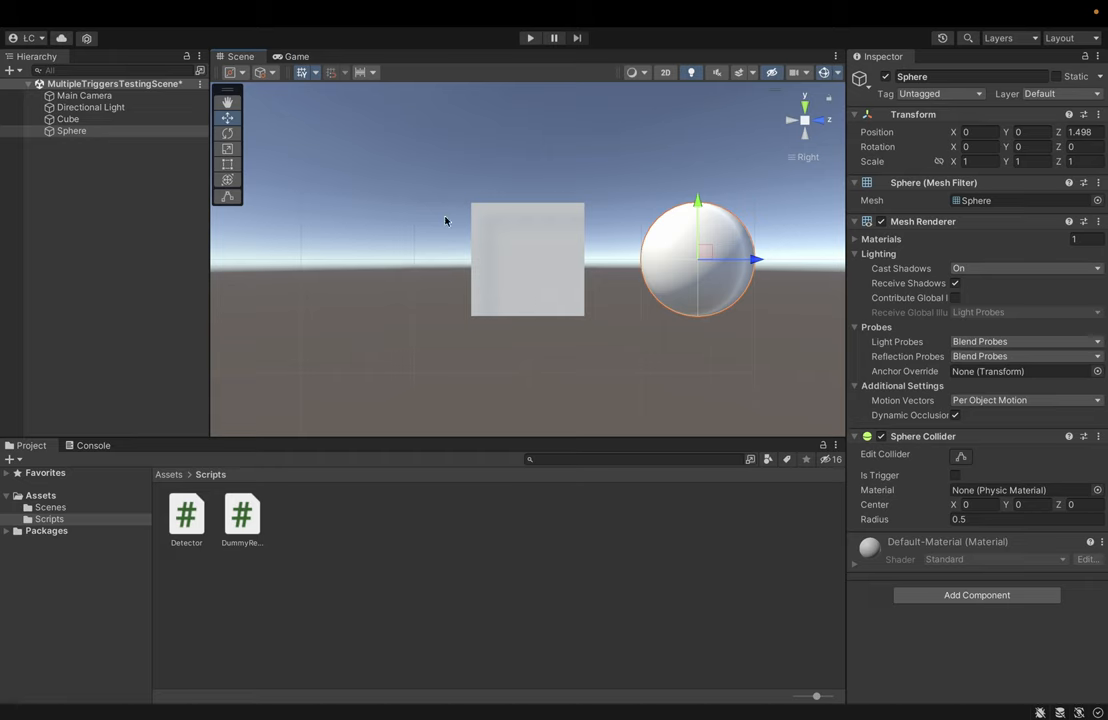
mouse_move(536, 220)
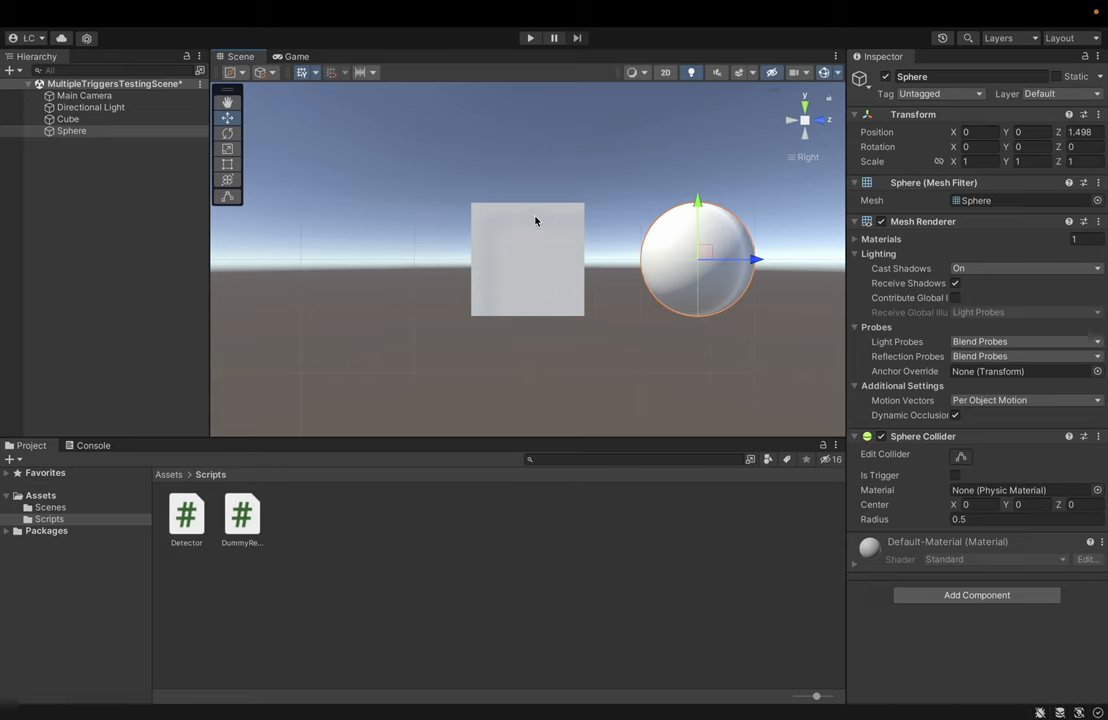
mouse_move(556, 310)
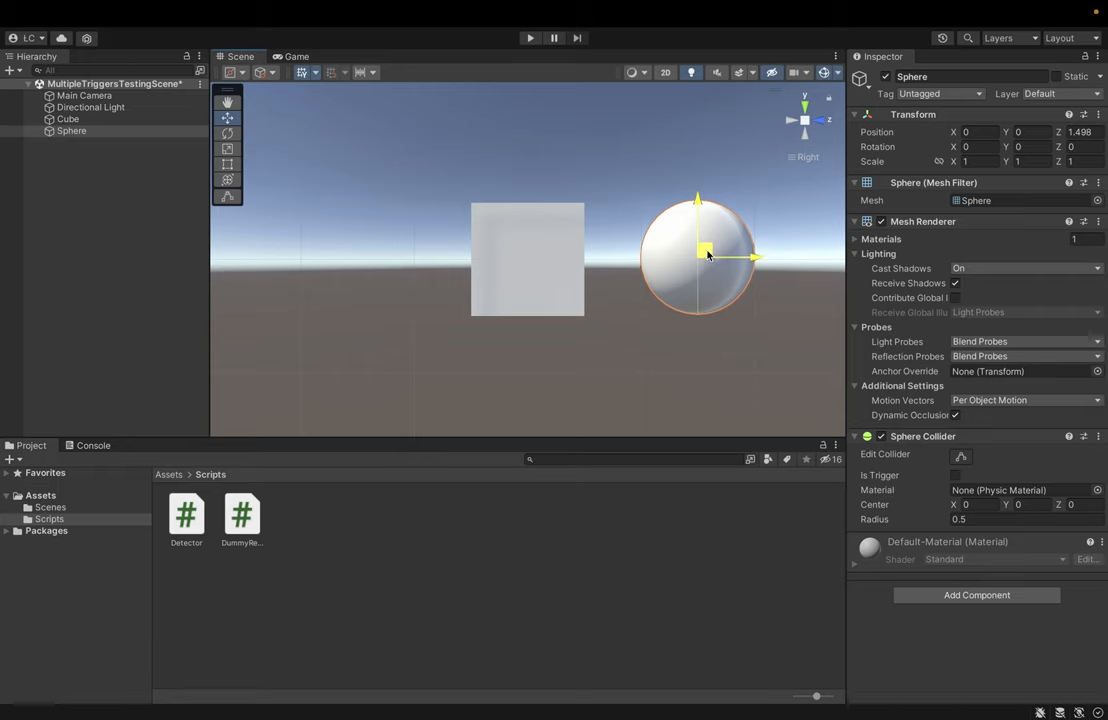
drag(704, 250, 722, 204)
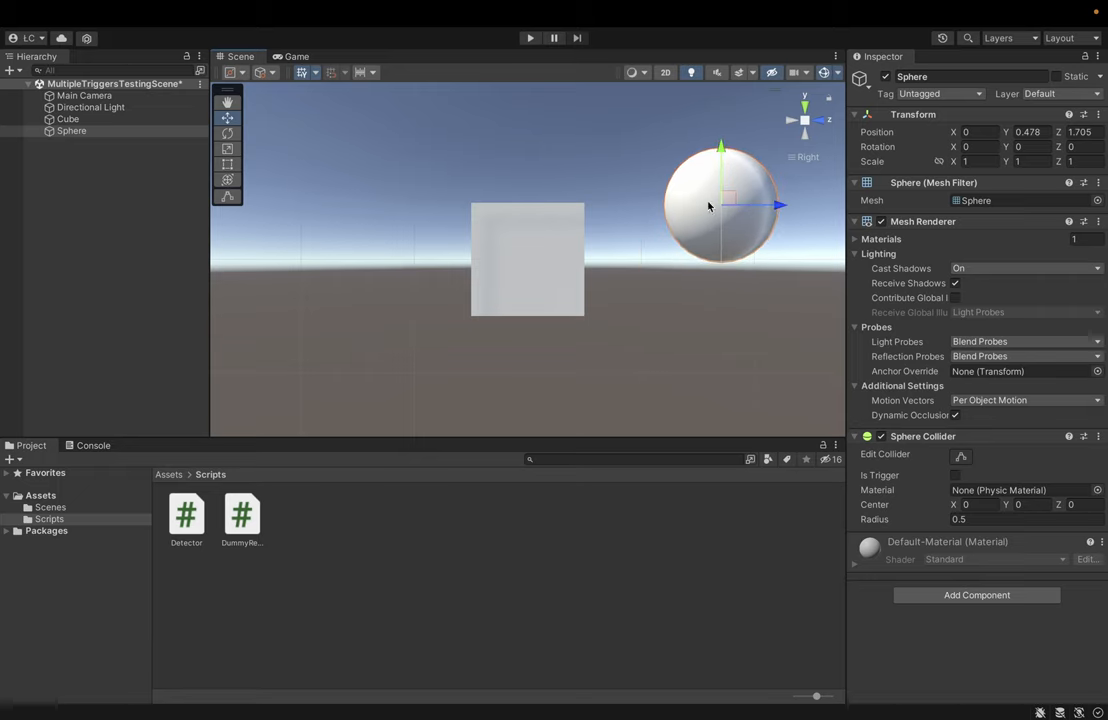
mouse_move(566, 240)
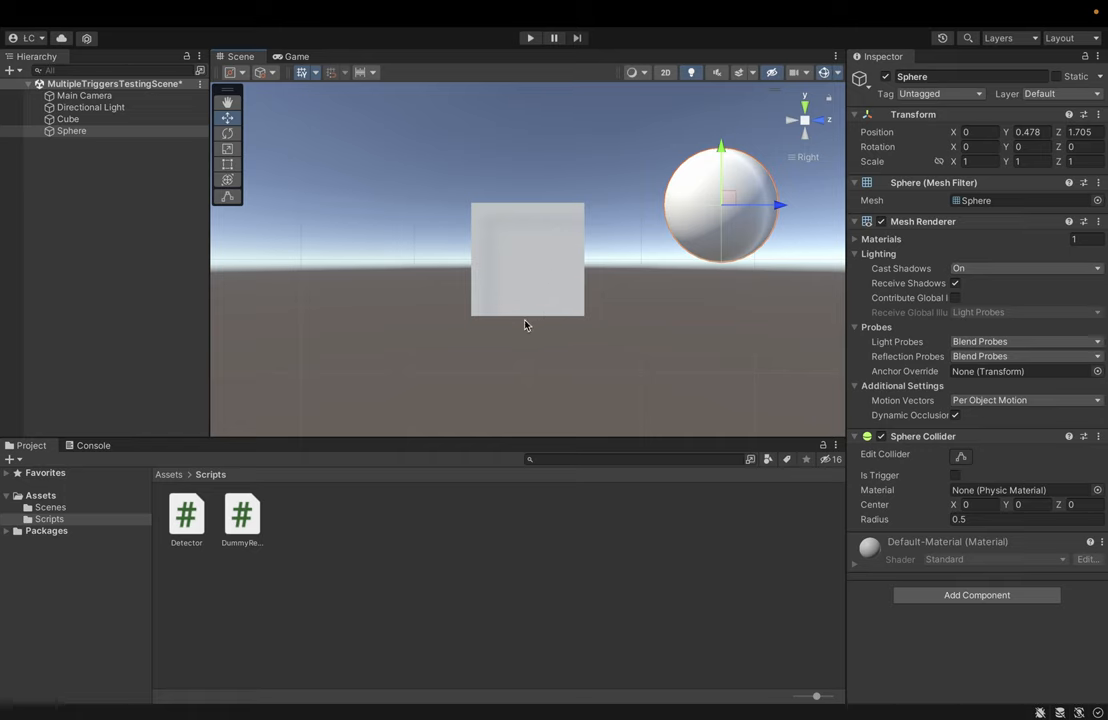
mouse_move(528, 318)
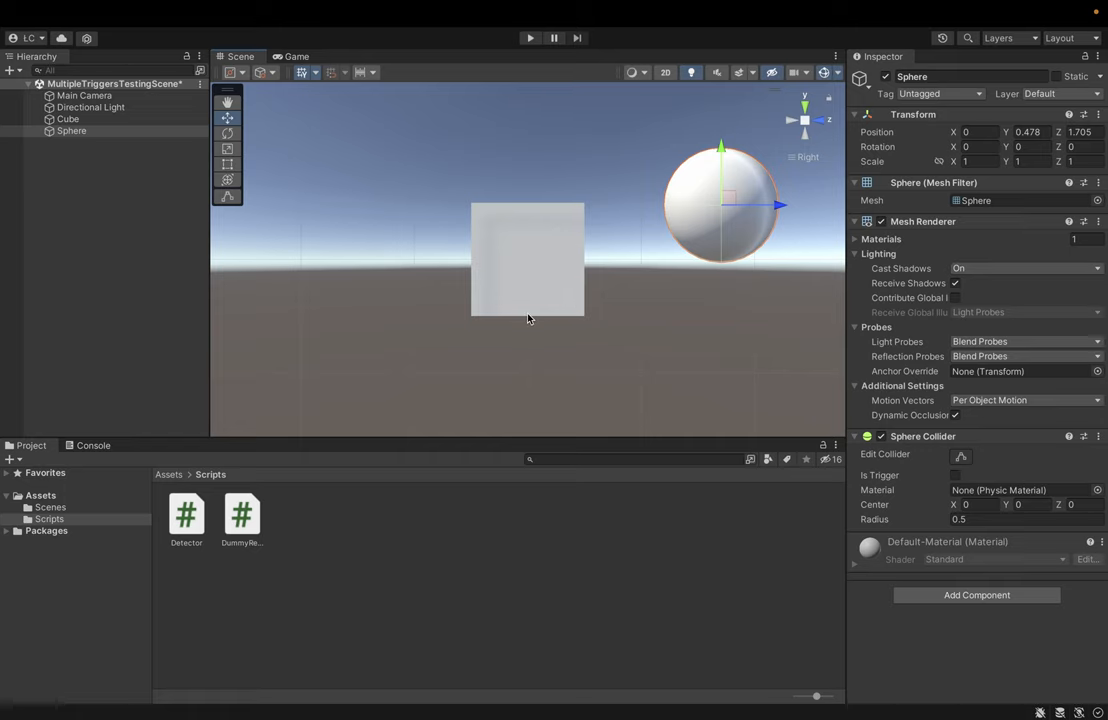
- Make the cube's box collider a trigger, paste a copy as a second collider, and centre one at Y -0.25
click(72, 132)
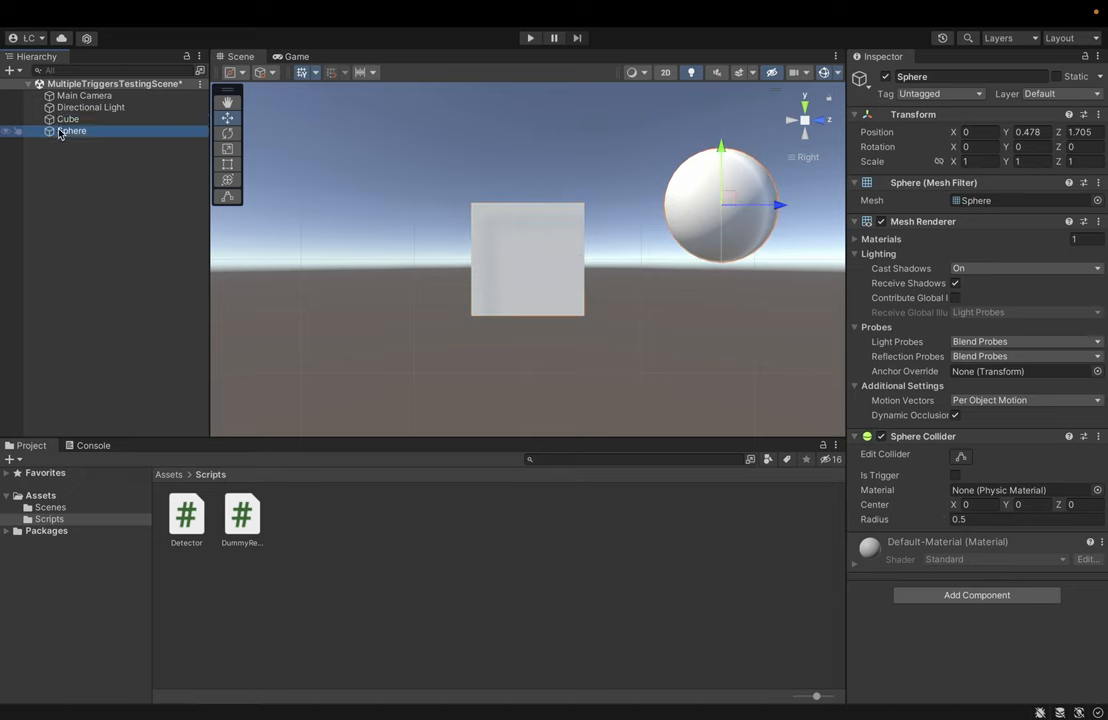
click(68, 120)
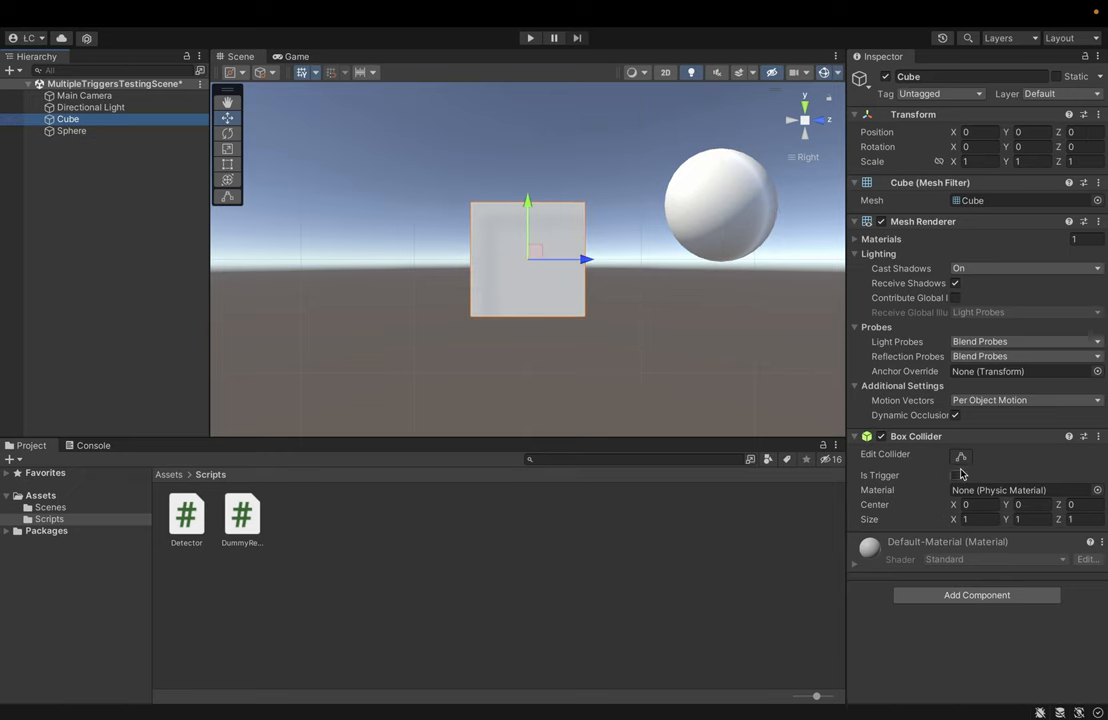
click(954, 476)
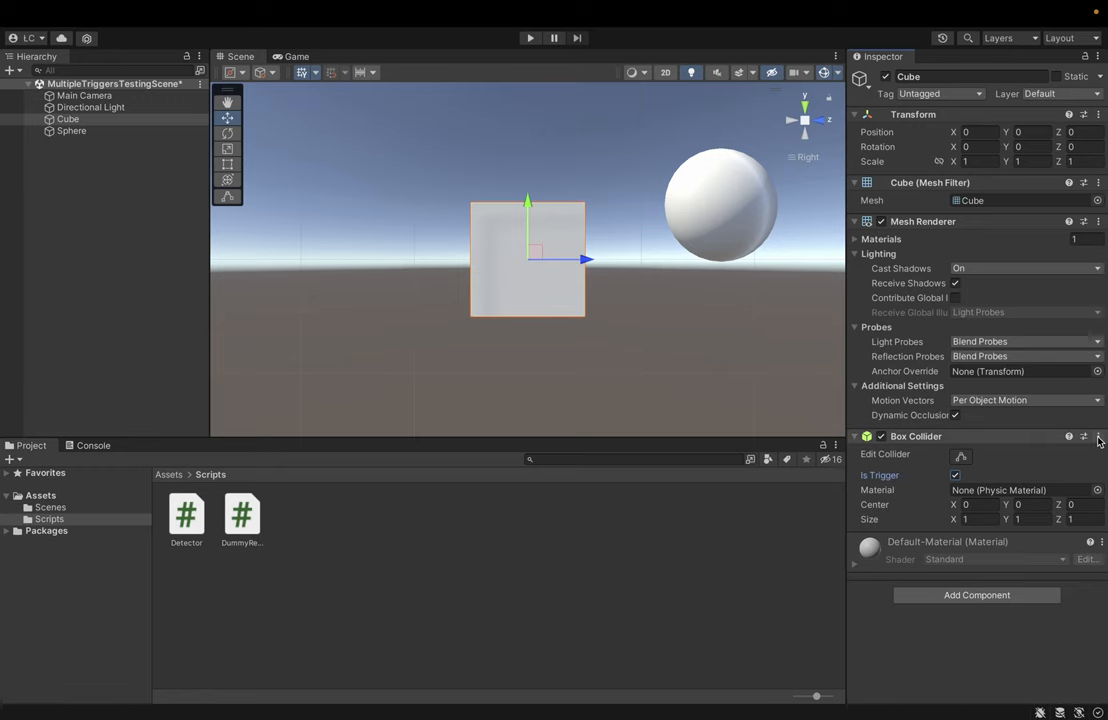
click(1098, 436)
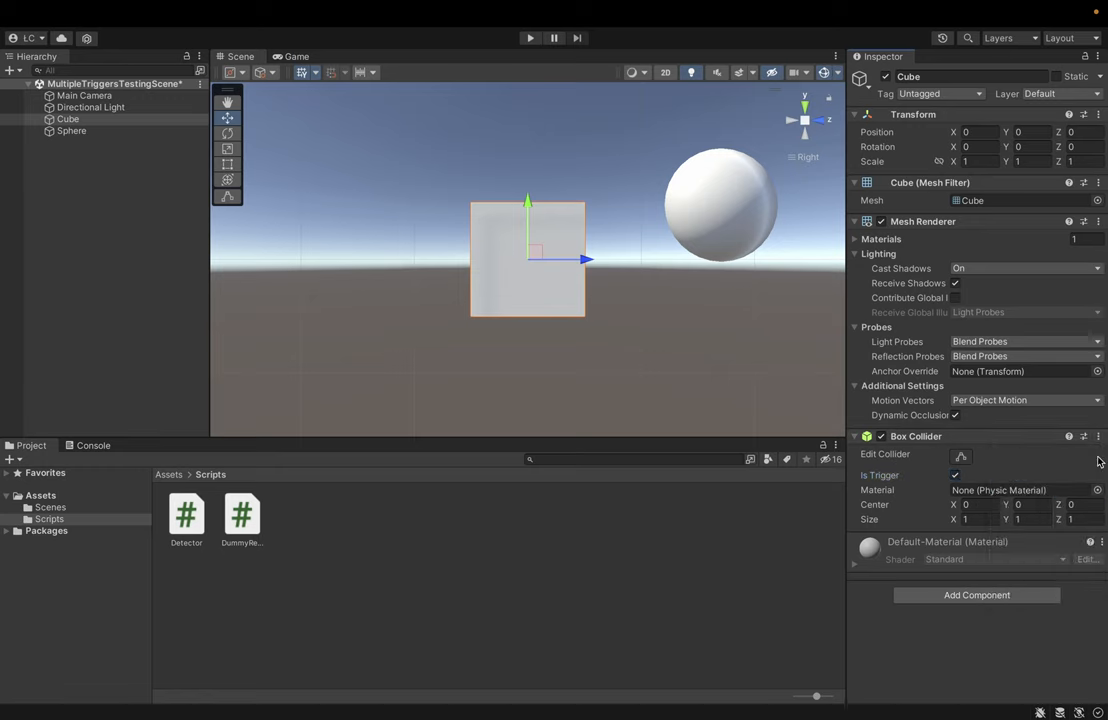
click(1100, 436)
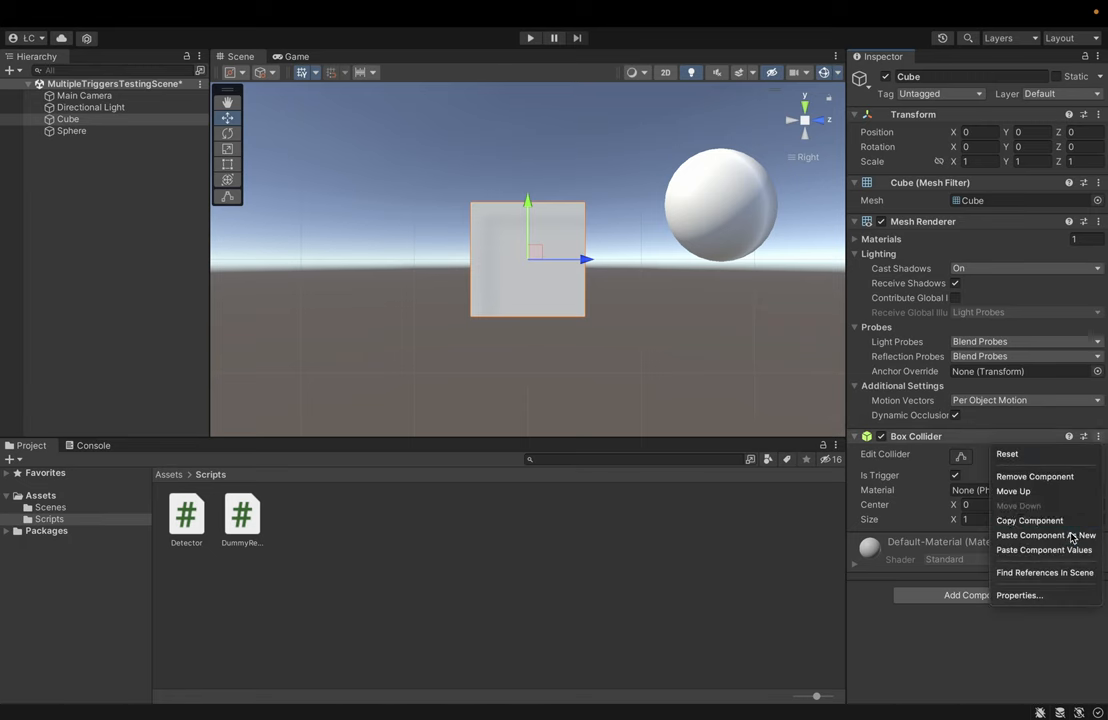
click(1044, 536)
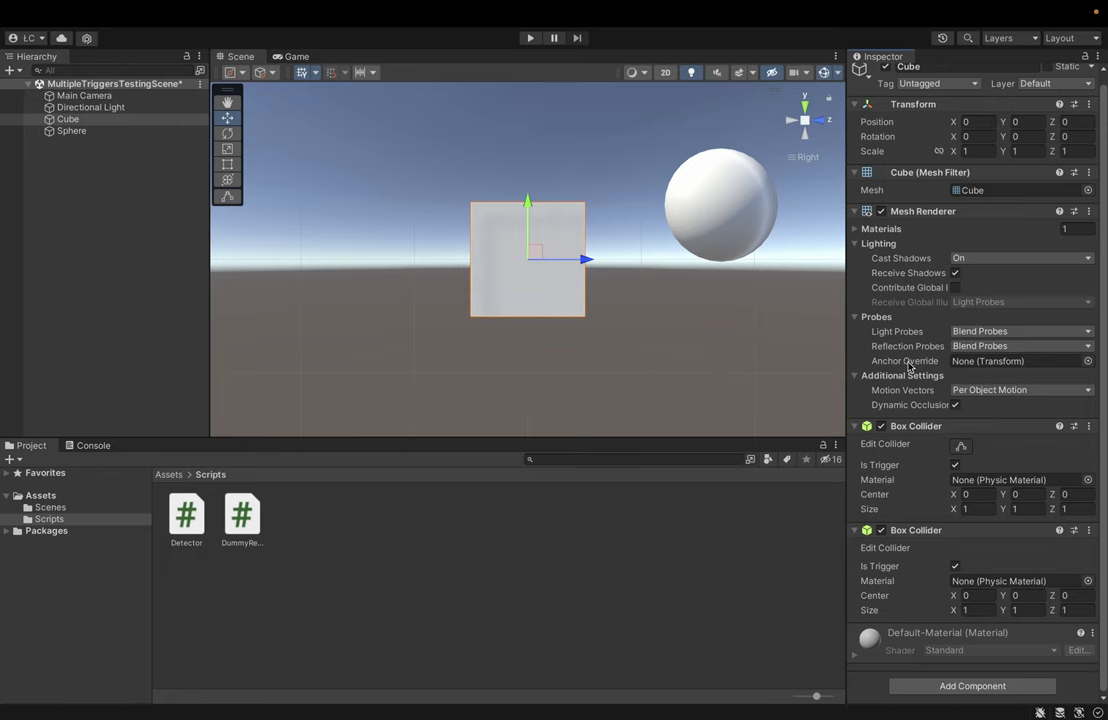
mouse_move(668, 378)
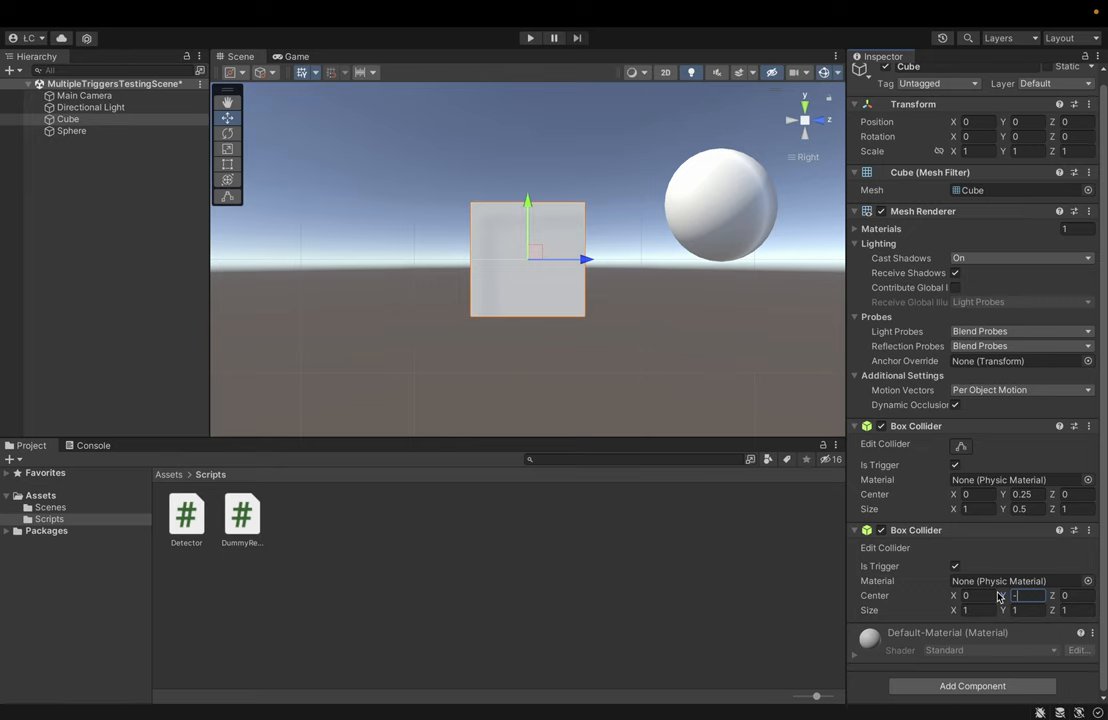
text(-0.25)
click(1028, 610)
text(0.5)
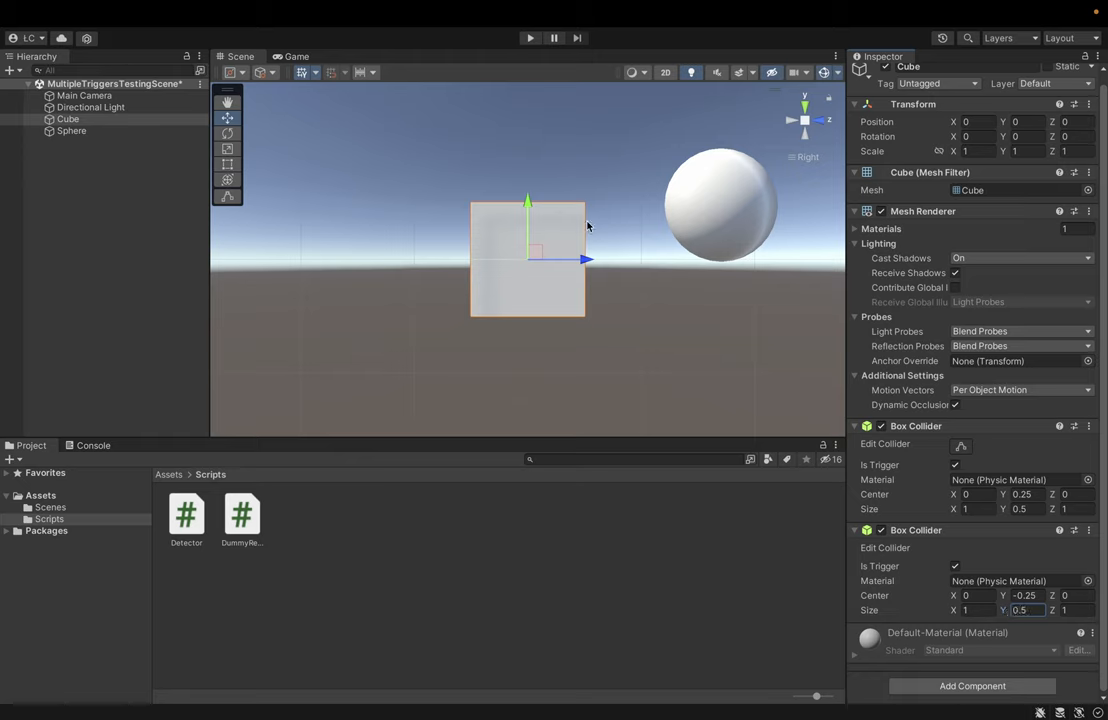
mouse_move(680, 276)
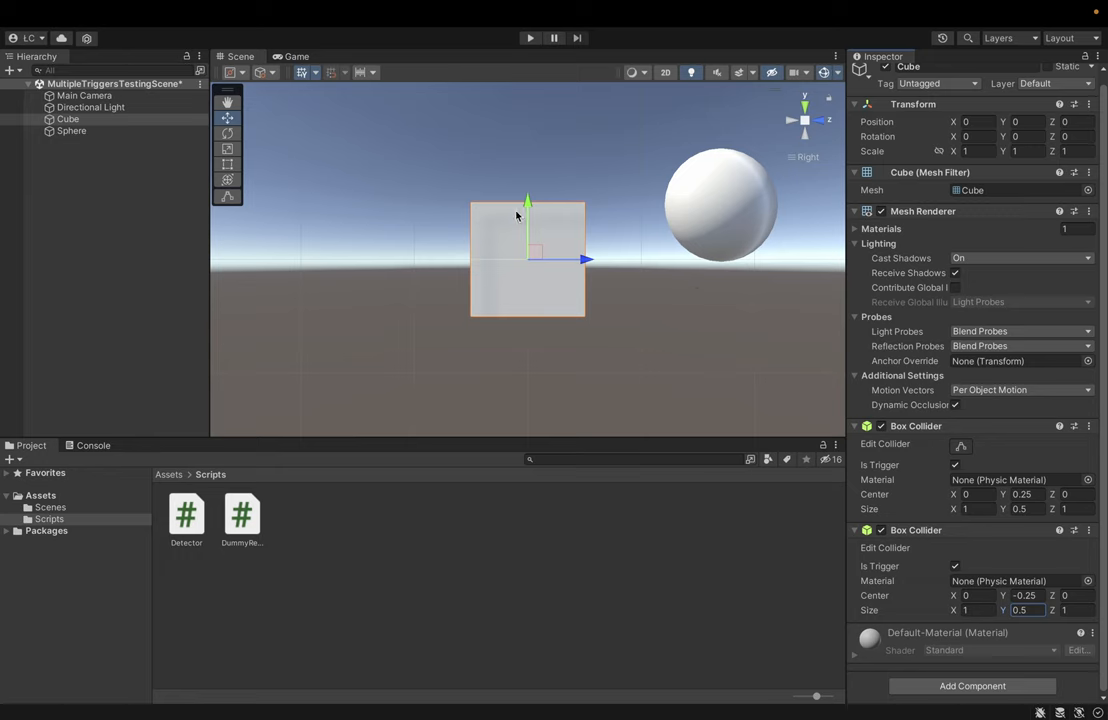
mouse_move(526, 184)
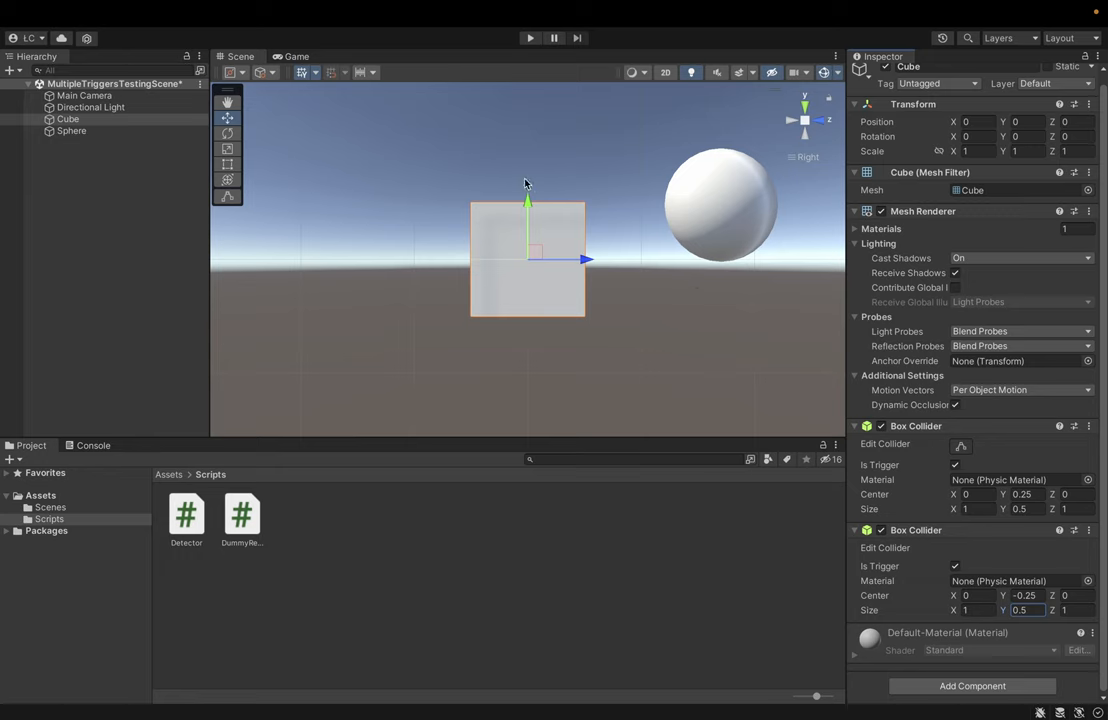
mouse_move(432, 184)
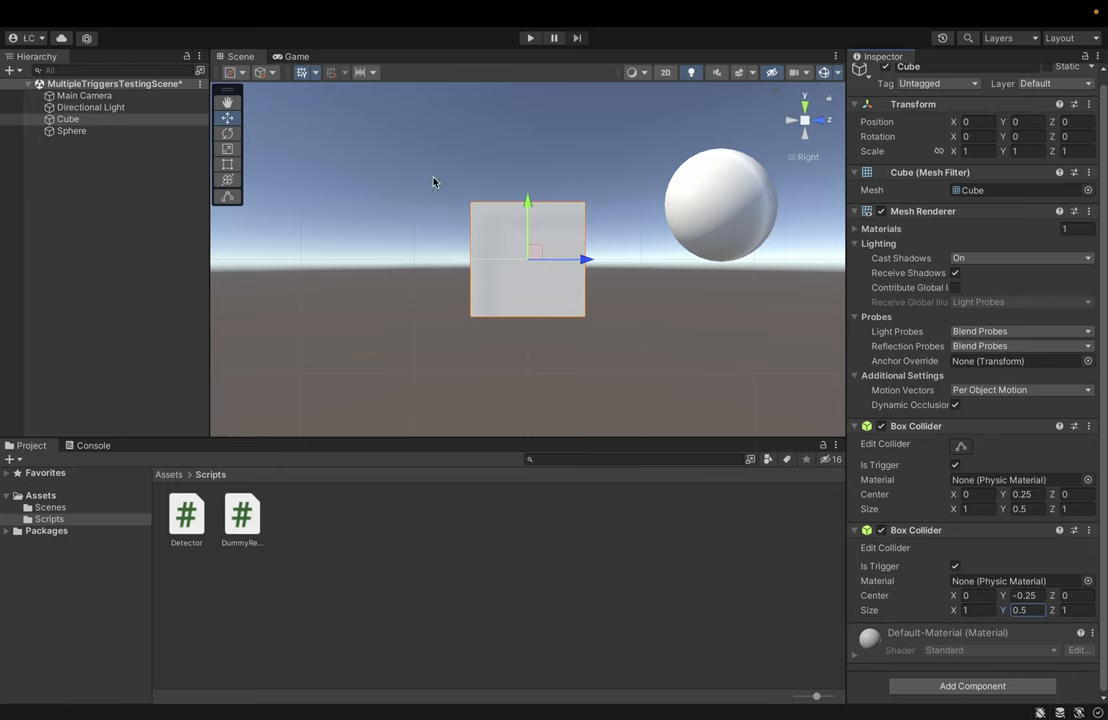
mouse_move(568, 304)
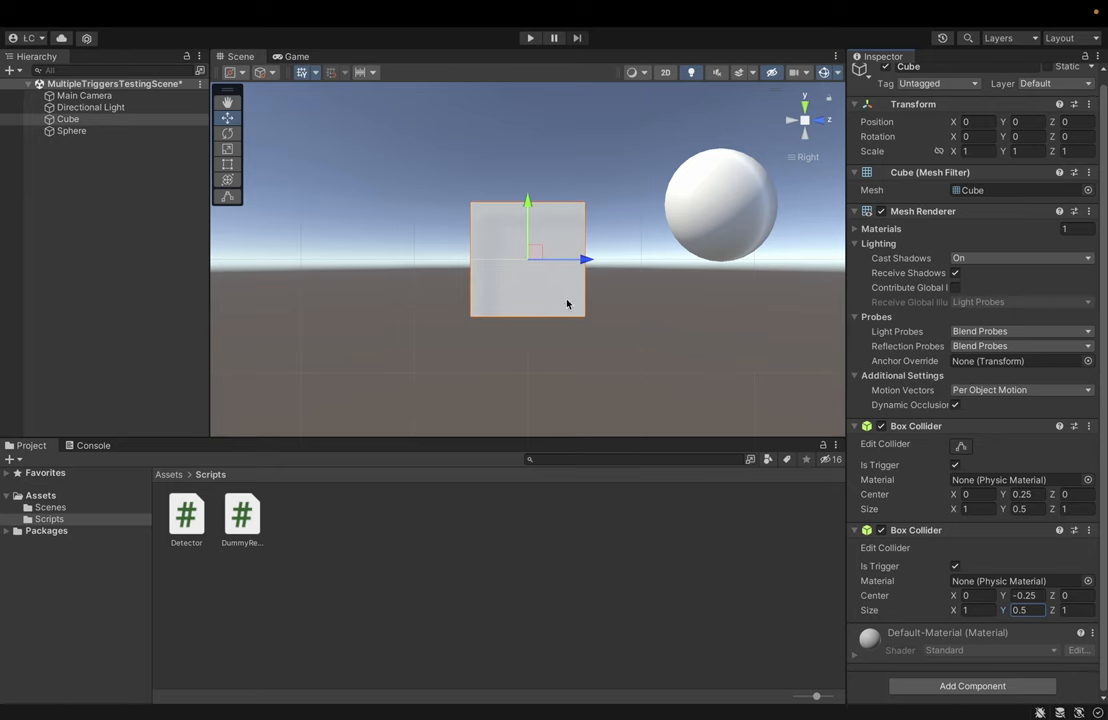
mouse_move(592, 312)
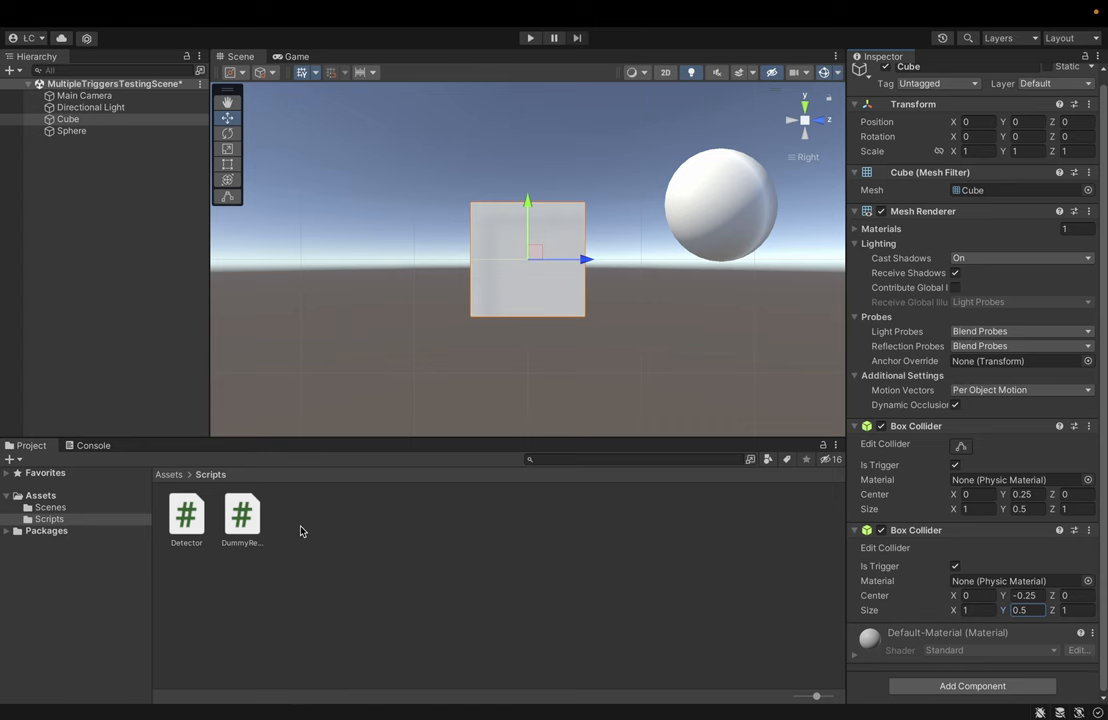
- Create a C# script named MultiAreaDetector in the Scripts folder
right_click(300, 532)
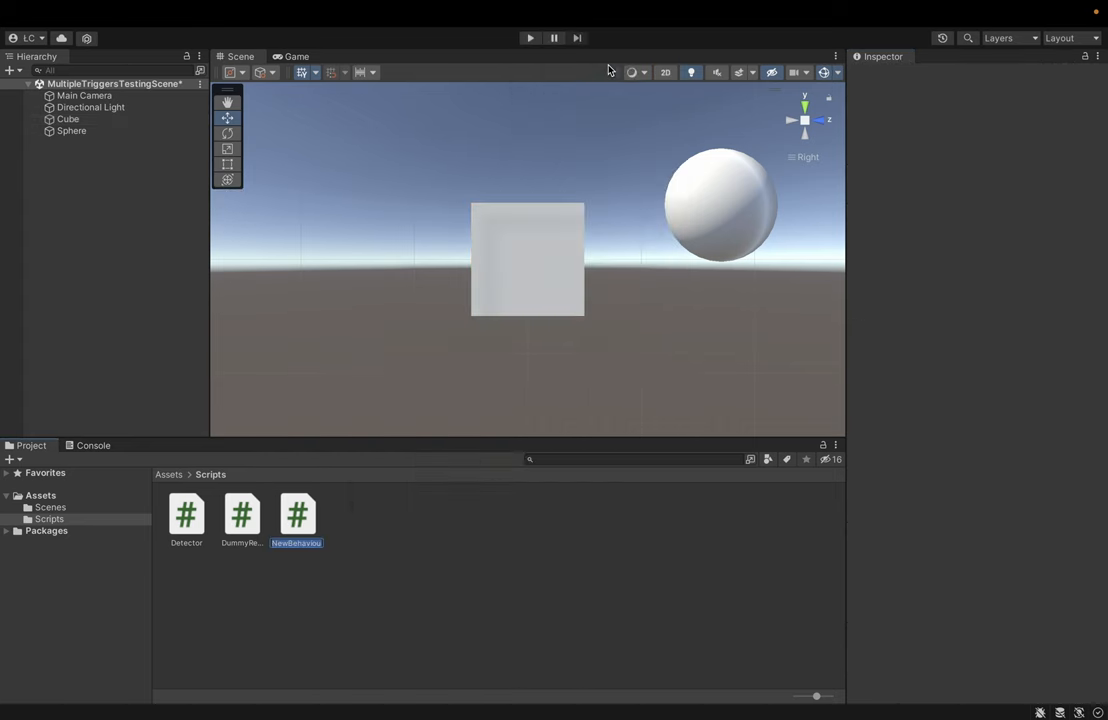
text(MultiArea...)
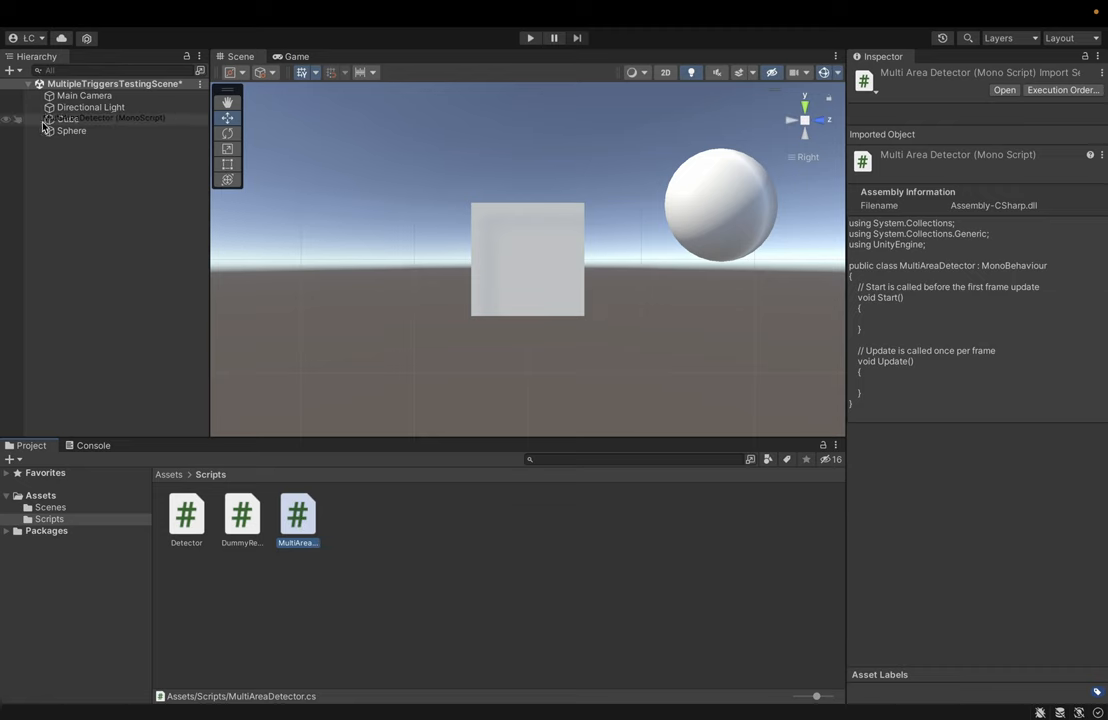
click(68, 118)
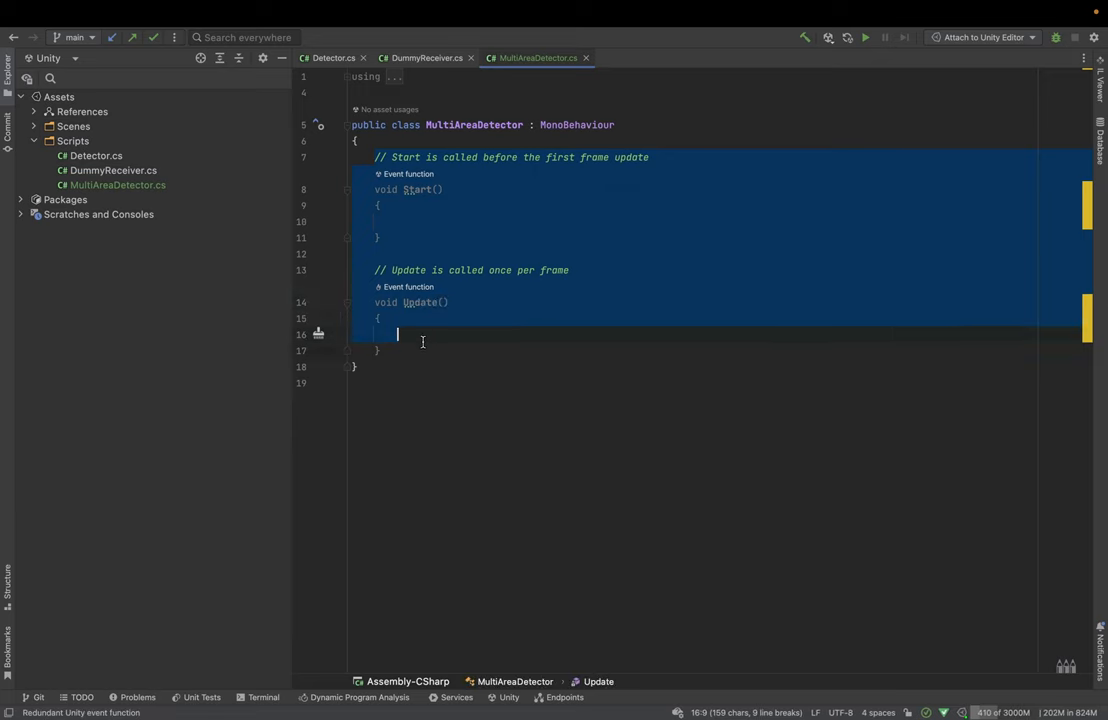
- Replace Start and Update with an autocompleted OnTriggerEnter(Collider other) stub
text(On)
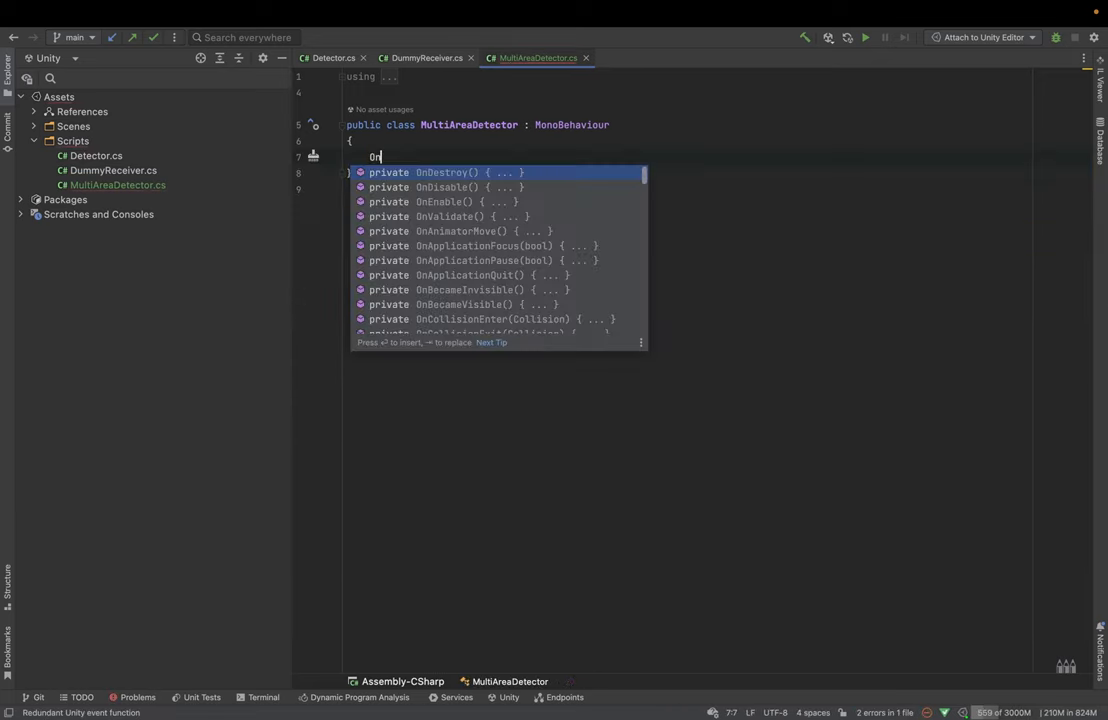
text(tr)
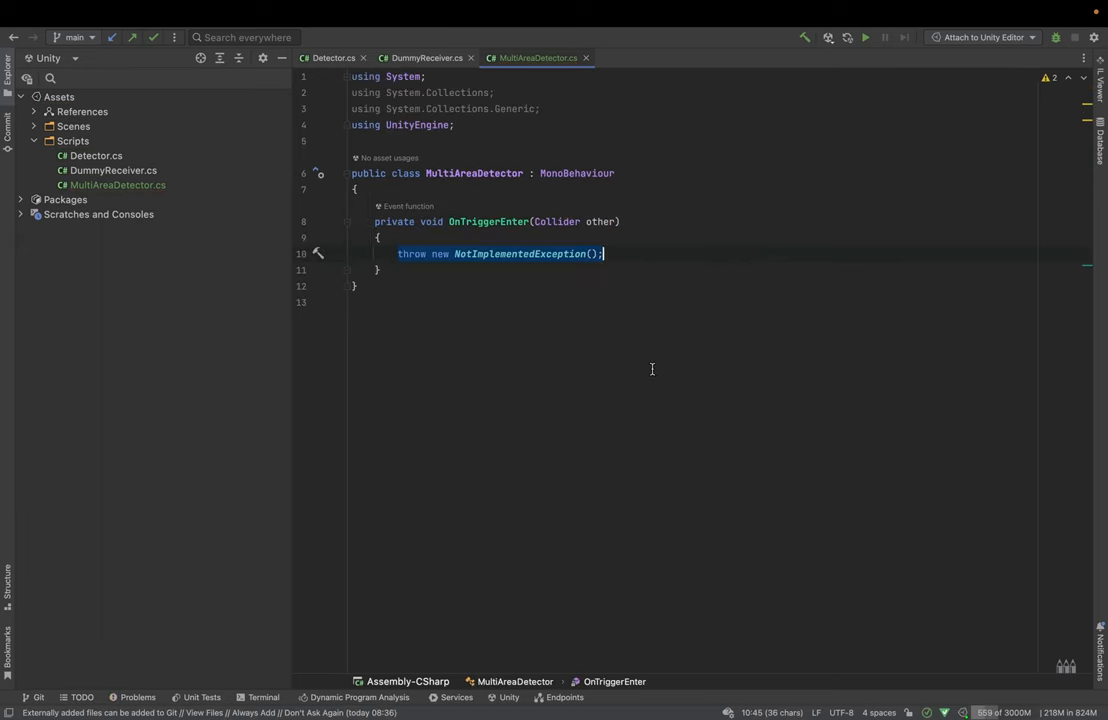
mouse_move(654, 192)
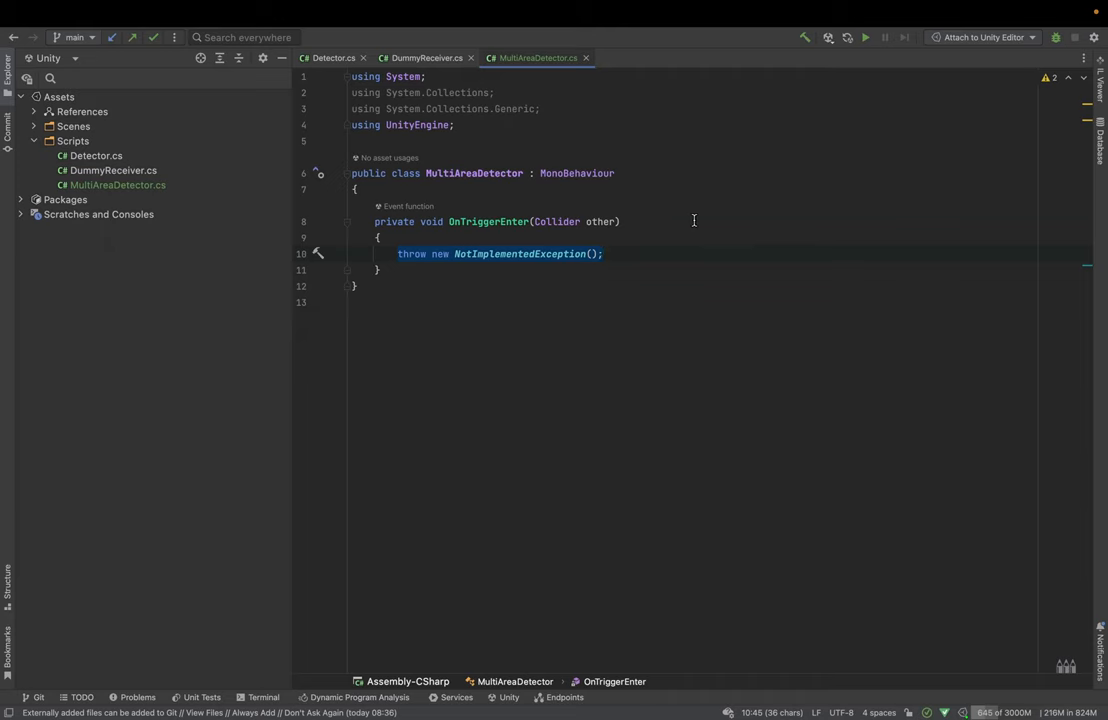
mouse_move(540, 220)
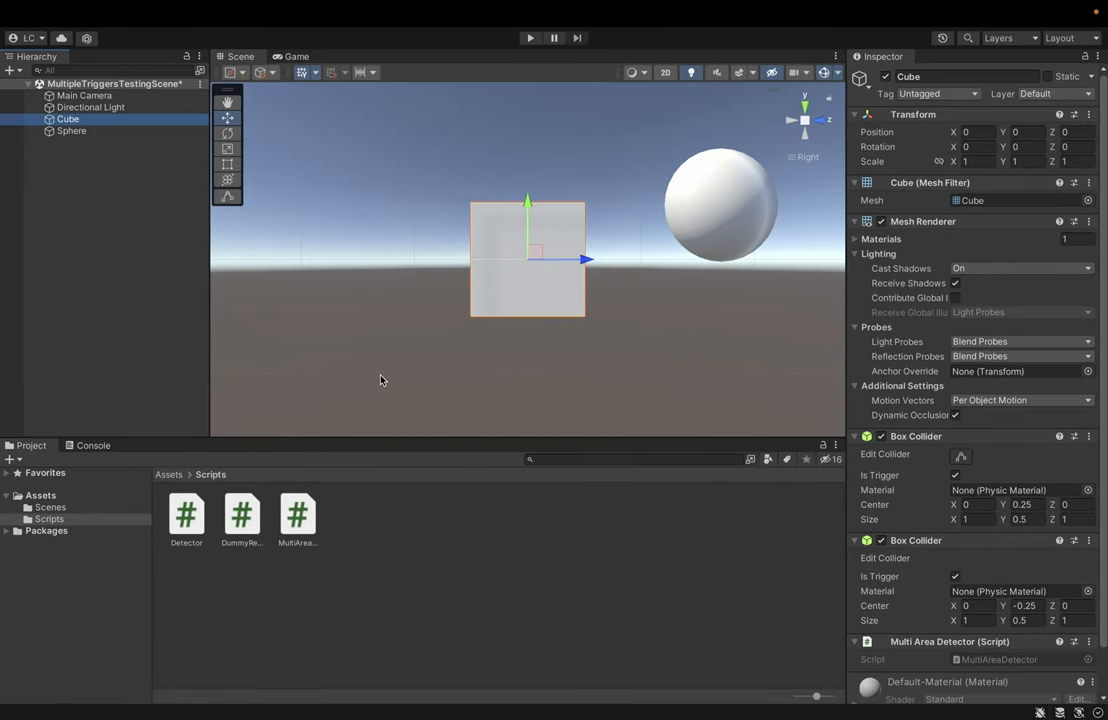
- Add an empty child named TopArea under Cube and start a second empty child for BottomArea
double_click(68, 120)
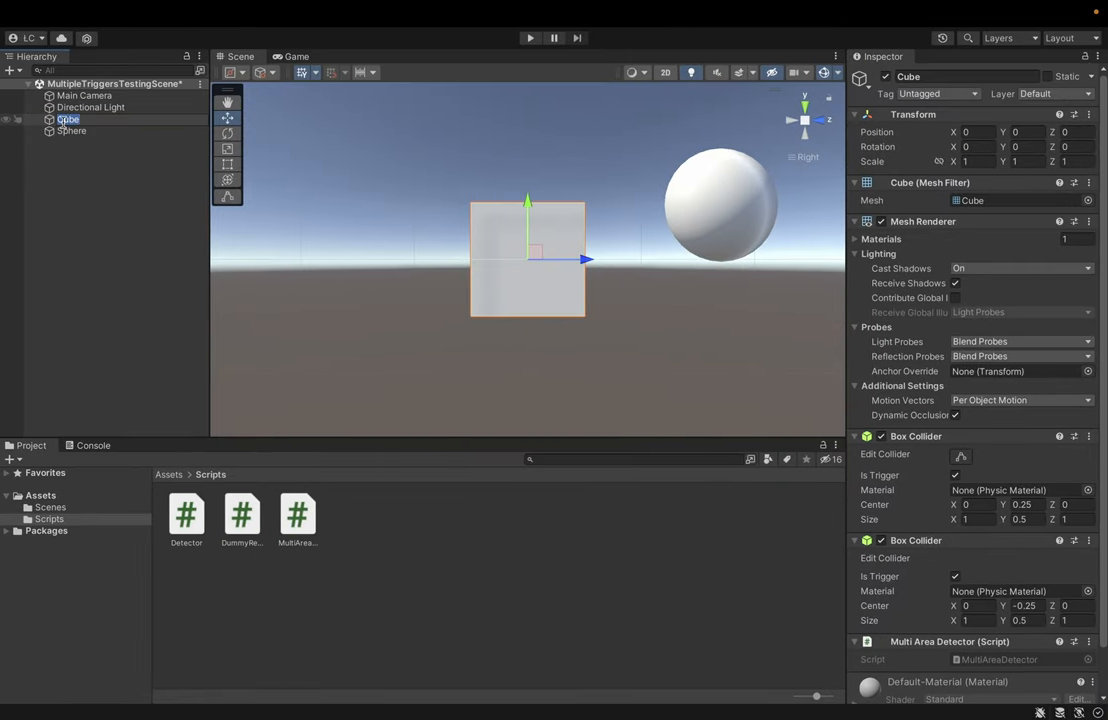
right_click(68, 120)
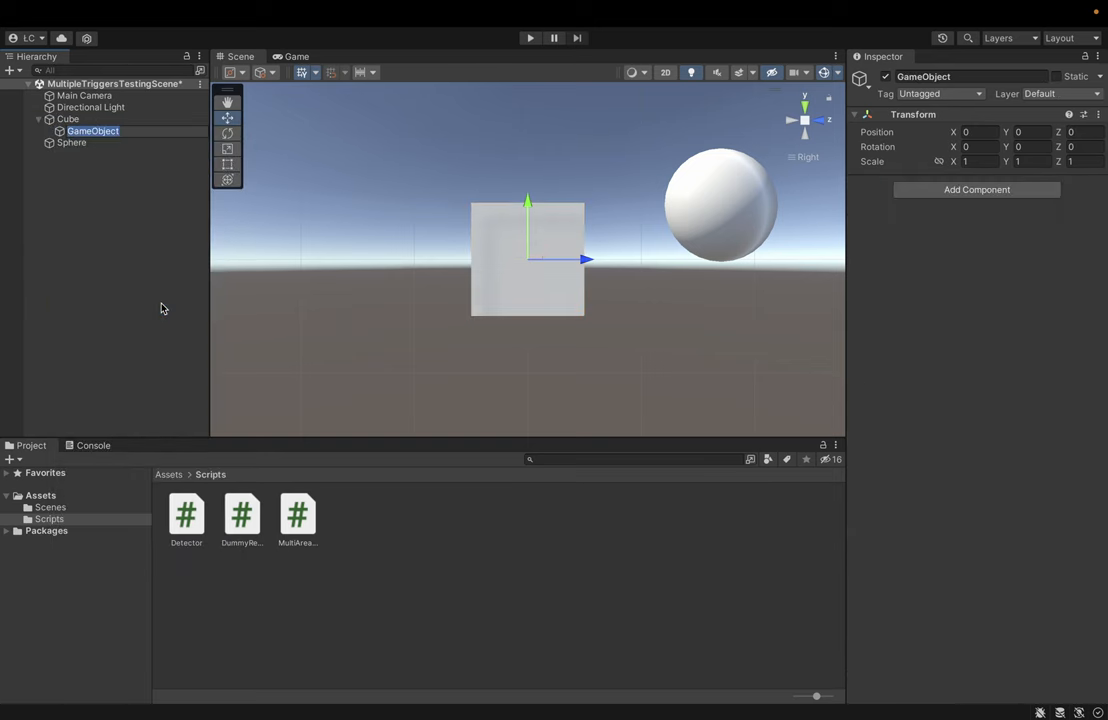
text(TopA)
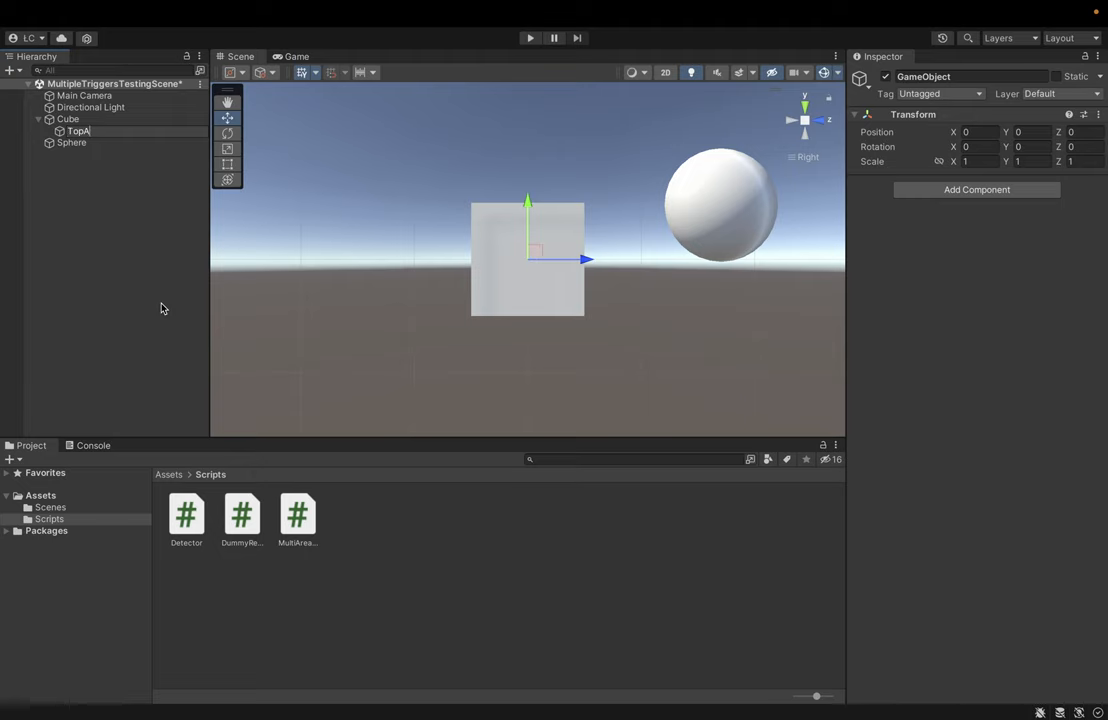
click(84, 130)
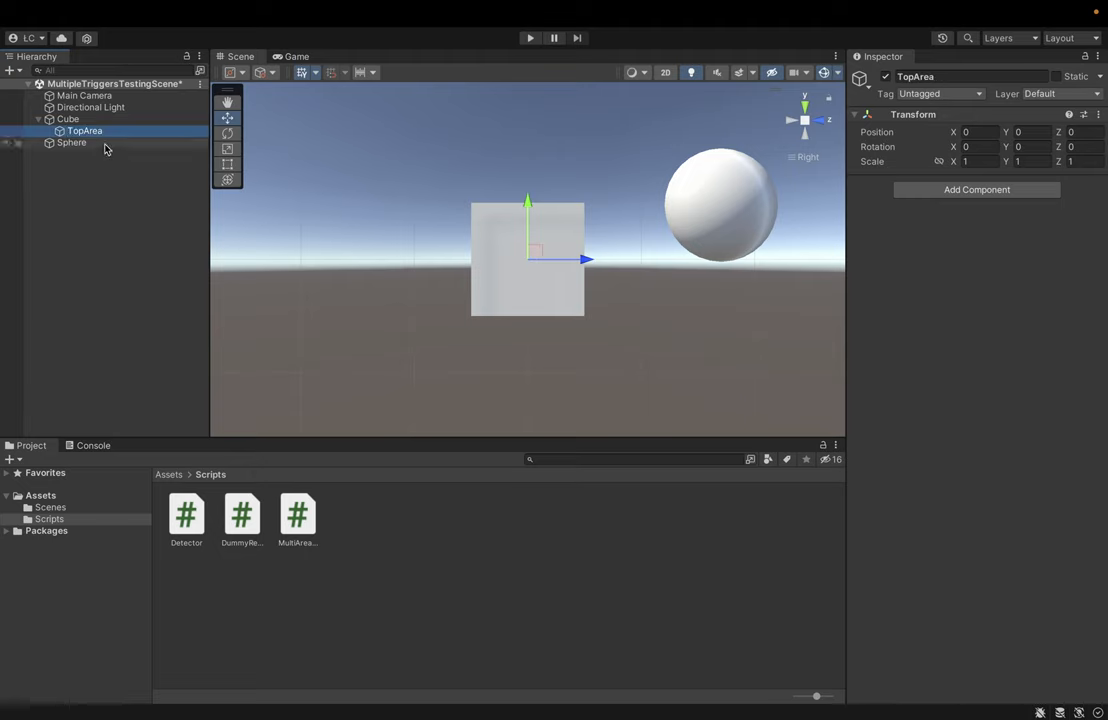
right_click(84, 132)
text(BottomAre)
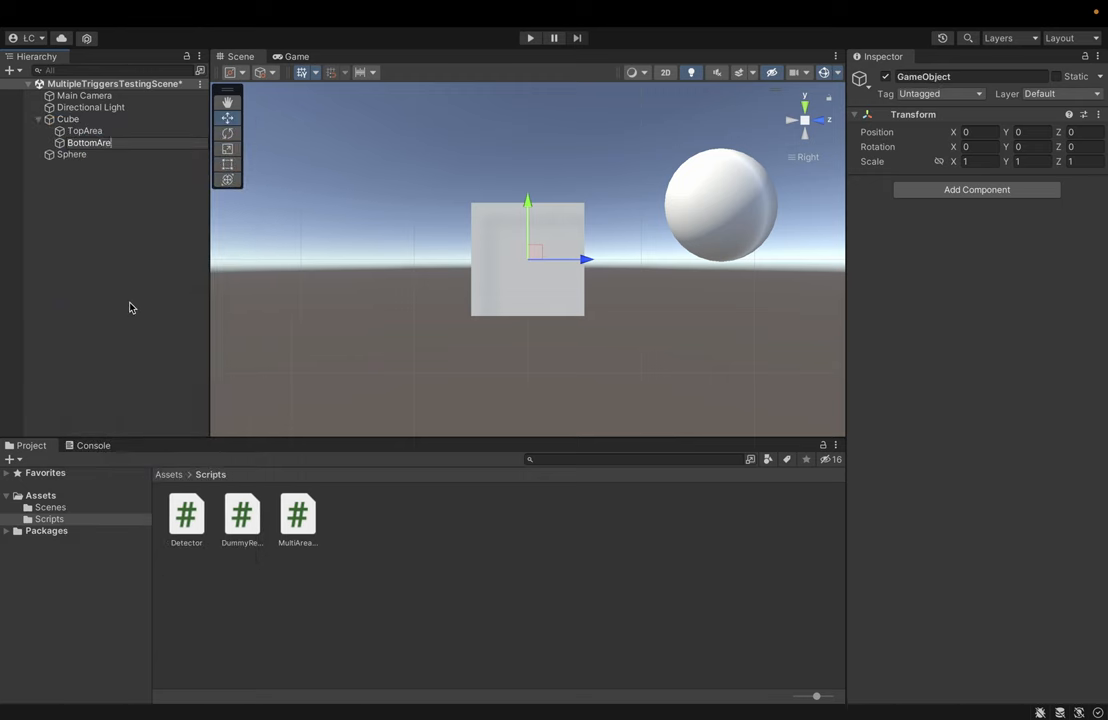
- Give TopArea and BottomArea box colliders centred at Y 0.25 and -0.25 with size Y 0.5
click(84, 130)
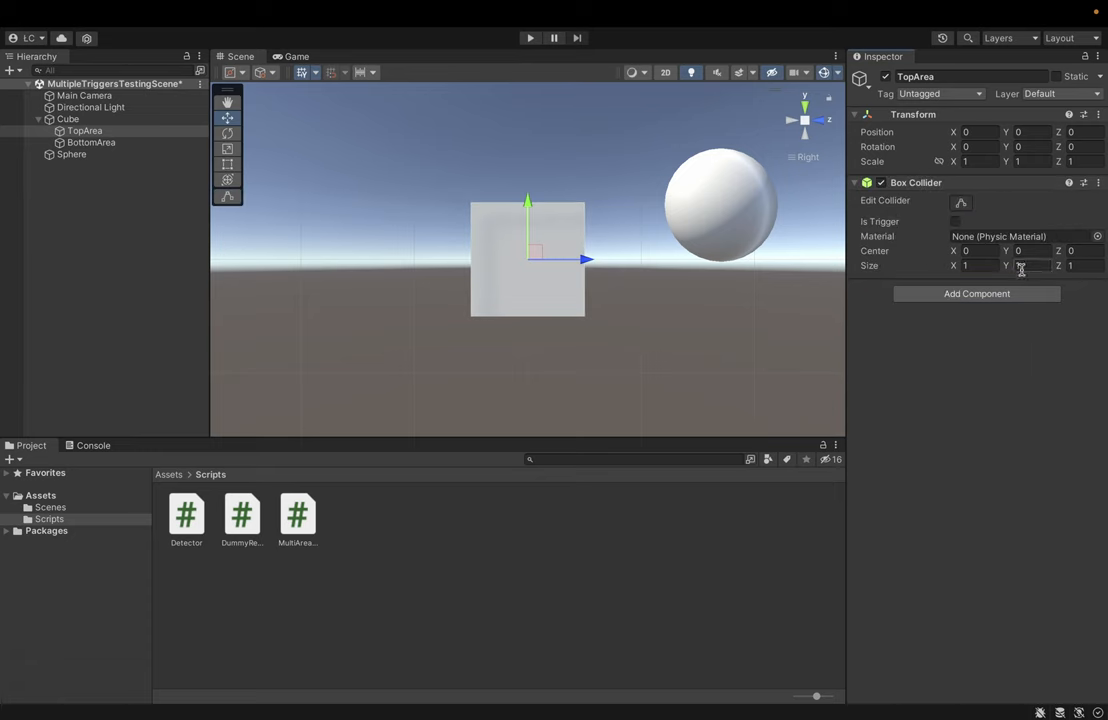
text(.25)
text(.5)
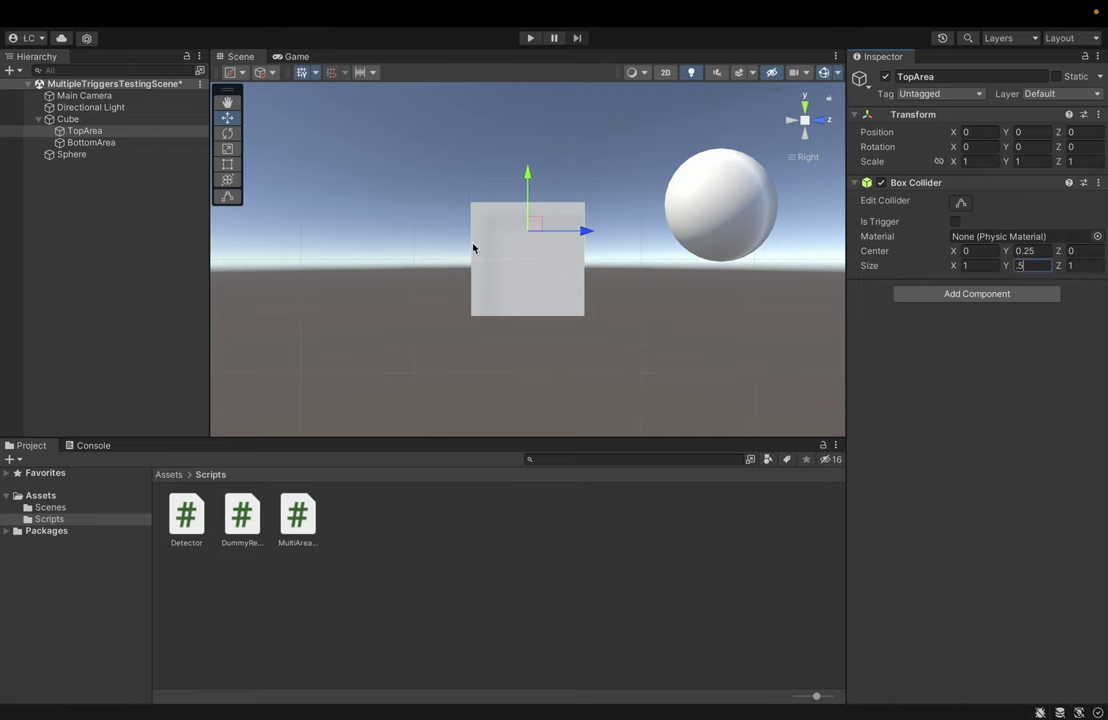
mouse_move(496, 212)
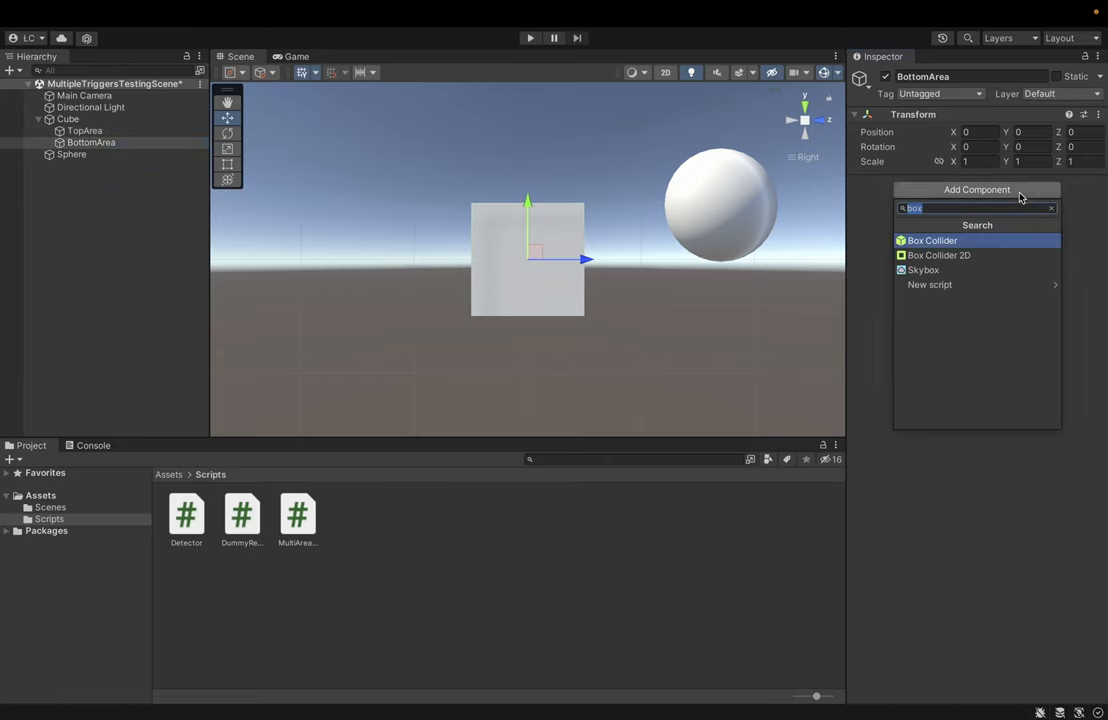
click(932, 240)
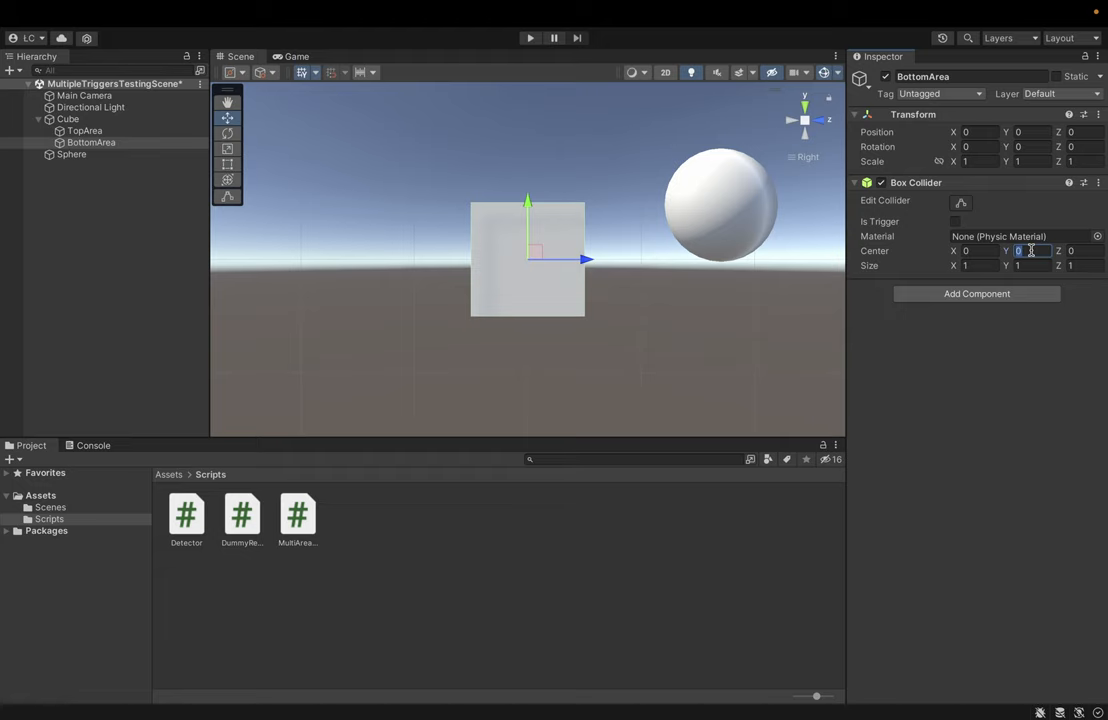
text(-2)
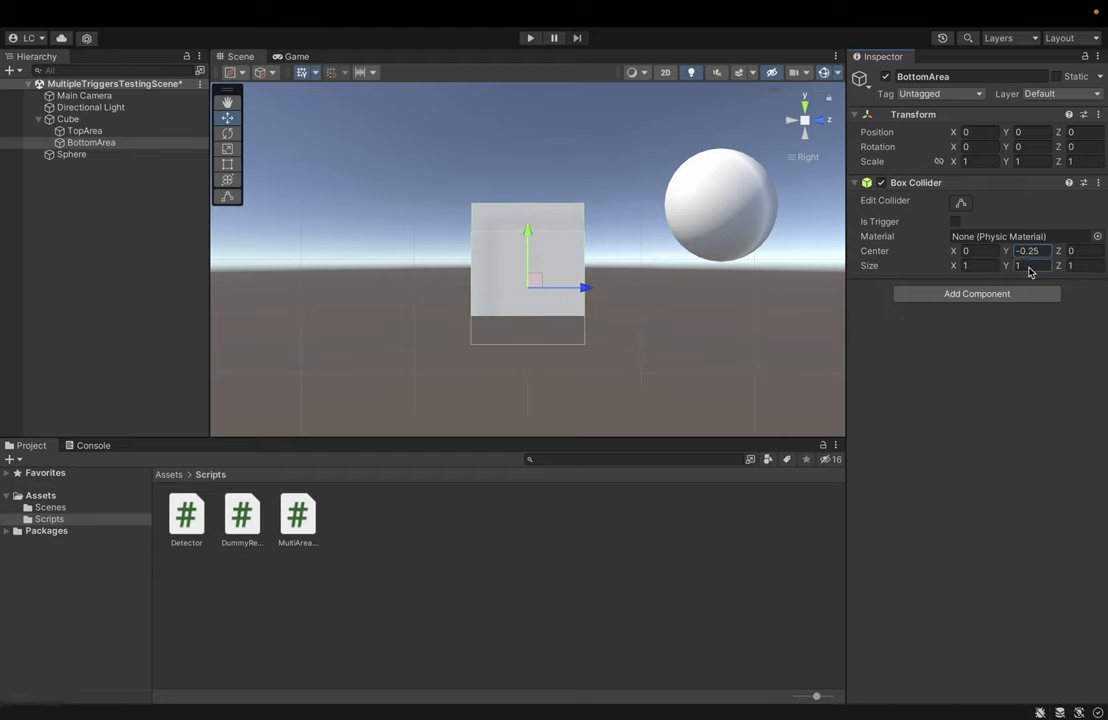
text(0.5)
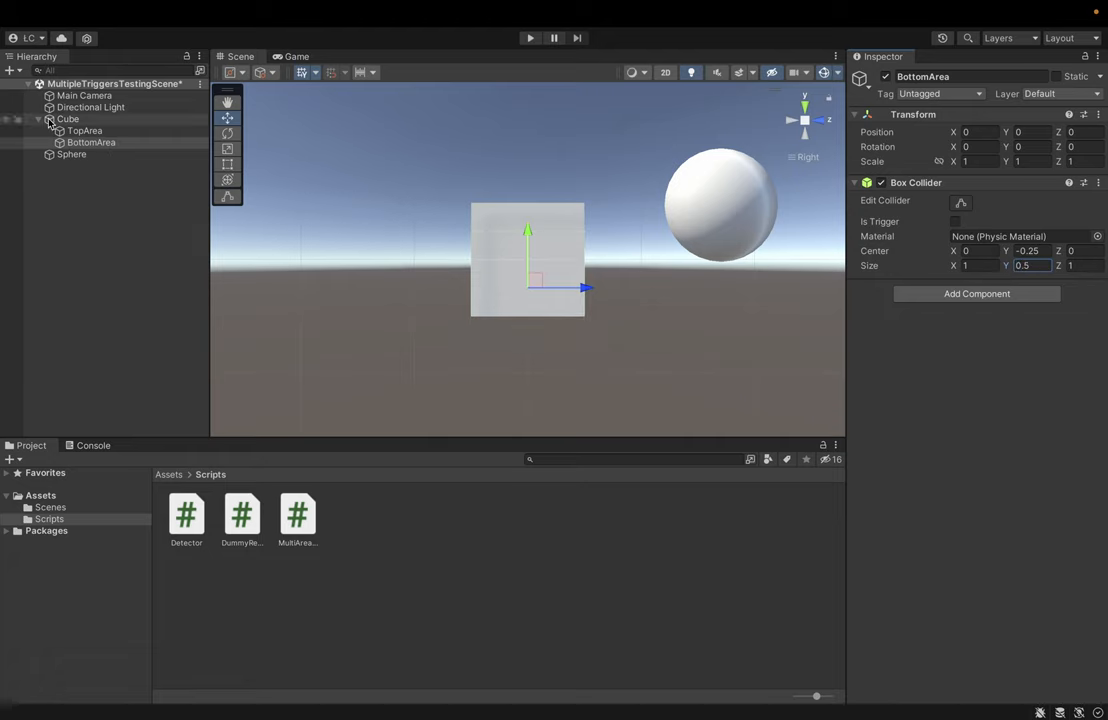
- Remove both box colliders from the Cube, leaving only its detector script
click(68, 118)
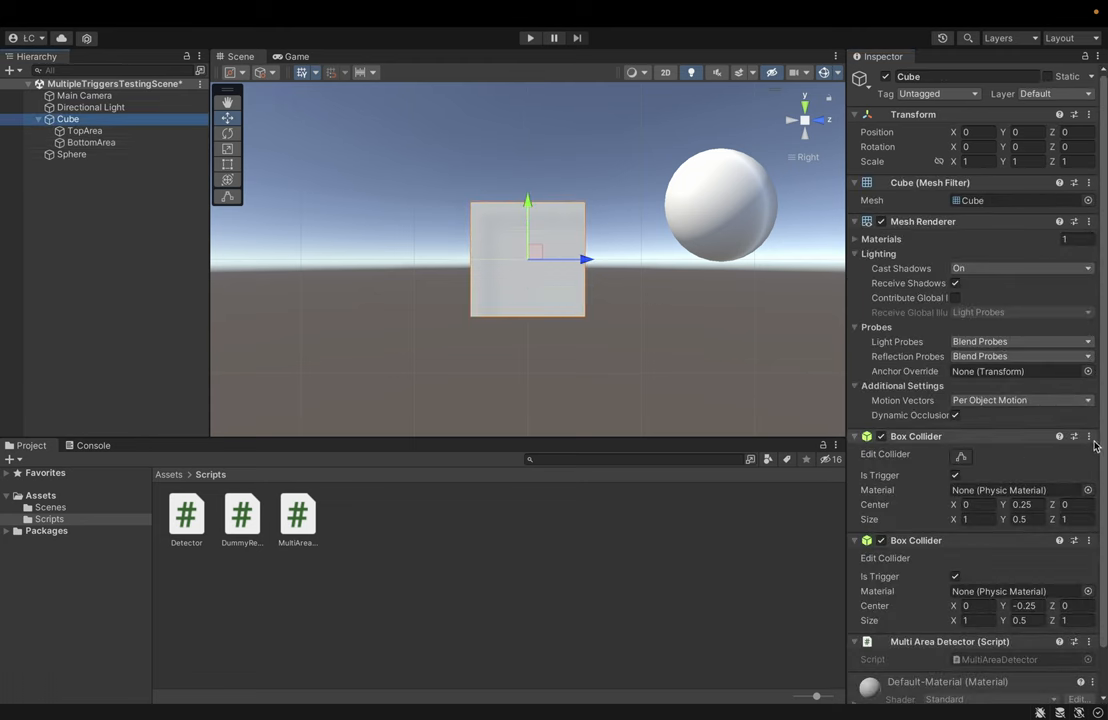
click(1088, 436)
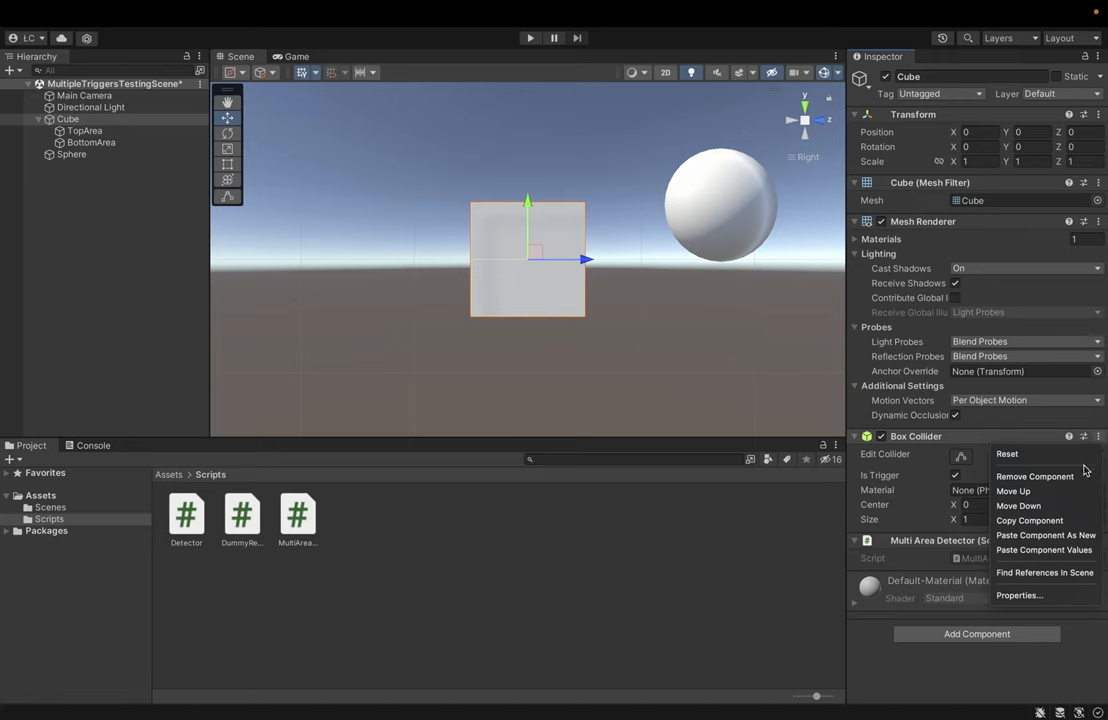
click(1034, 476)
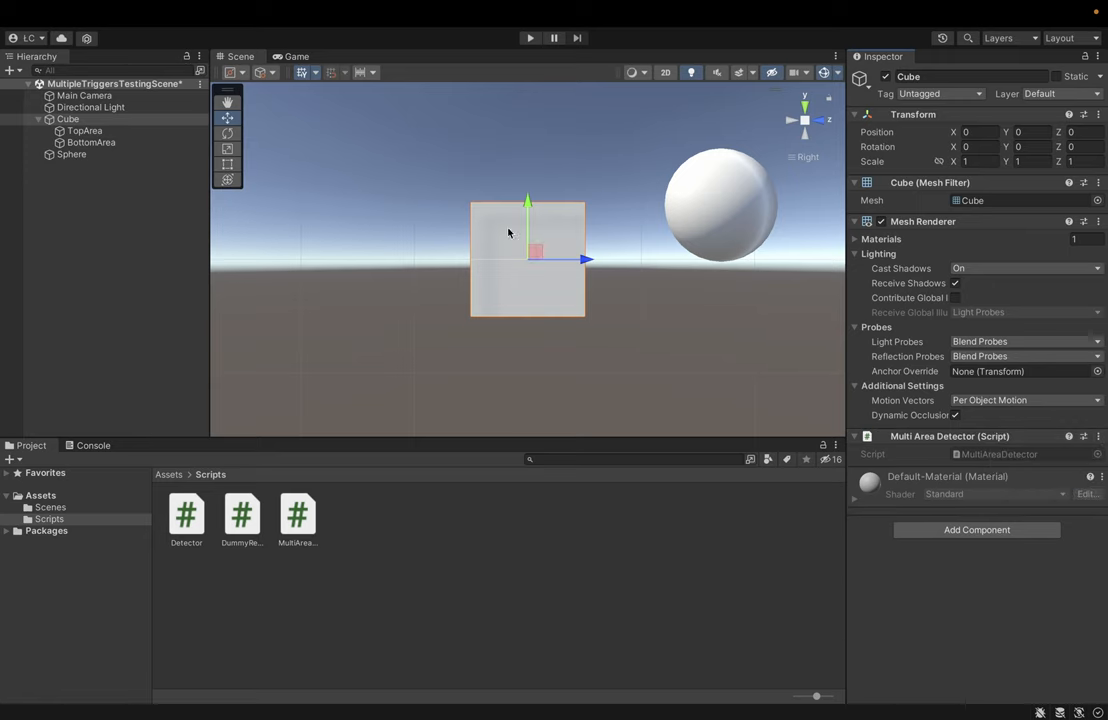
click(84, 130)
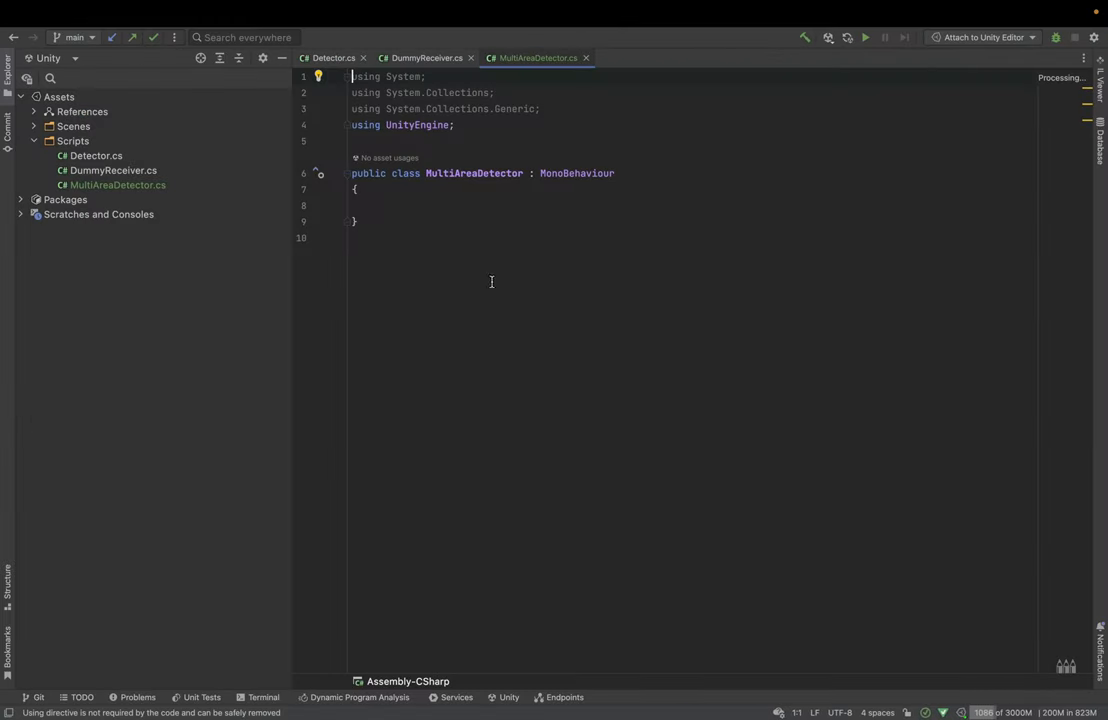
- Write public WhenTopTriggerEnter(Collider c) calling Debug.Log("WhenTopTriggerEnter"), the pattern for all four methods
text(public)
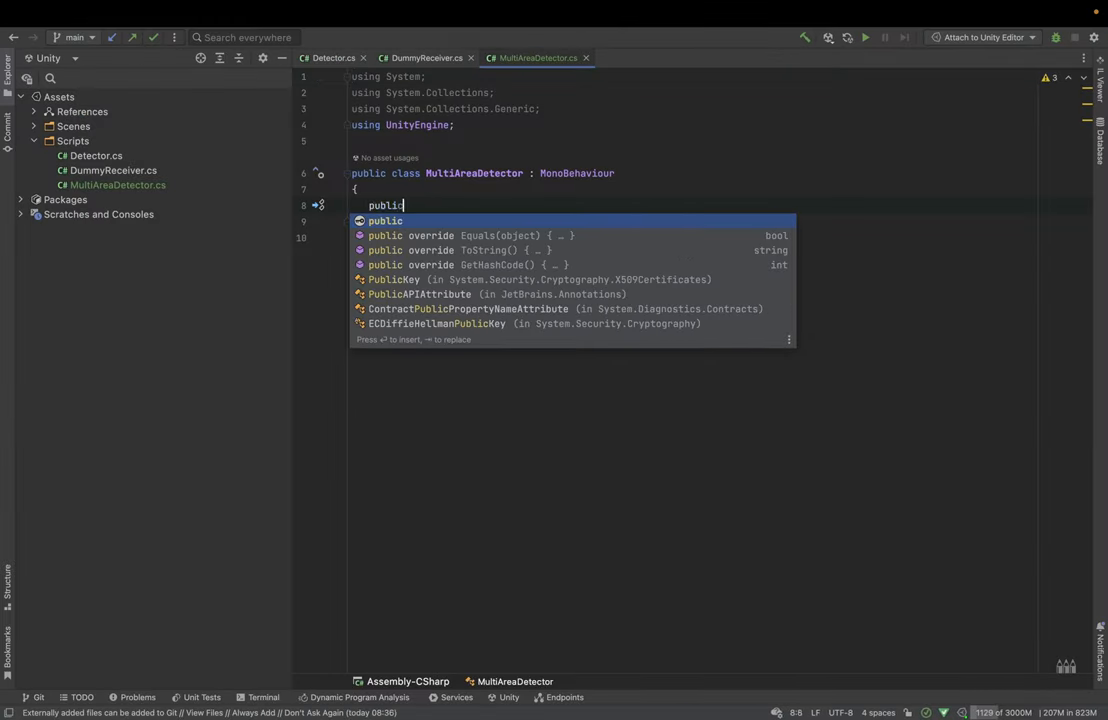
text(void When)
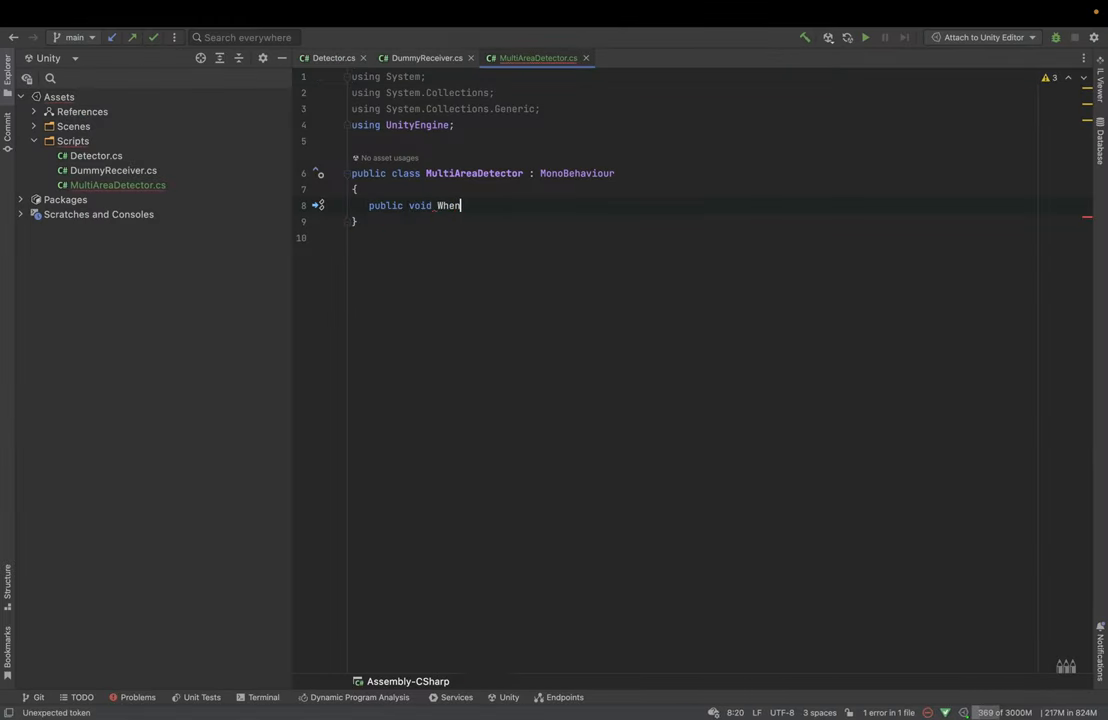
text(Top)
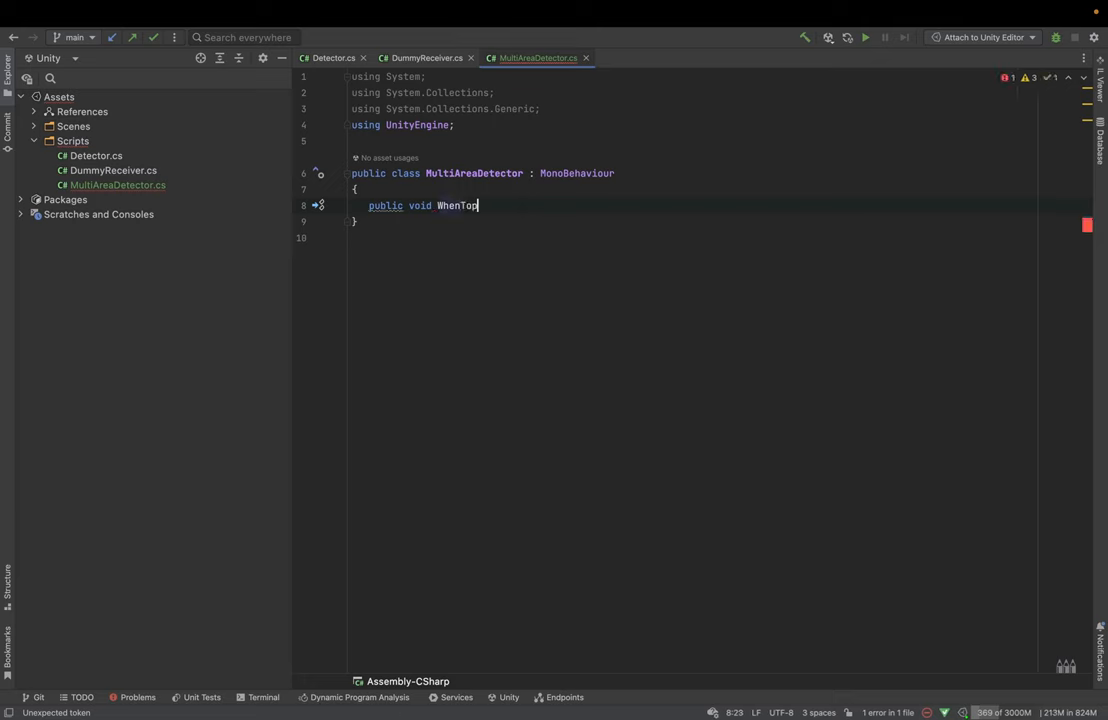
text(Triggered)
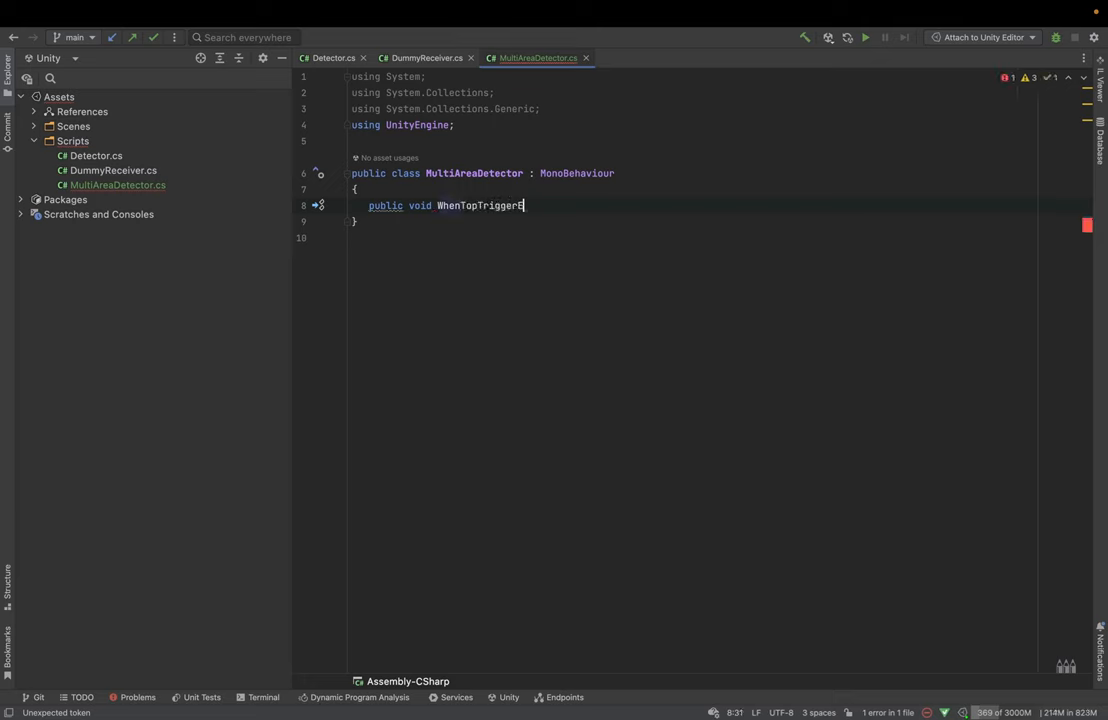
text(Enter(){)
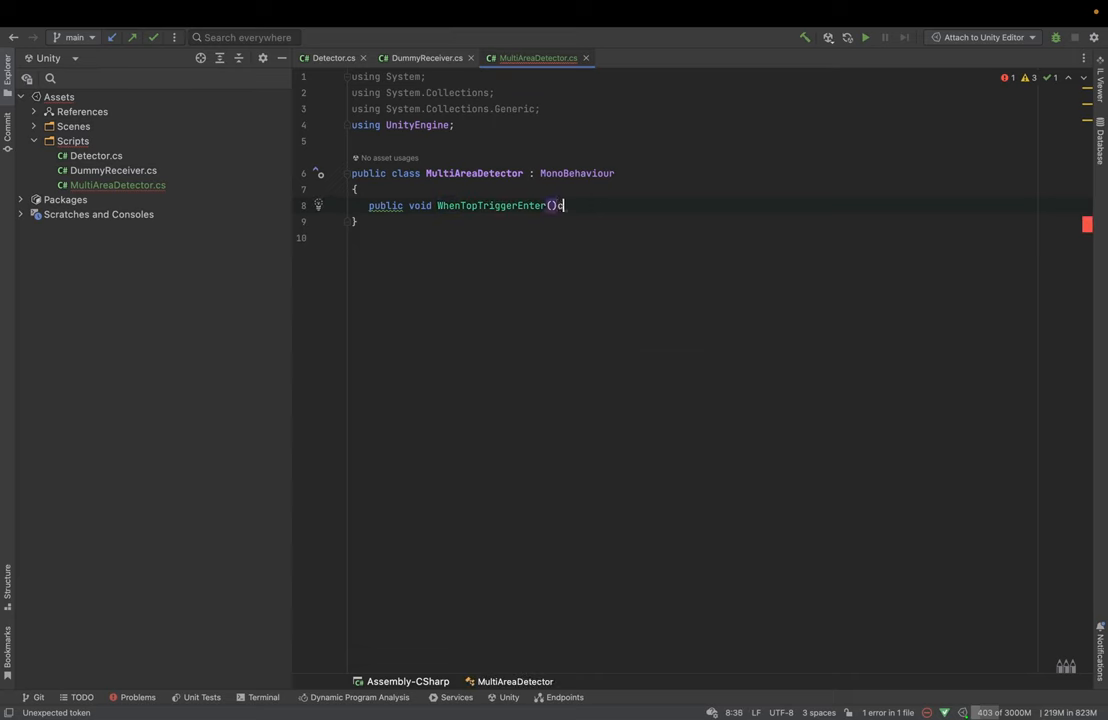
text(Collider collider)
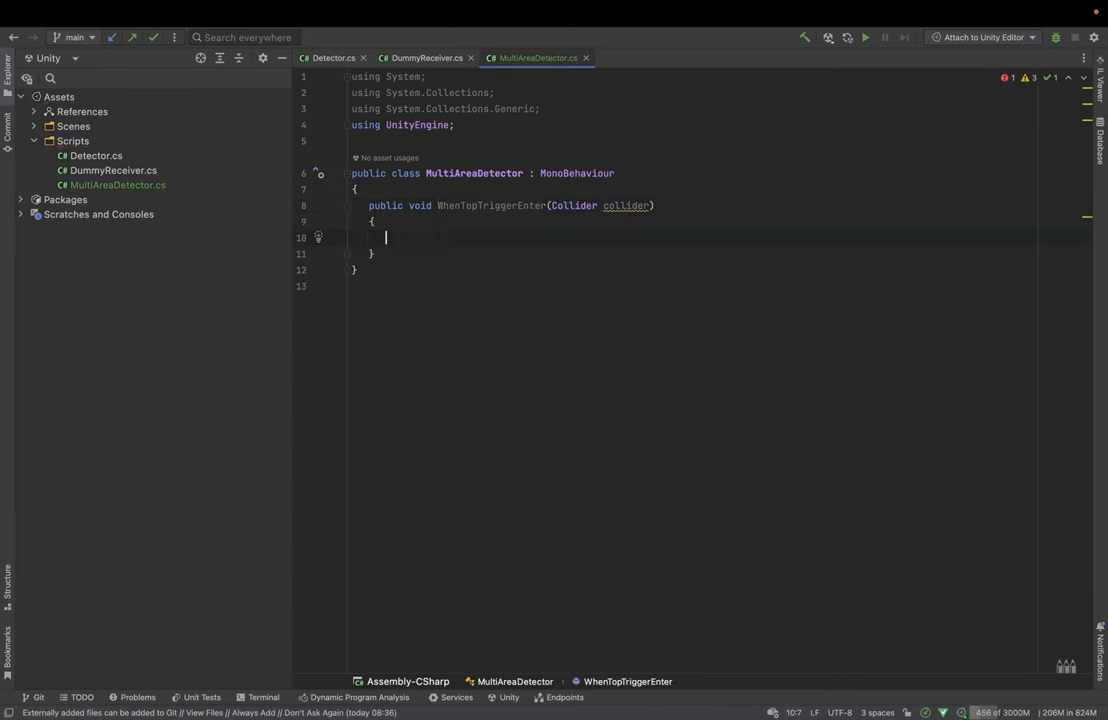
text(Debug.Log("");)
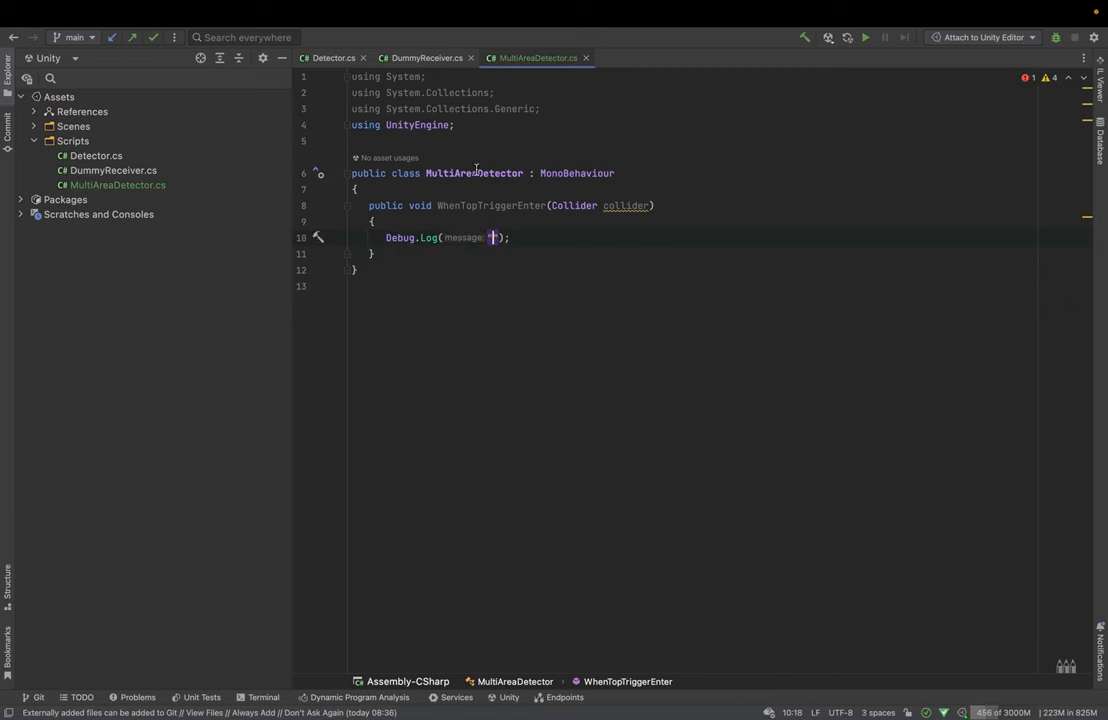
text(WhenTopTriggerEnter)
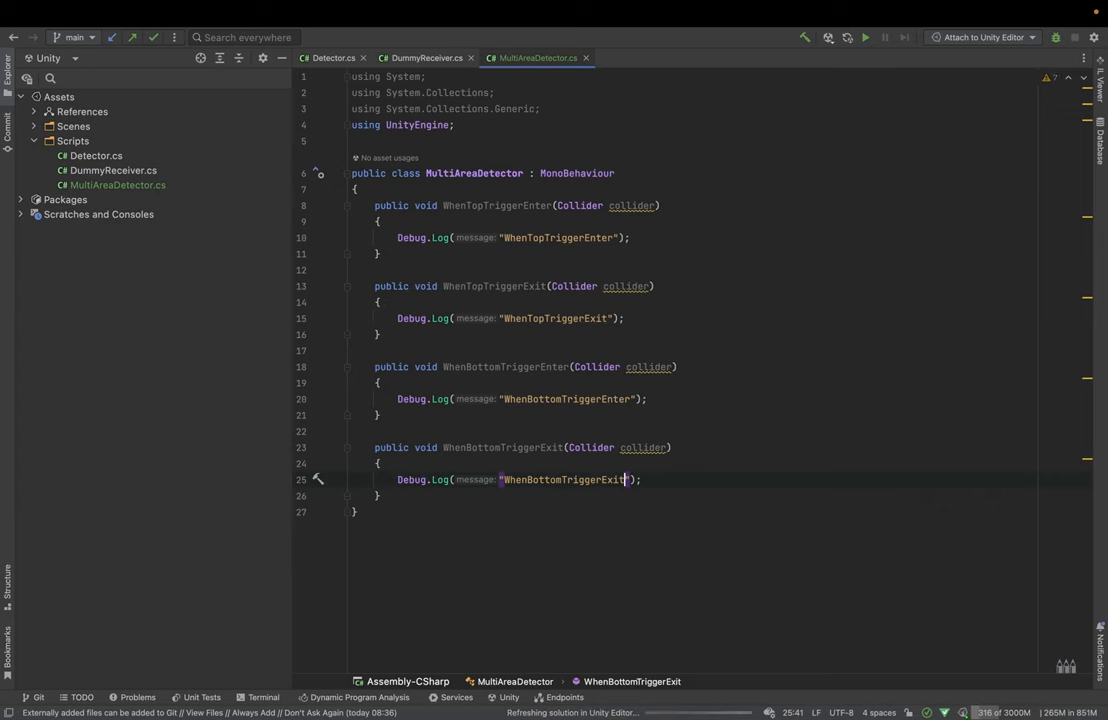
- Return to Unity after recompiling and inspect Detector.cs, TopArea, BottomArea and the Cube
click(428, 56)
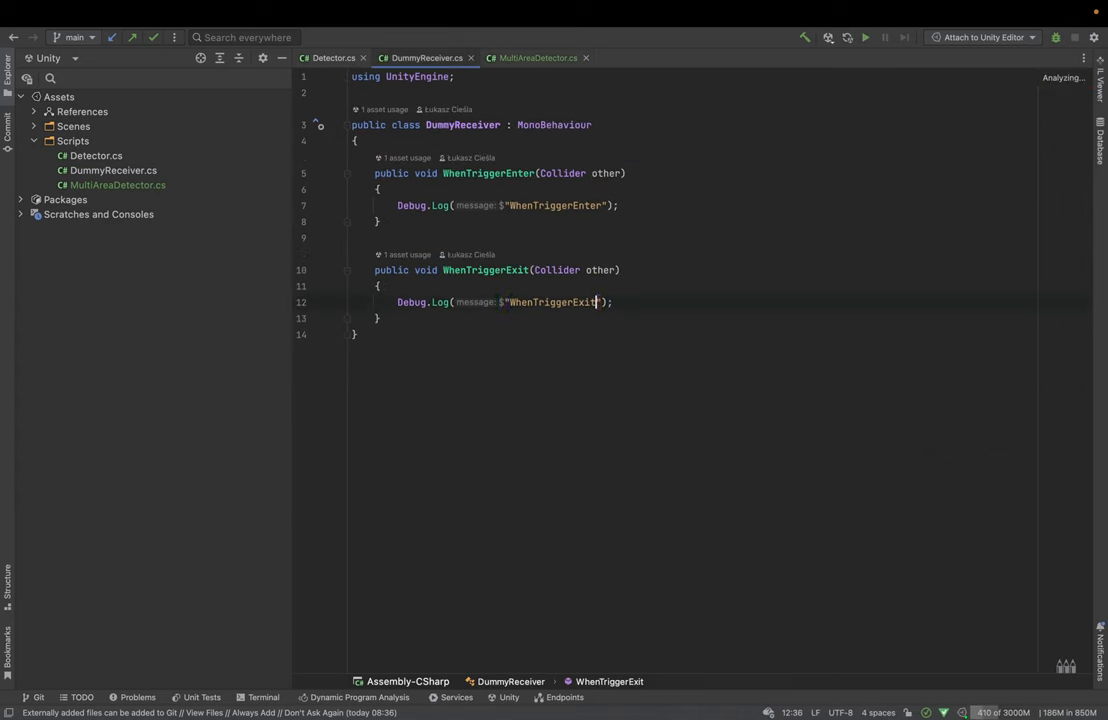
click(538, 56)
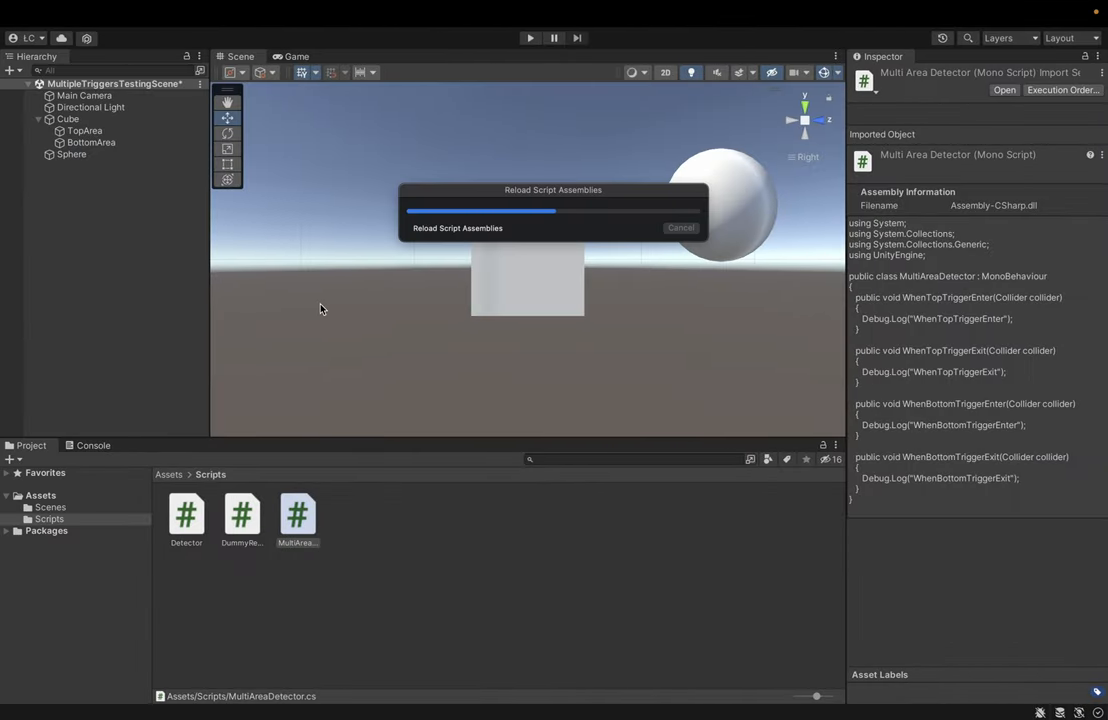
click(186, 512)
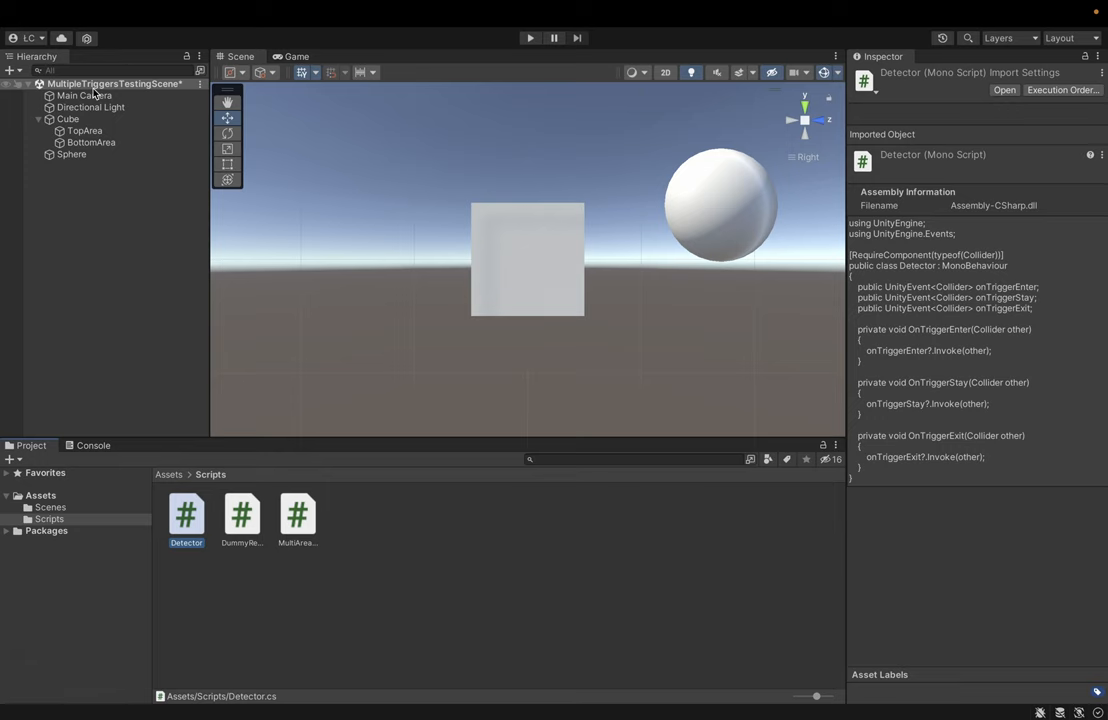
click(84, 130)
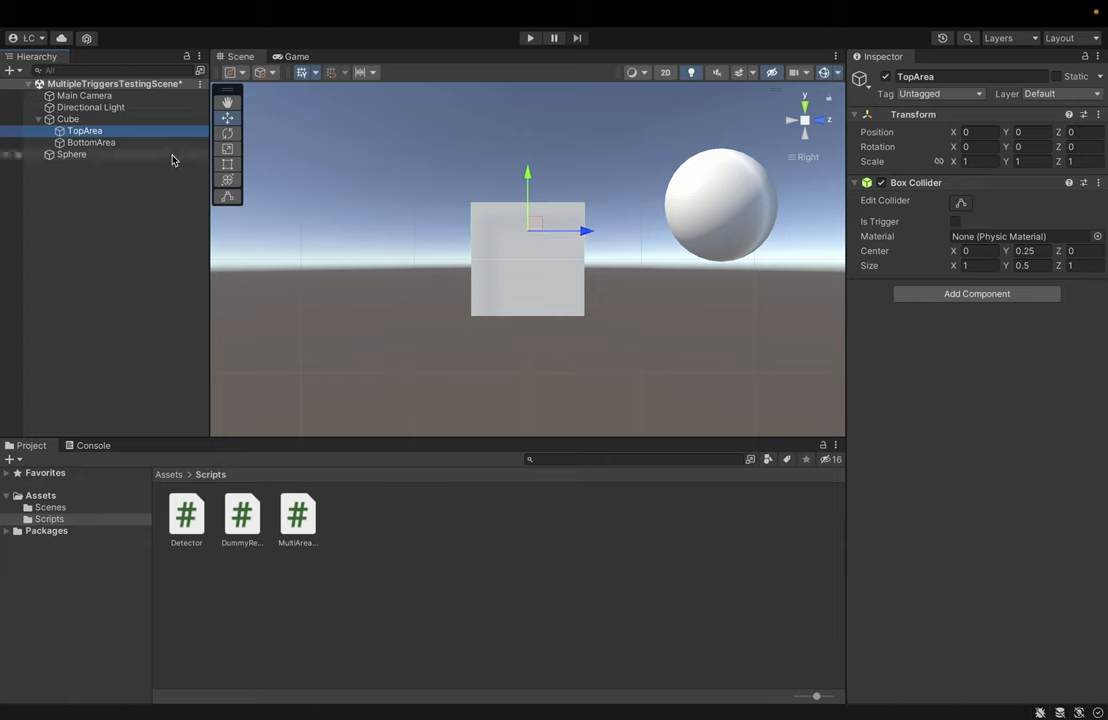
click(92, 142)
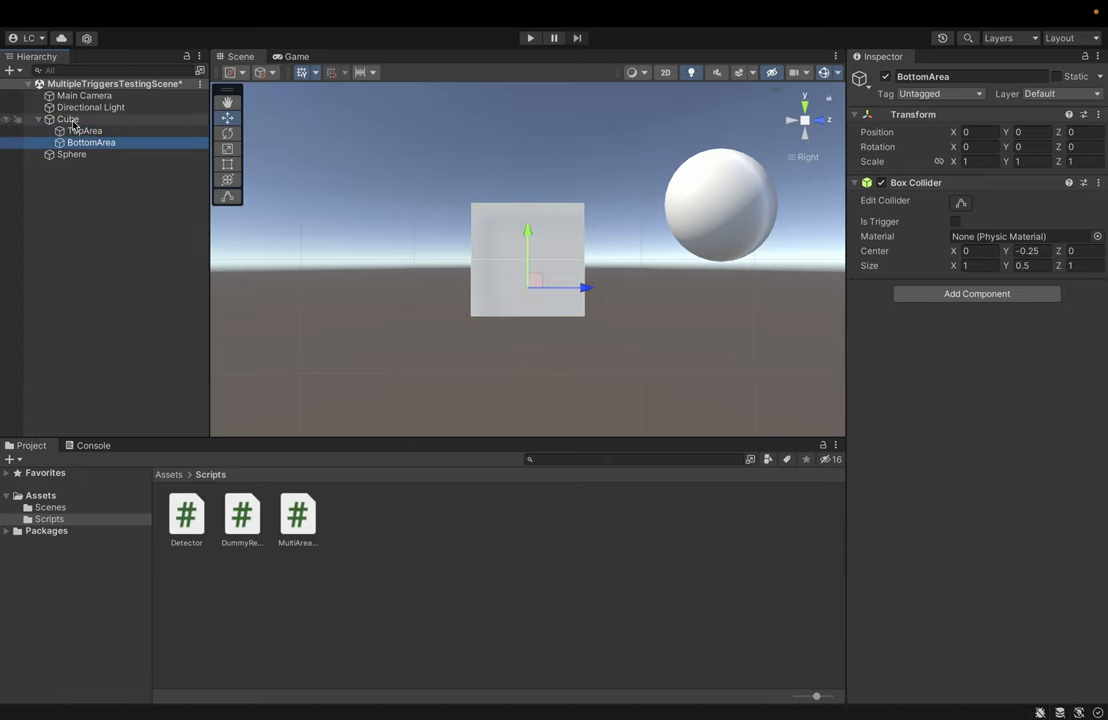
click(68, 118)
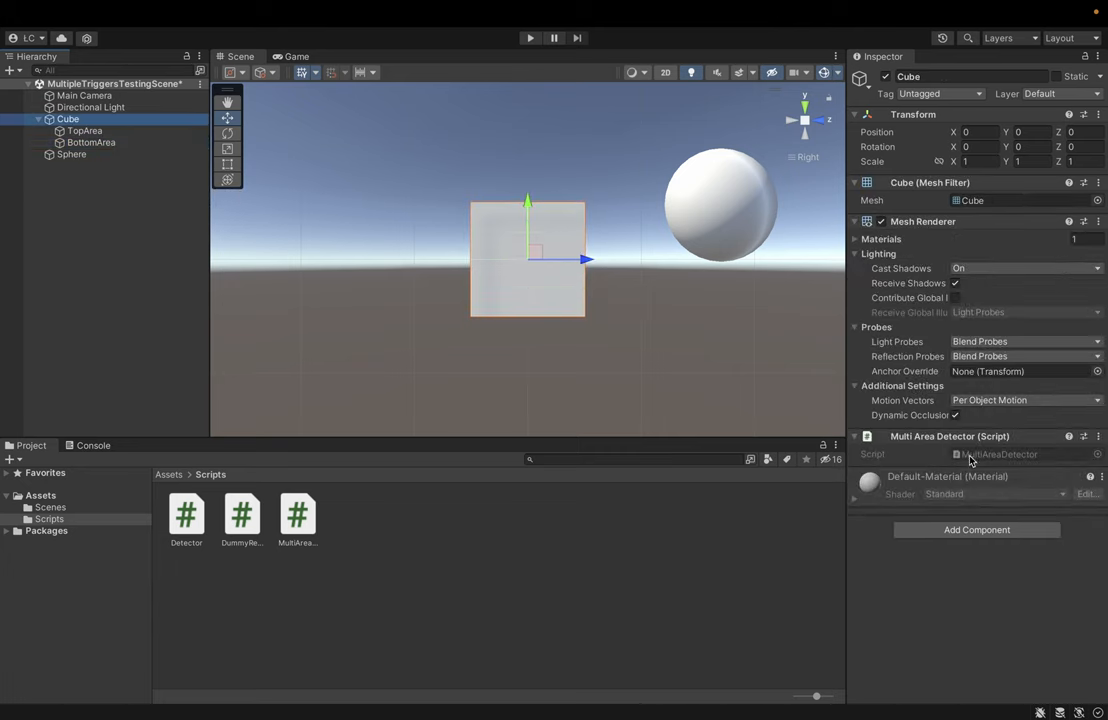
- Enable Is Trigger on the TopArea and BottomArea box colliders, then select the Sphere
click(84, 130)
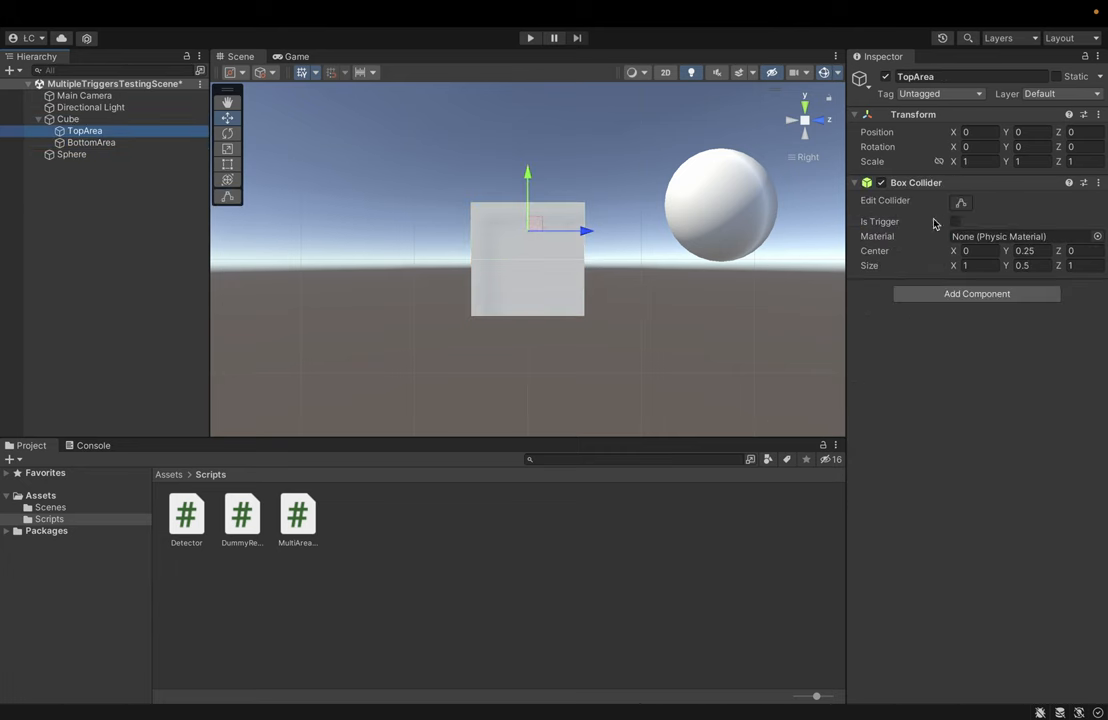
click(952, 220)
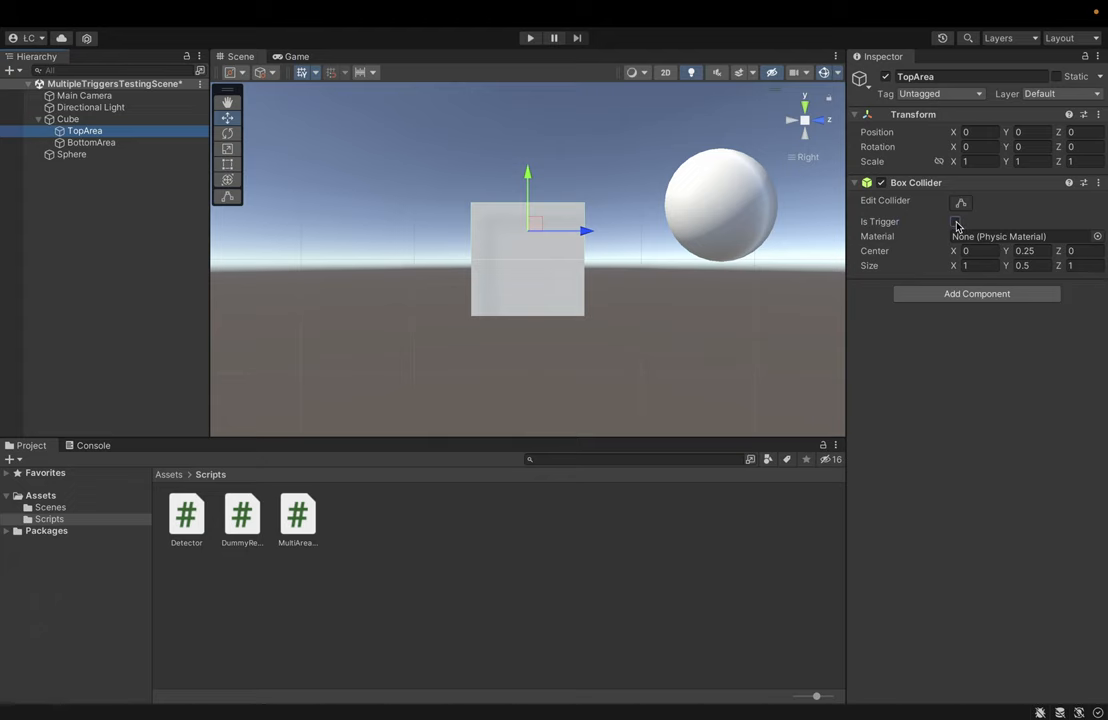
click(92, 142)
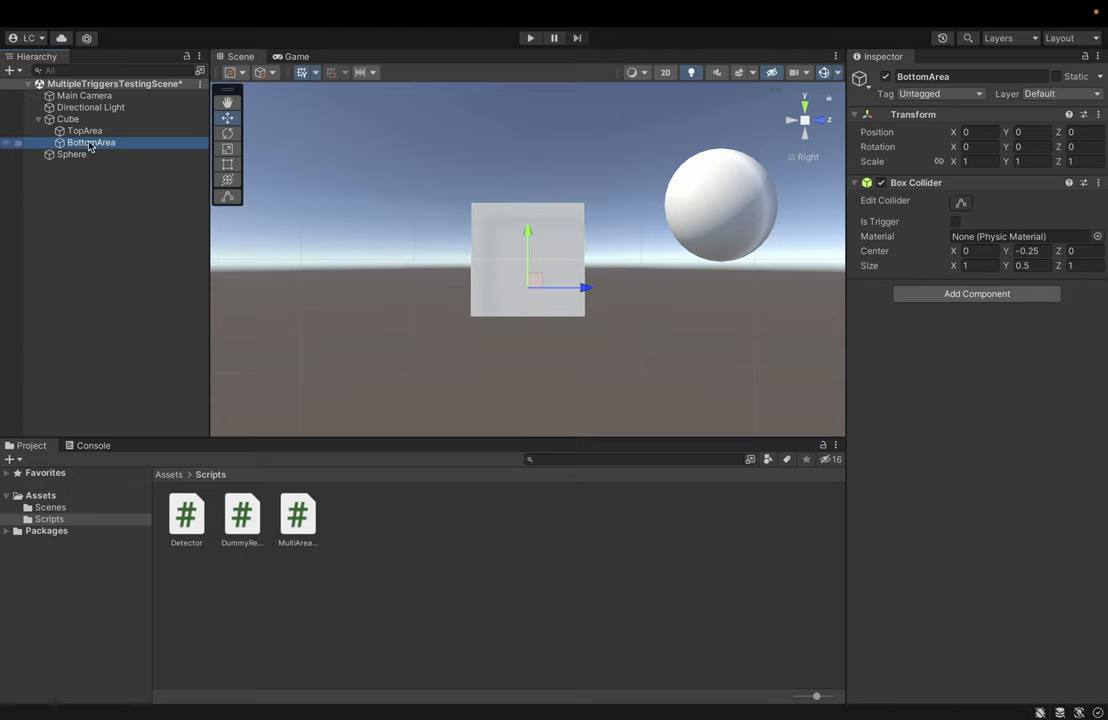
click(956, 220)
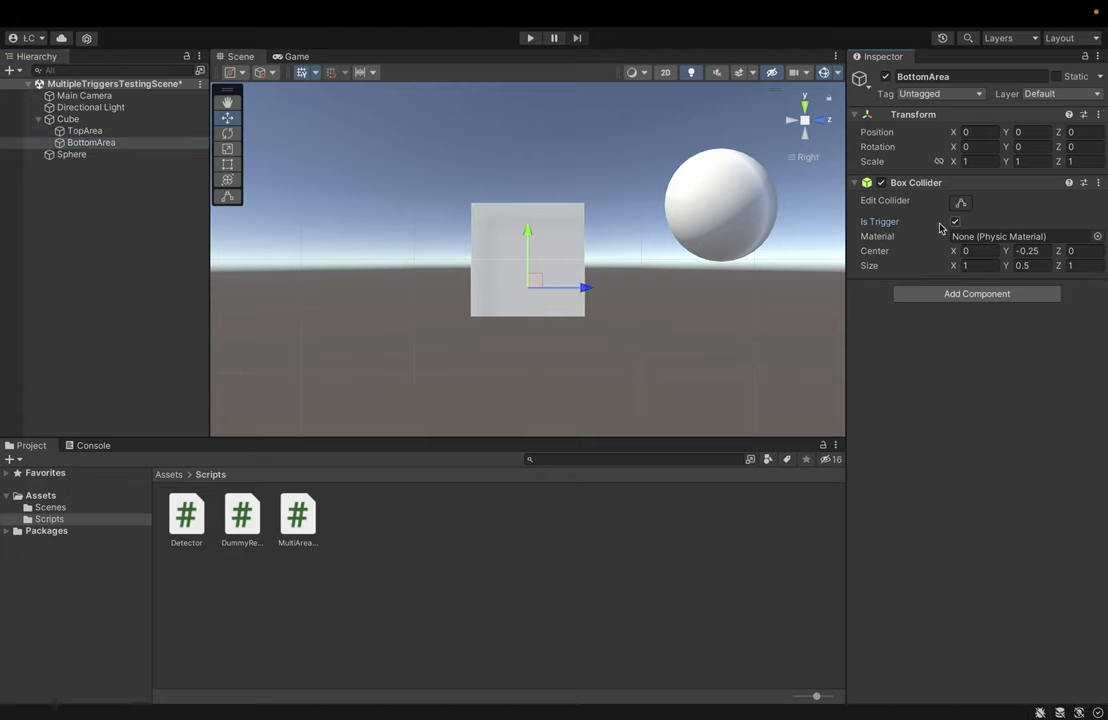
click(72, 154)
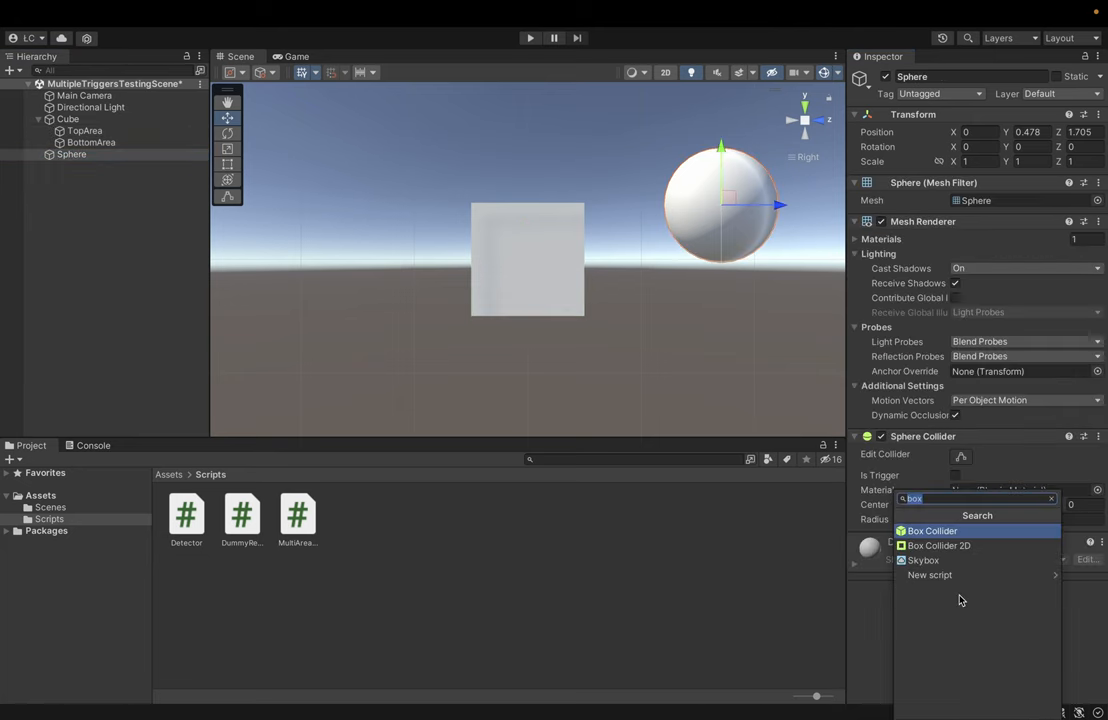
- Add a Rigidbody to the Sphere via the 'rig' search and adjust its checkbox
text(rig)
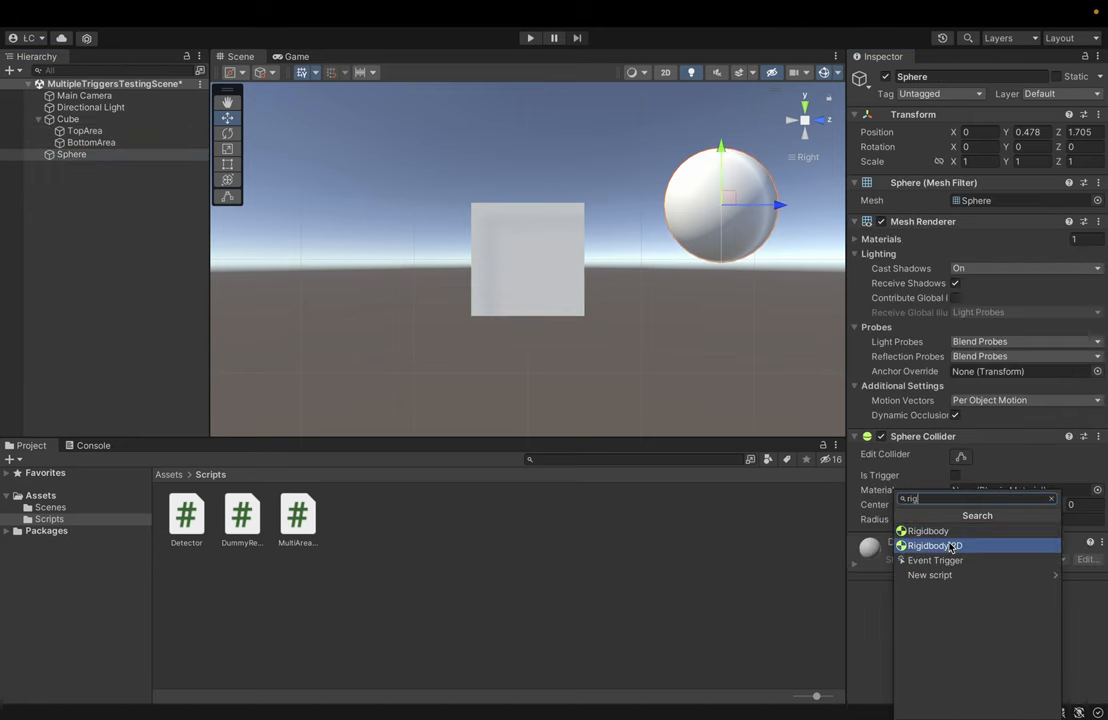
click(928, 532)
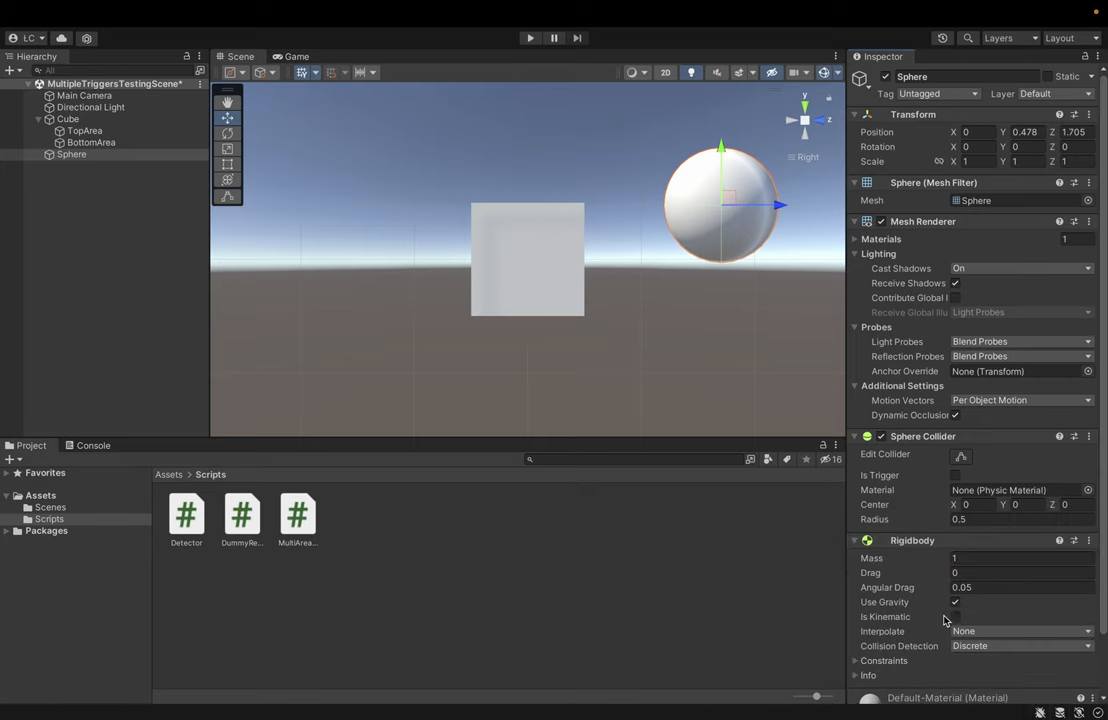
click(956, 616)
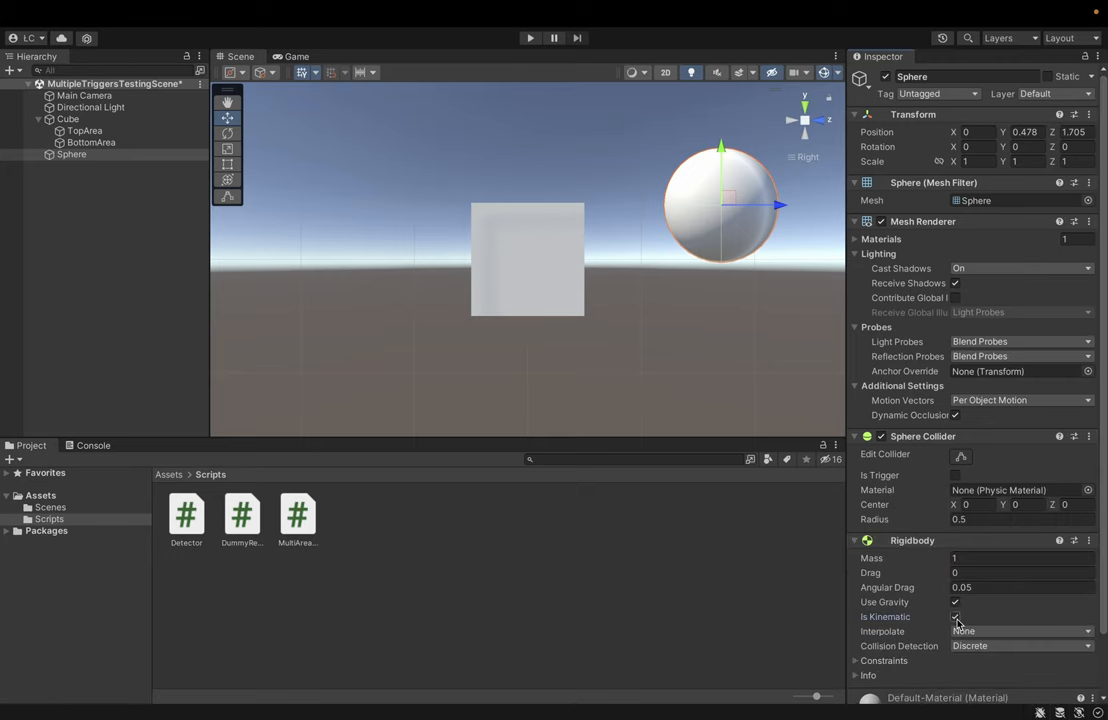
click(84, 132)
text(dete)
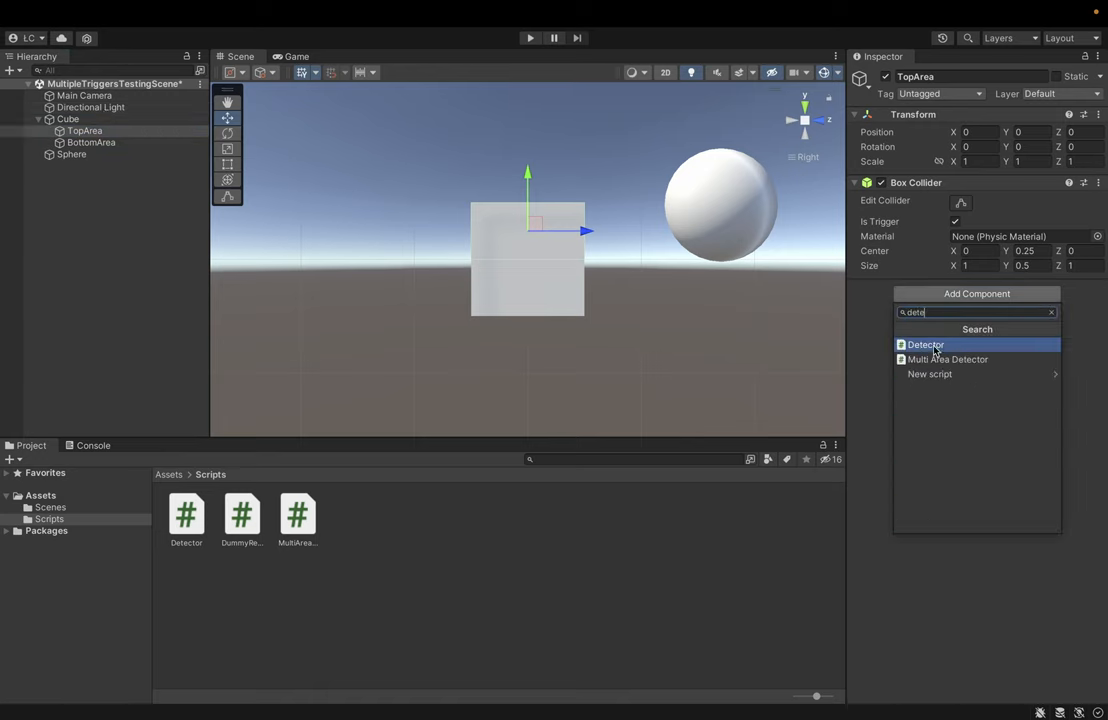
- Add a Detector to TopArea and make its trigger-enter event call the Cube's WhenTopTriggerEnter
click(924, 344)
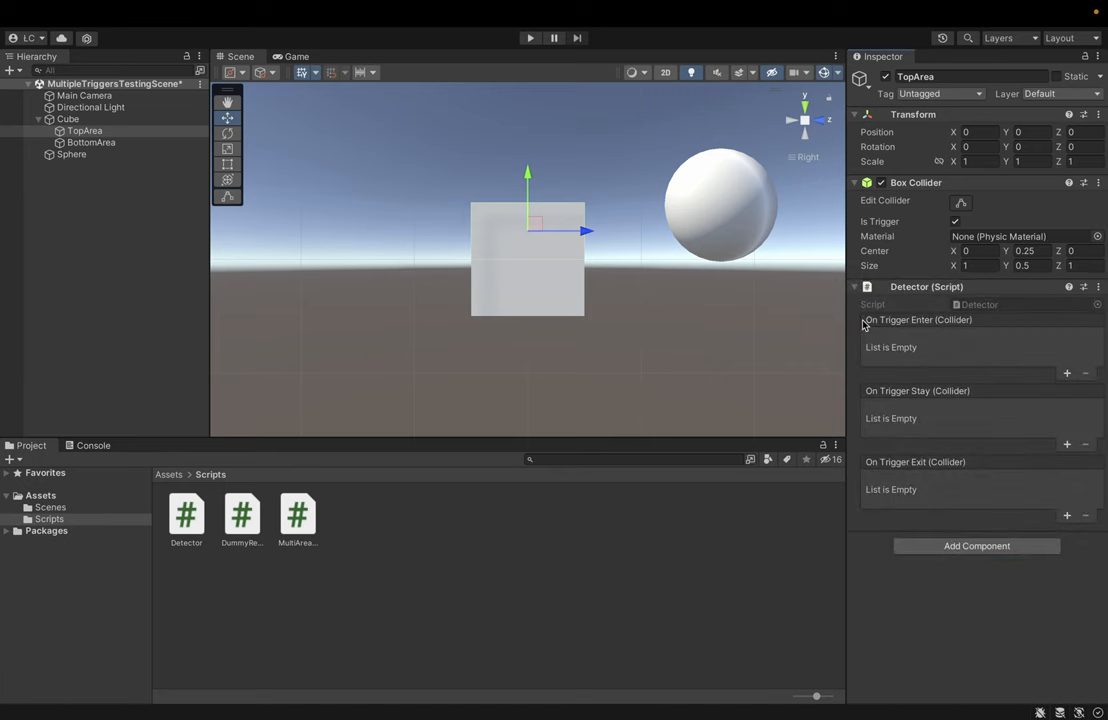
mouse_move(1064, 376)
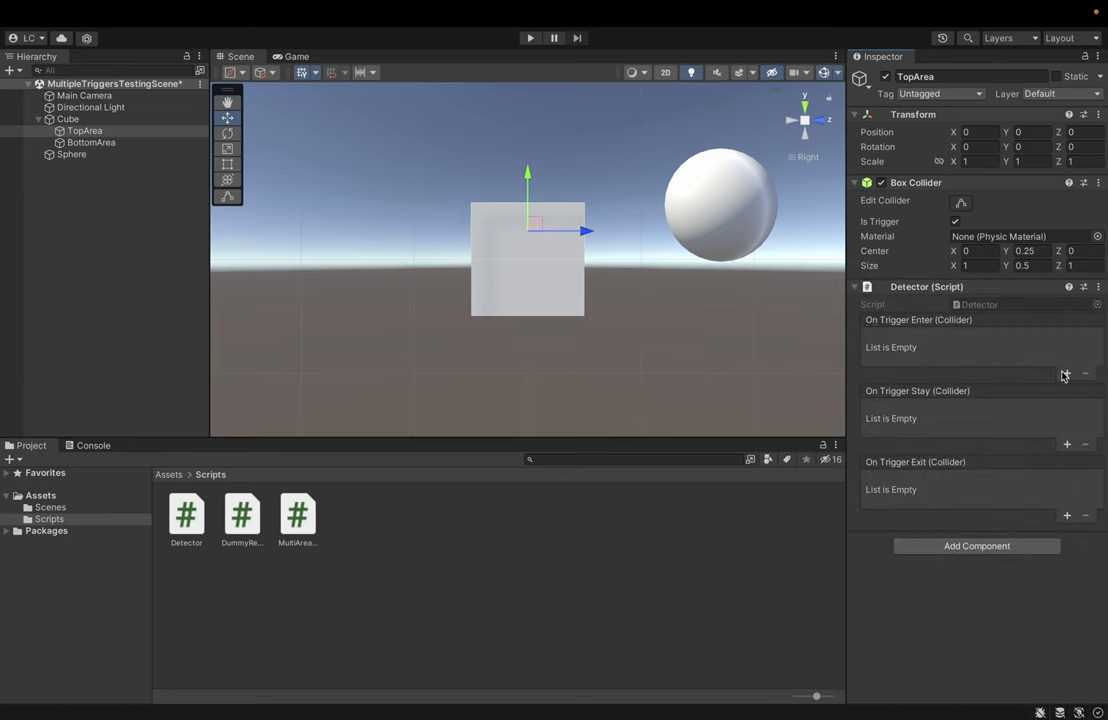
click(1066, 374)
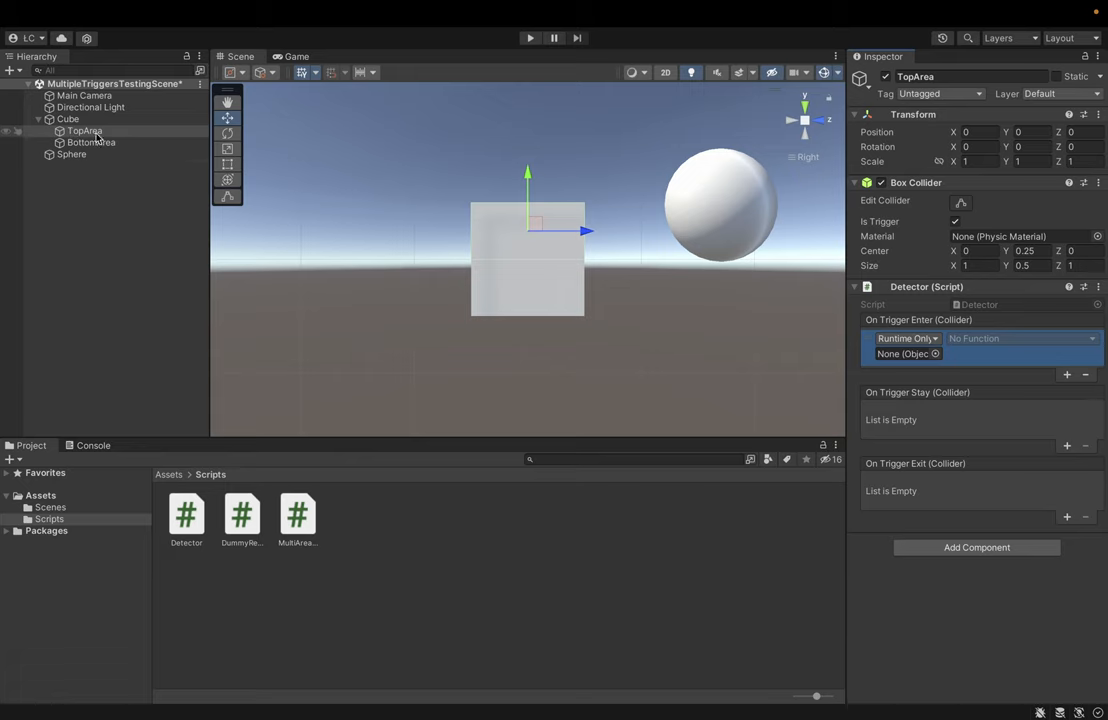
click(84, 130)
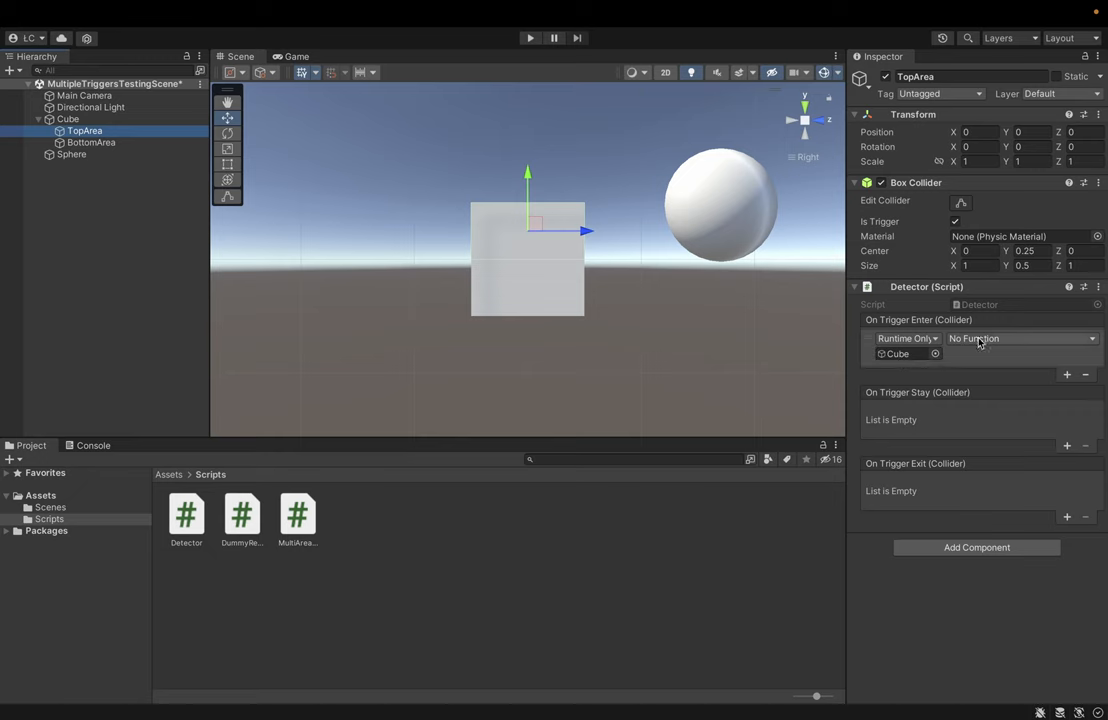
click(1020, 338)
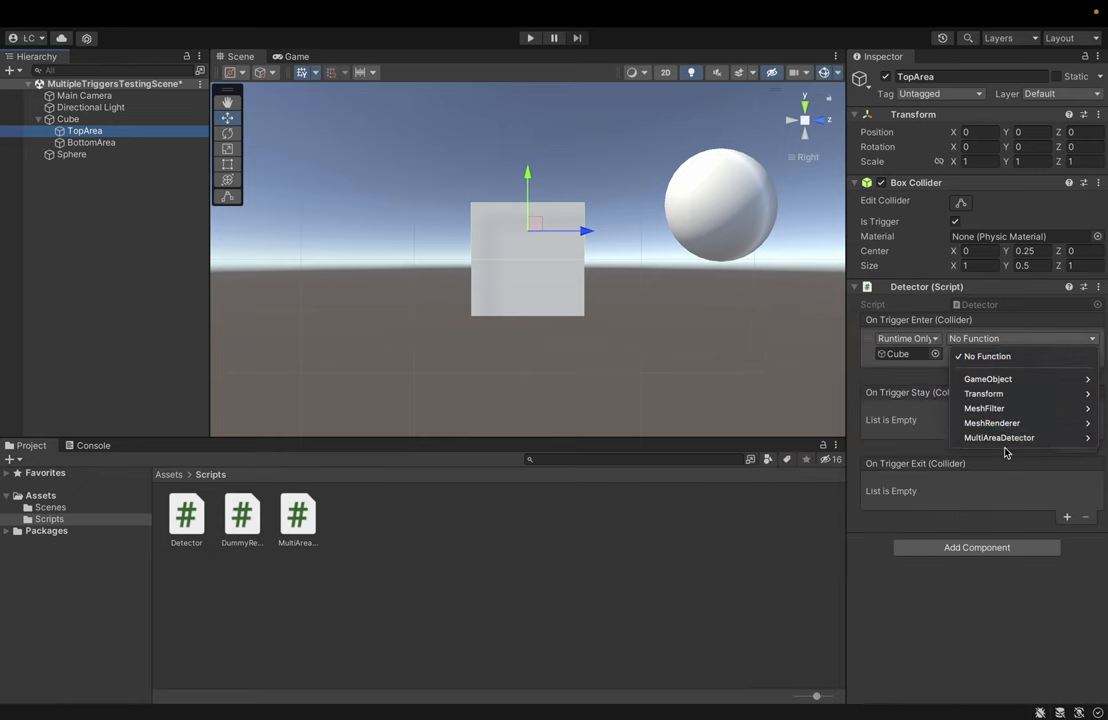
mouse_move(998, 438)
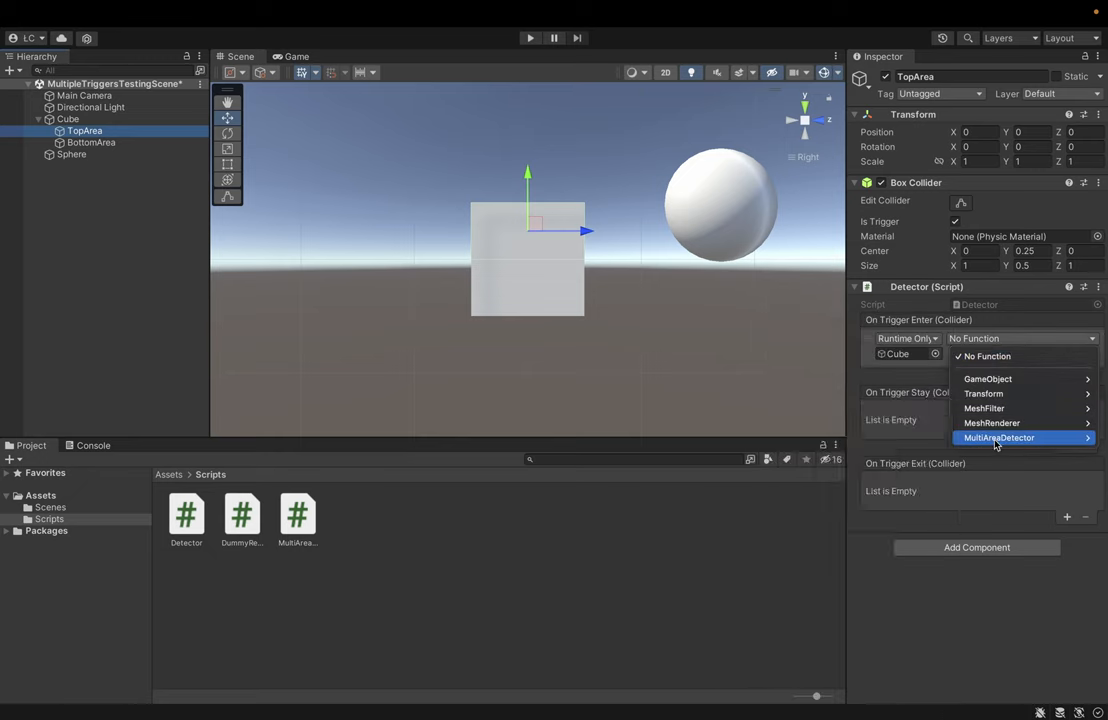
mouse_move(998, 436)
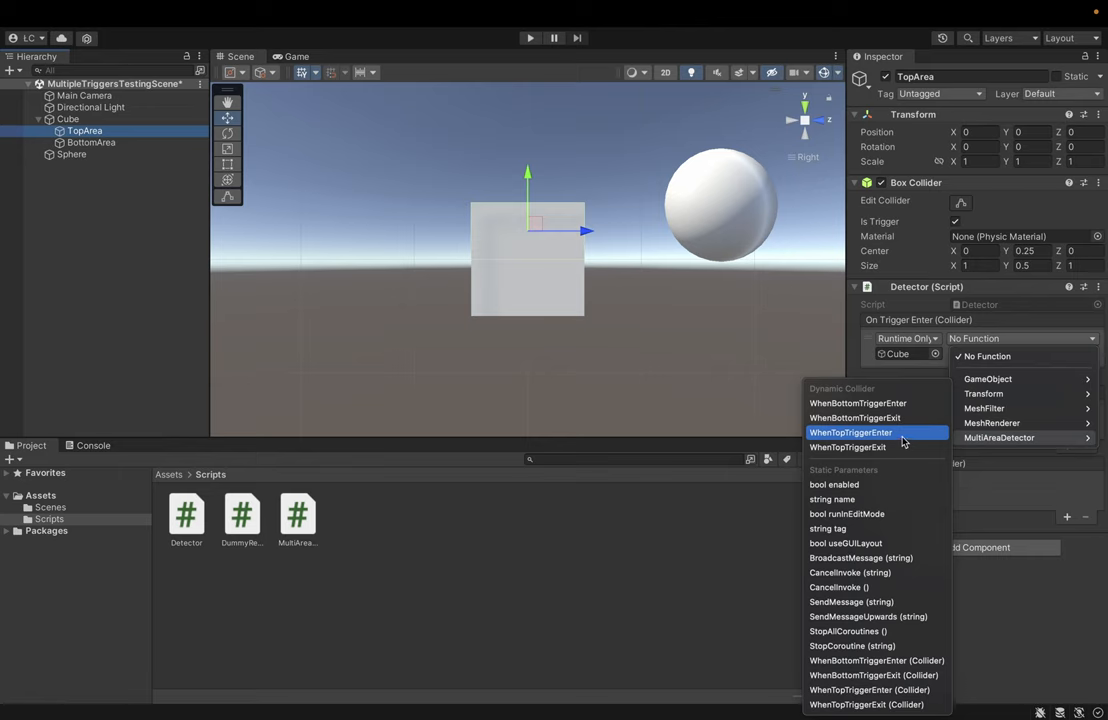
click(850, 432)
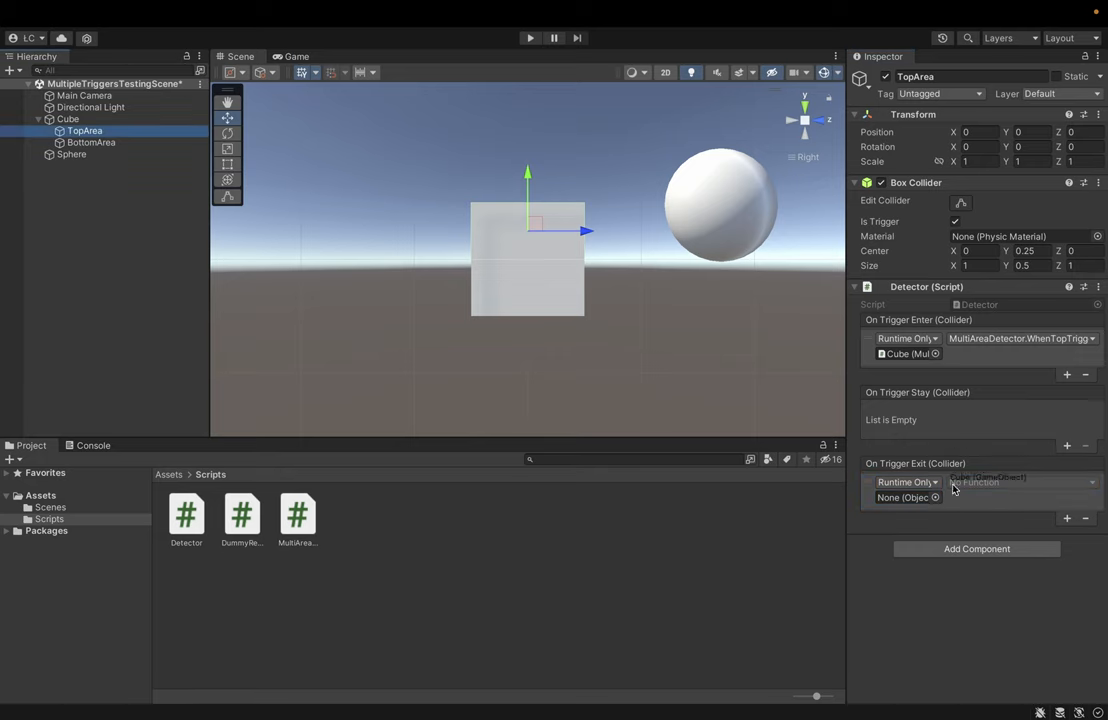
- Make TopArea's trigger-exit event call MultiAreaDetector.WhenTopTriggerExit on the Cube
click(1020, 482)
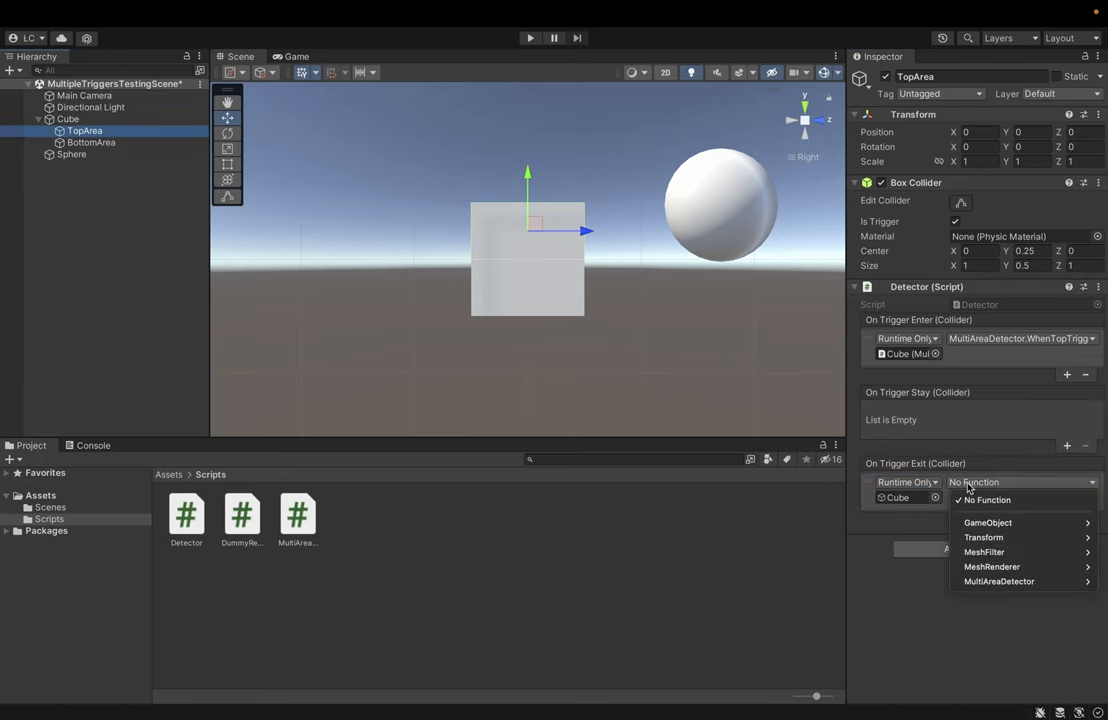
click(998, 580)
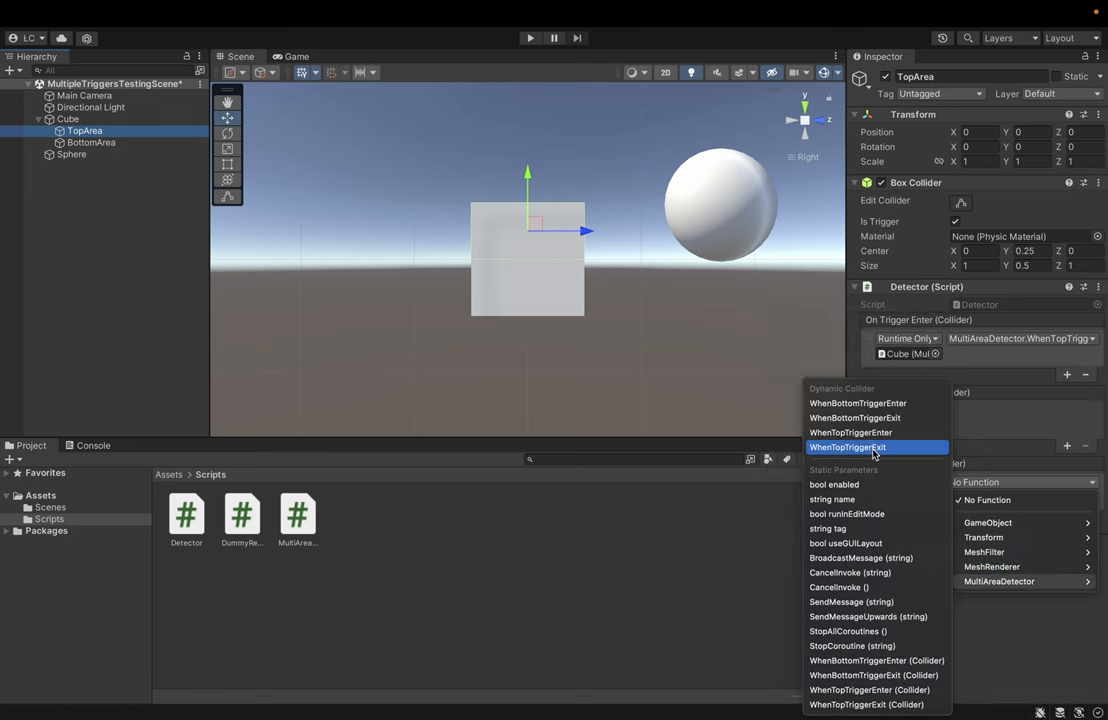
click(848, 448)
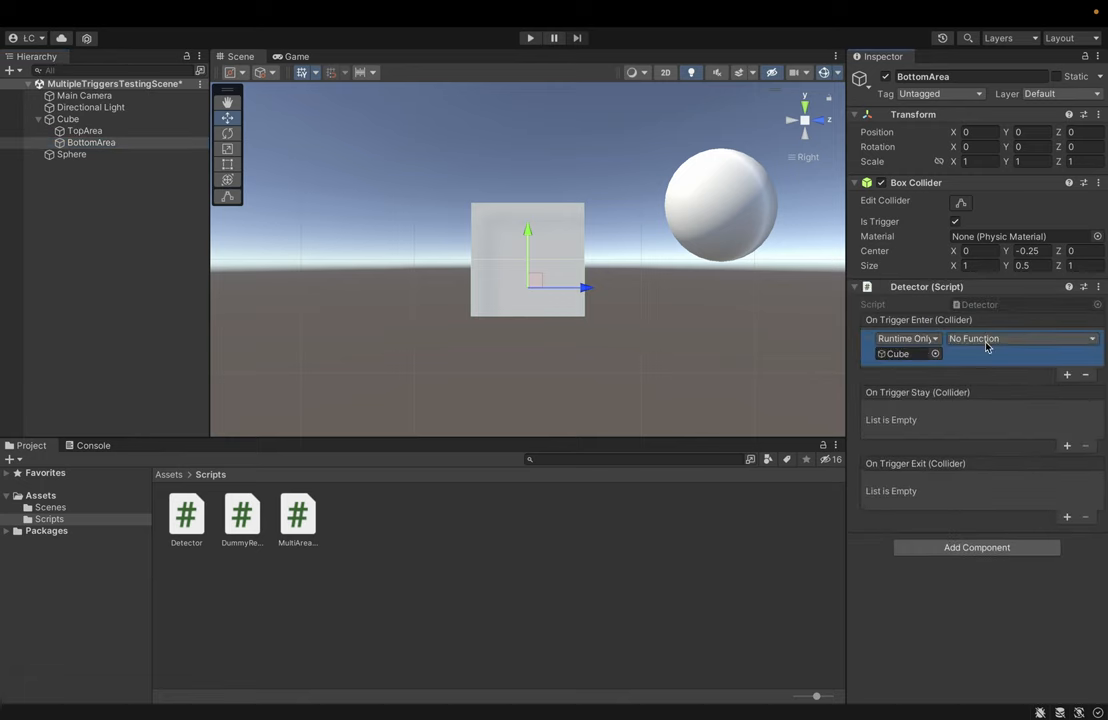
- Choose MultiAreaDetector > WhenBottomTriggerEnter for BottomArea's trigger-enter slot
click(1020, 338)
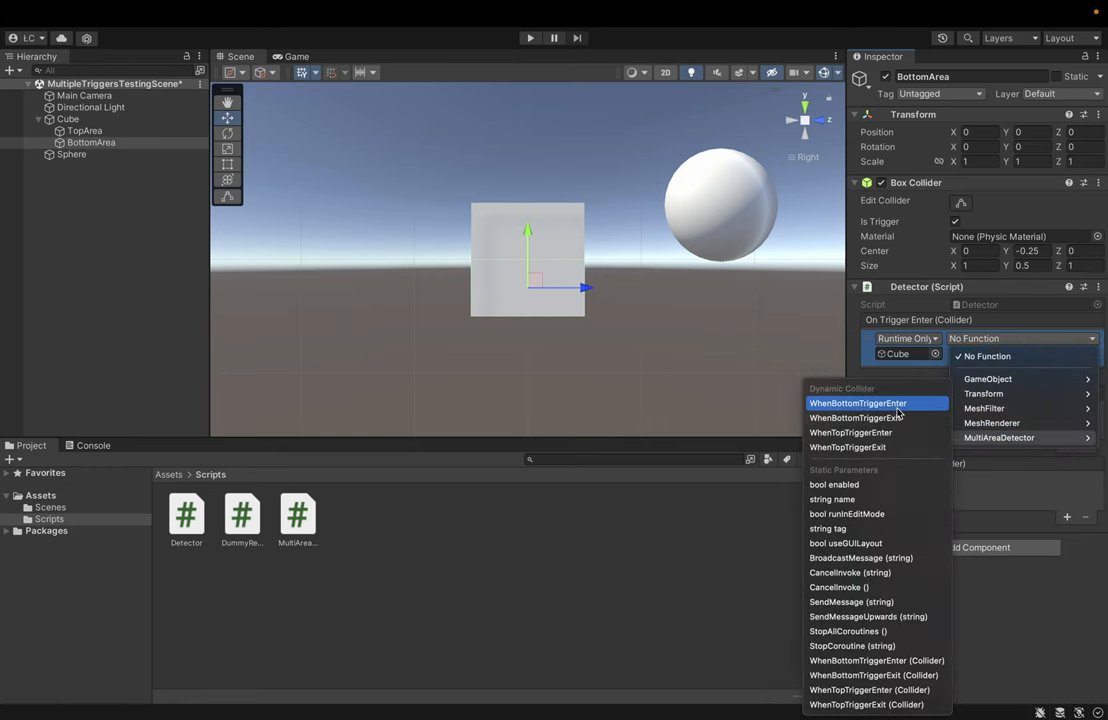
click(858, 404)
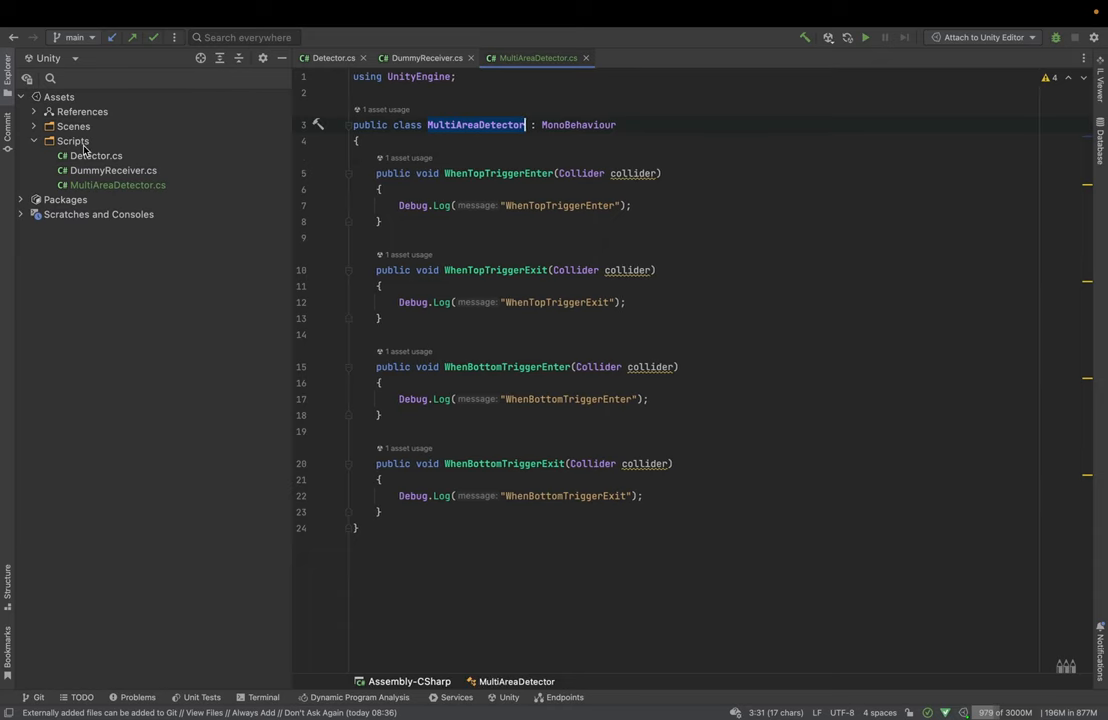
- Create a new class file MultiAreaDetectorV2 in the Scripts folder
right_click(74, 140)
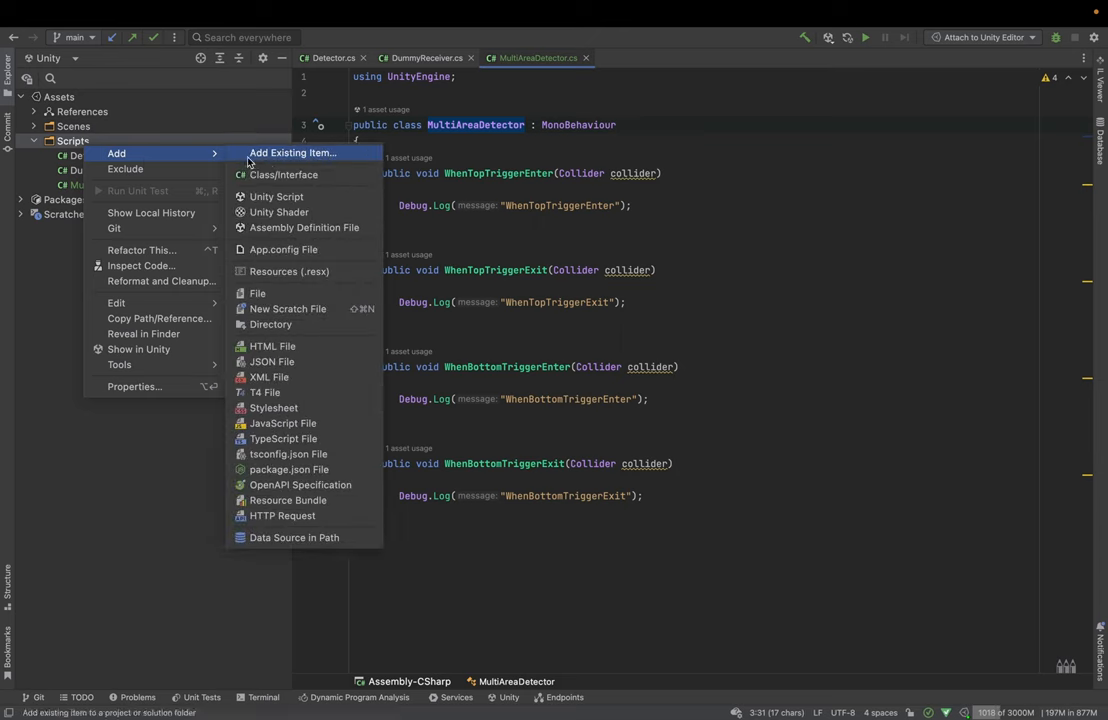
click(284, 174)
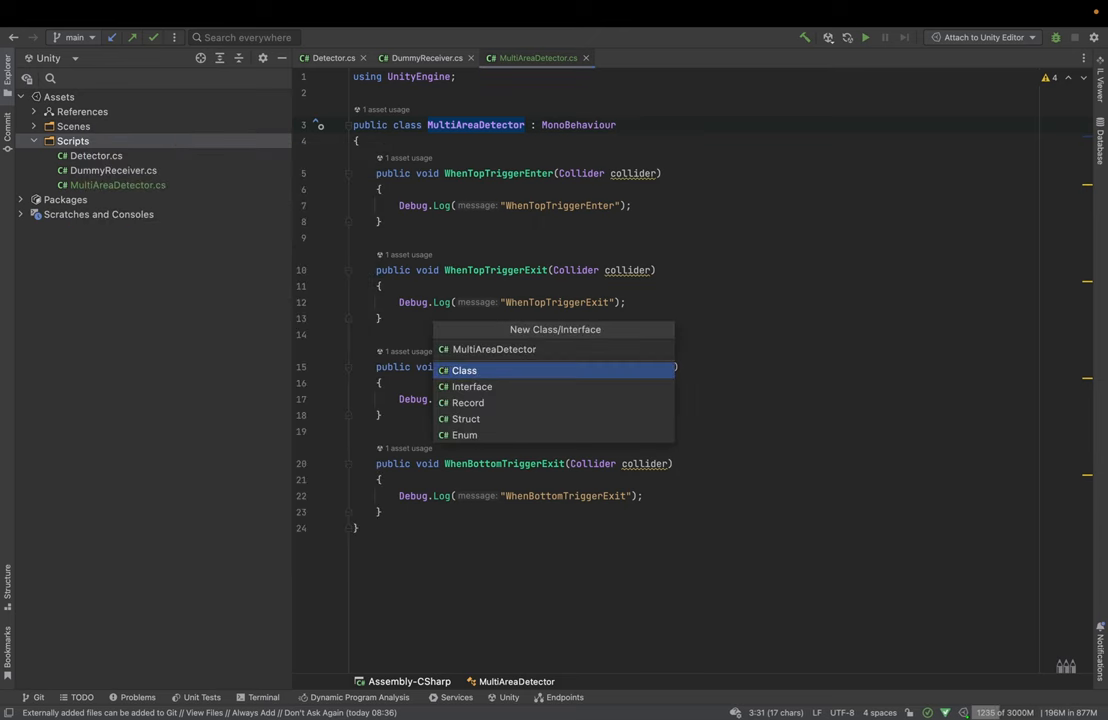
click(464, 370)
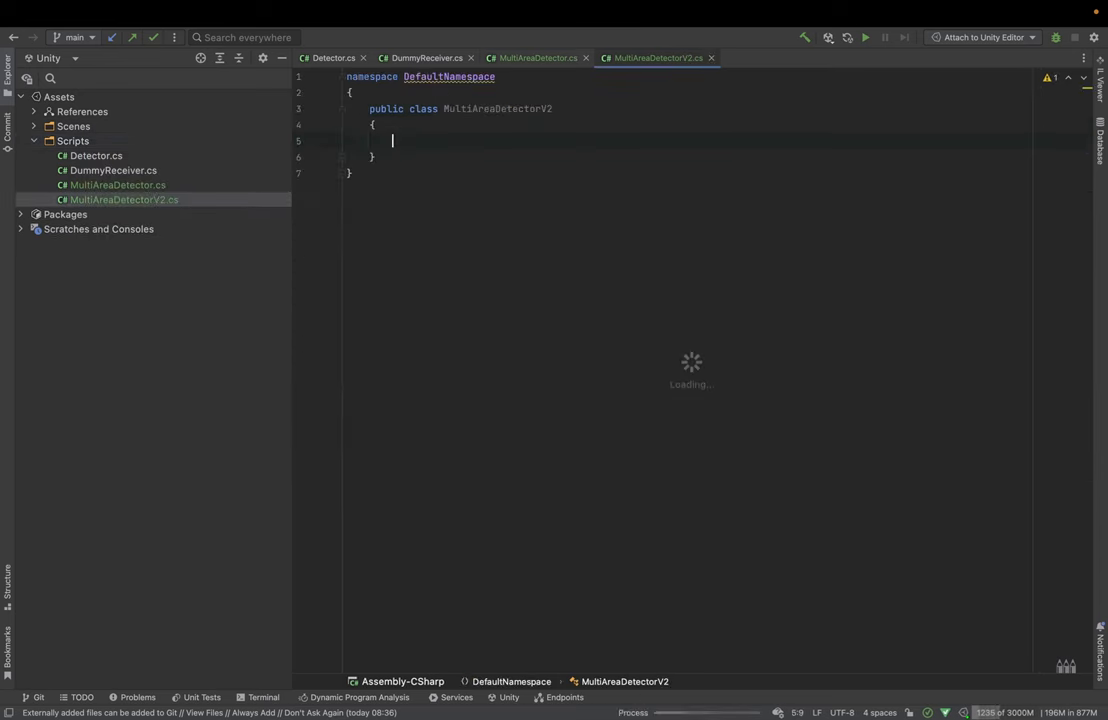
- Inherit MonoBehaviour and declare a [SerializeField] private Detector topAreaDetector field
text(: MonoBehaviour)
text([)
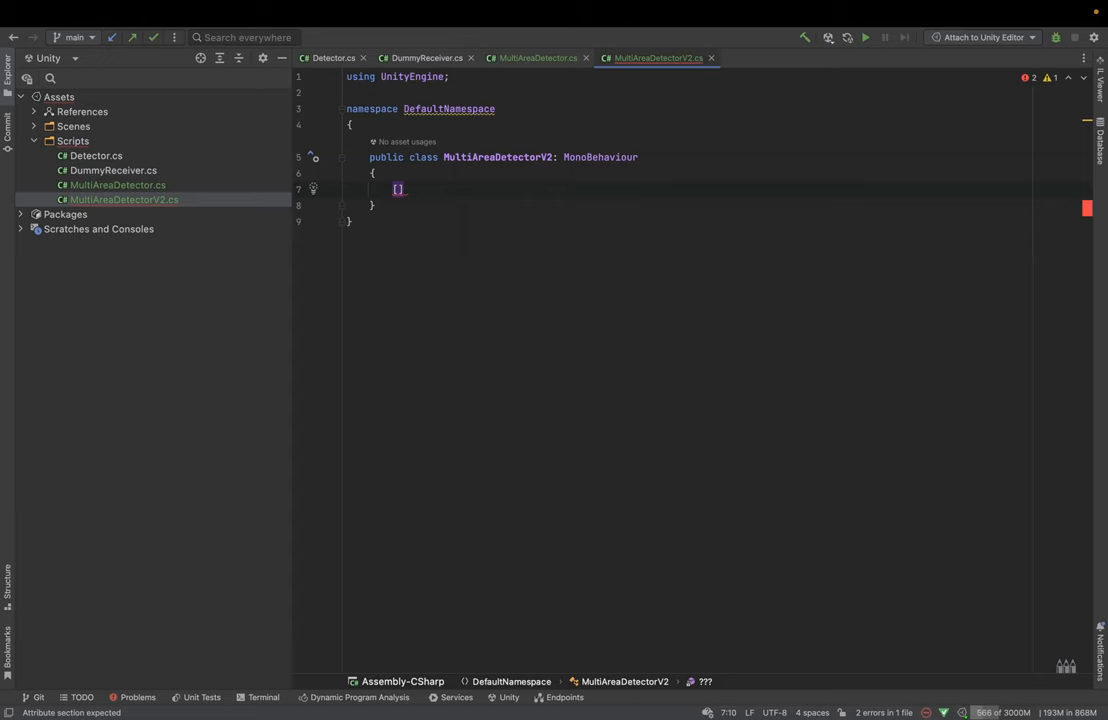
text(SerializeField)
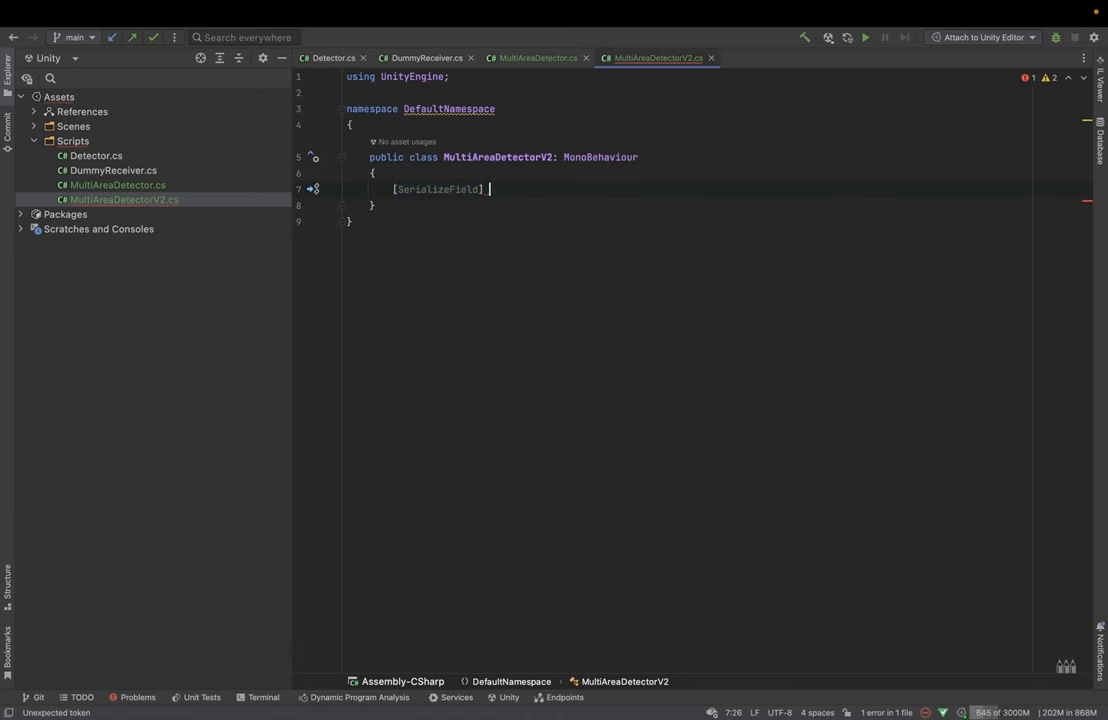
text(private)
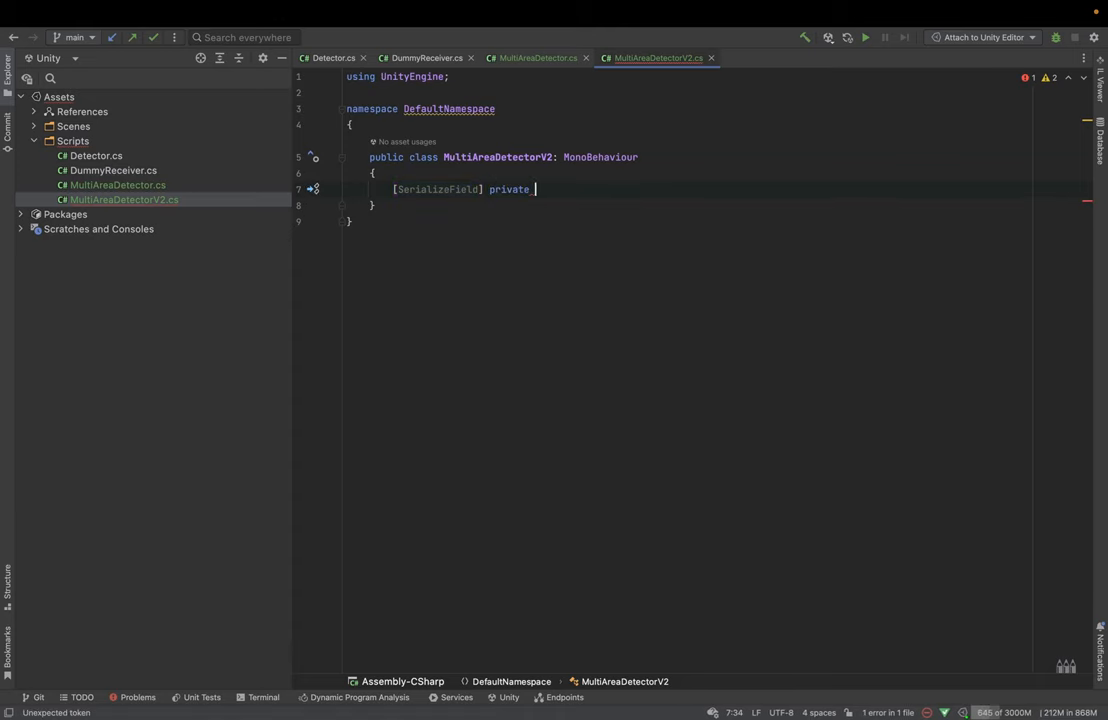
text(Detector topDetector;)
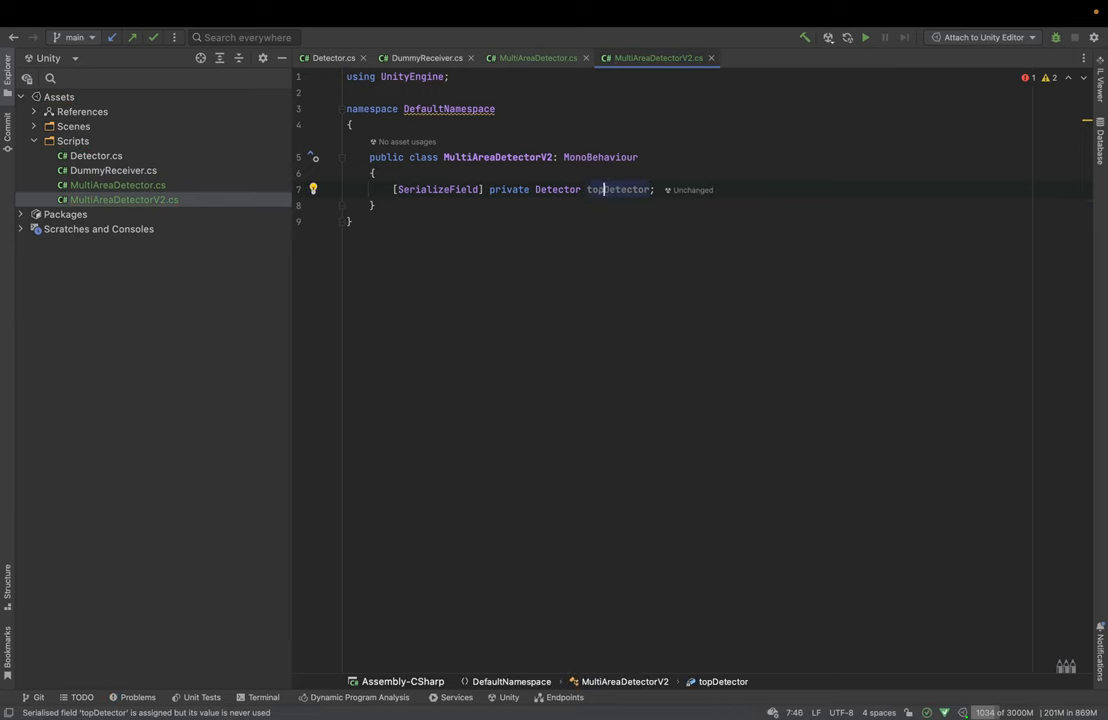
text(Area)
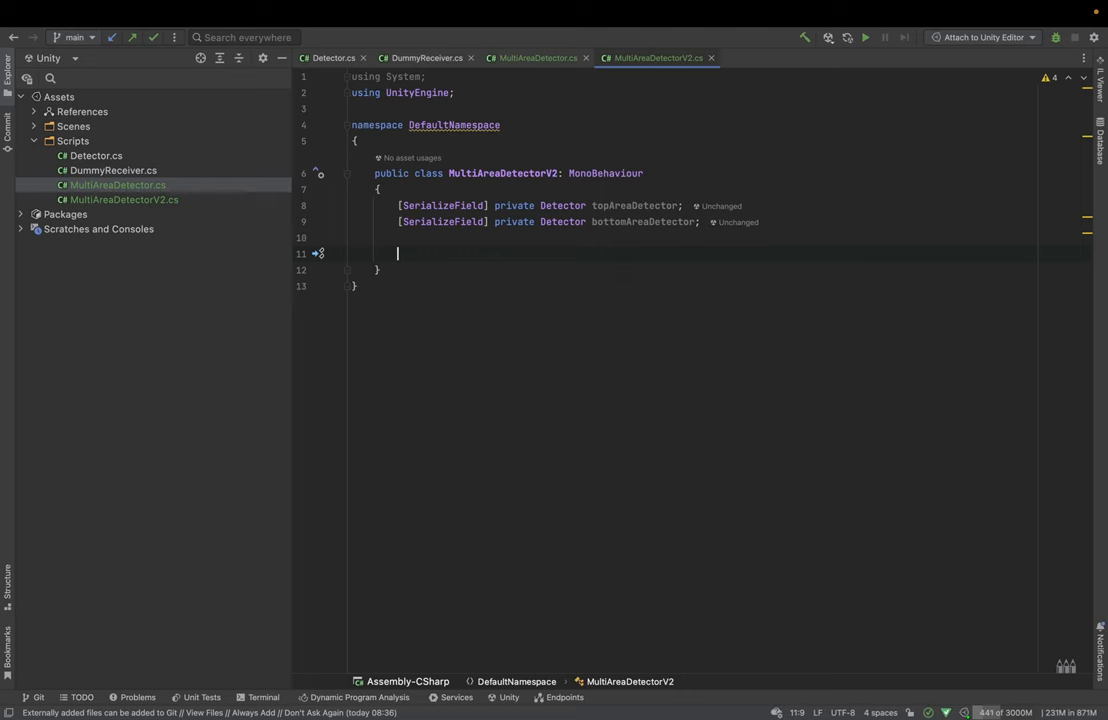
- Write OnEnable AddListener and OnDisable RemoveListener calls and paste in the trigger handler methods
text(On)
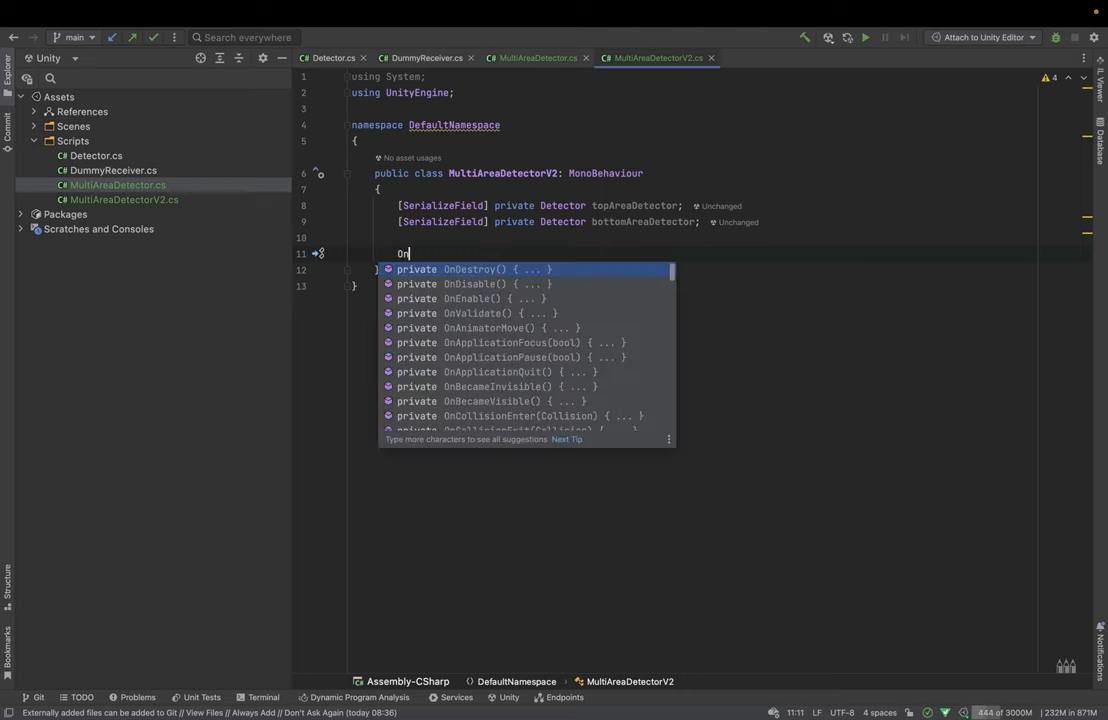
text(Enable()
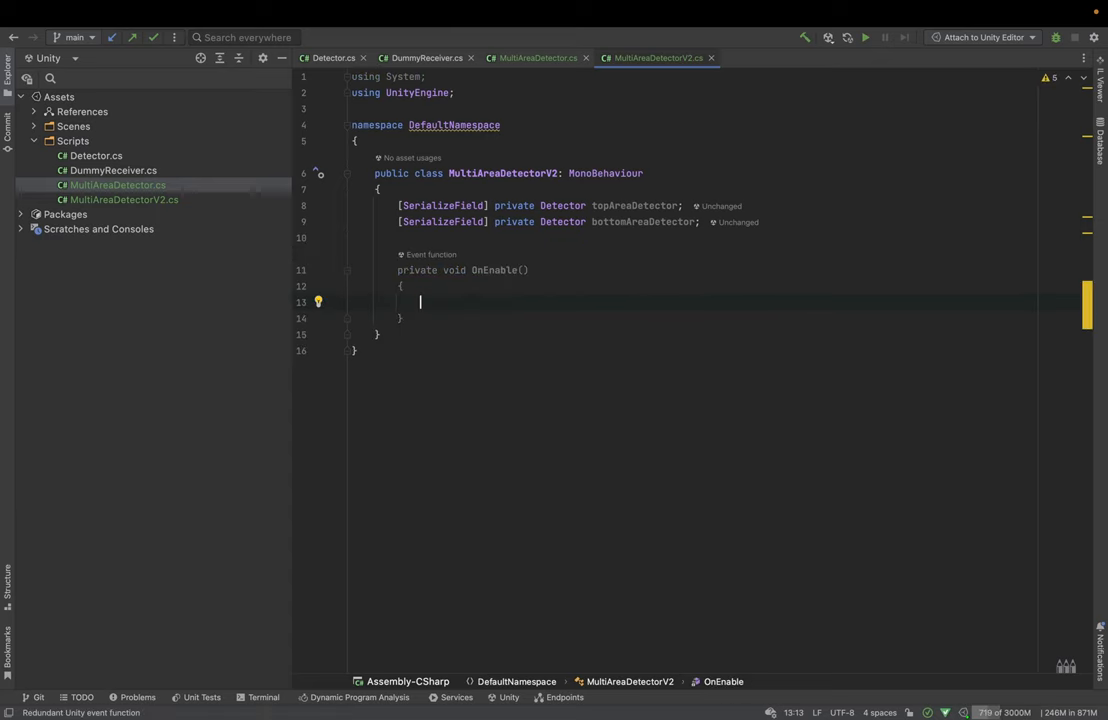
click(116, 184)
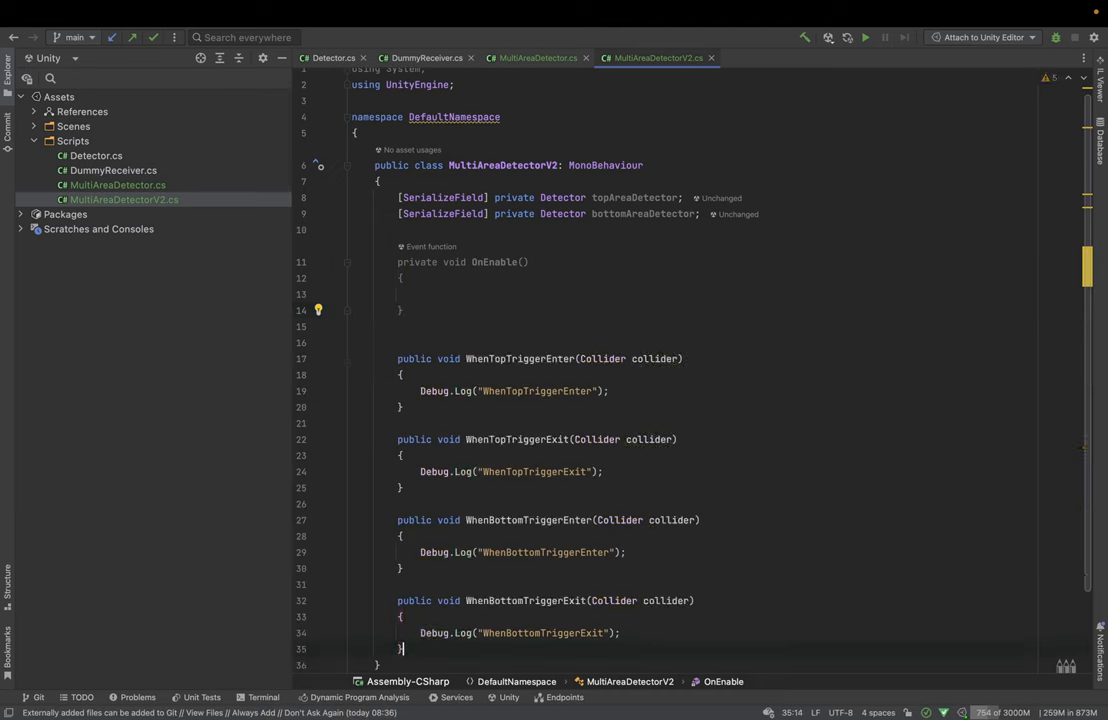
text(topAreaDetector.onTriggerEnter.)
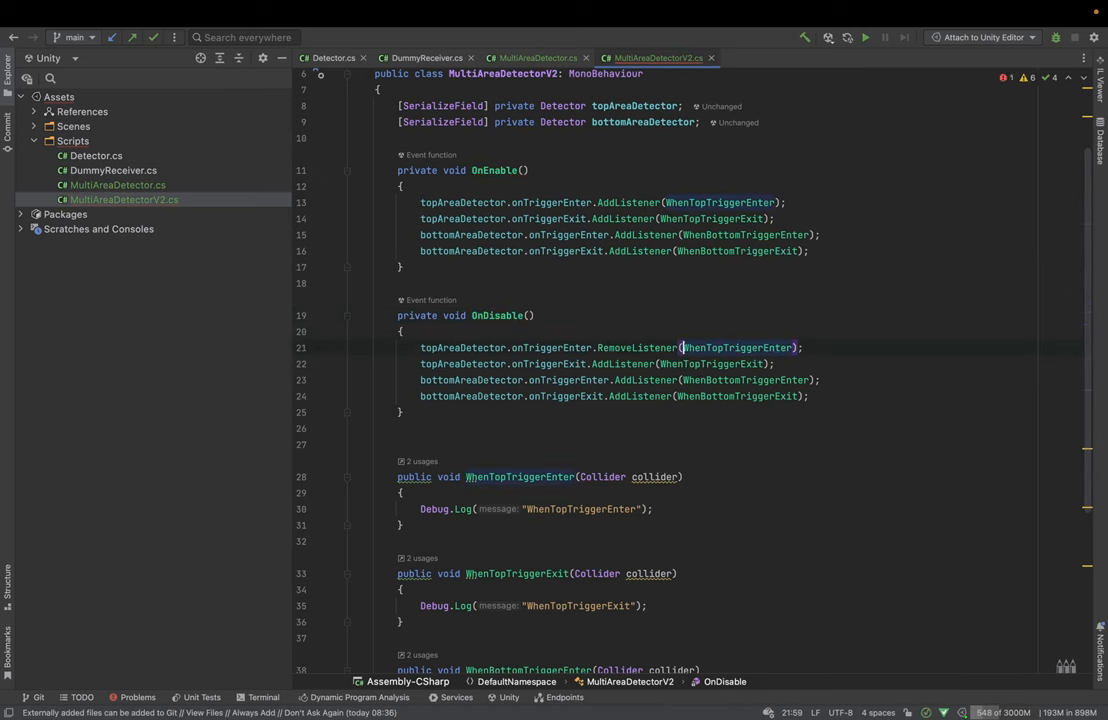
text(RemoveListener)
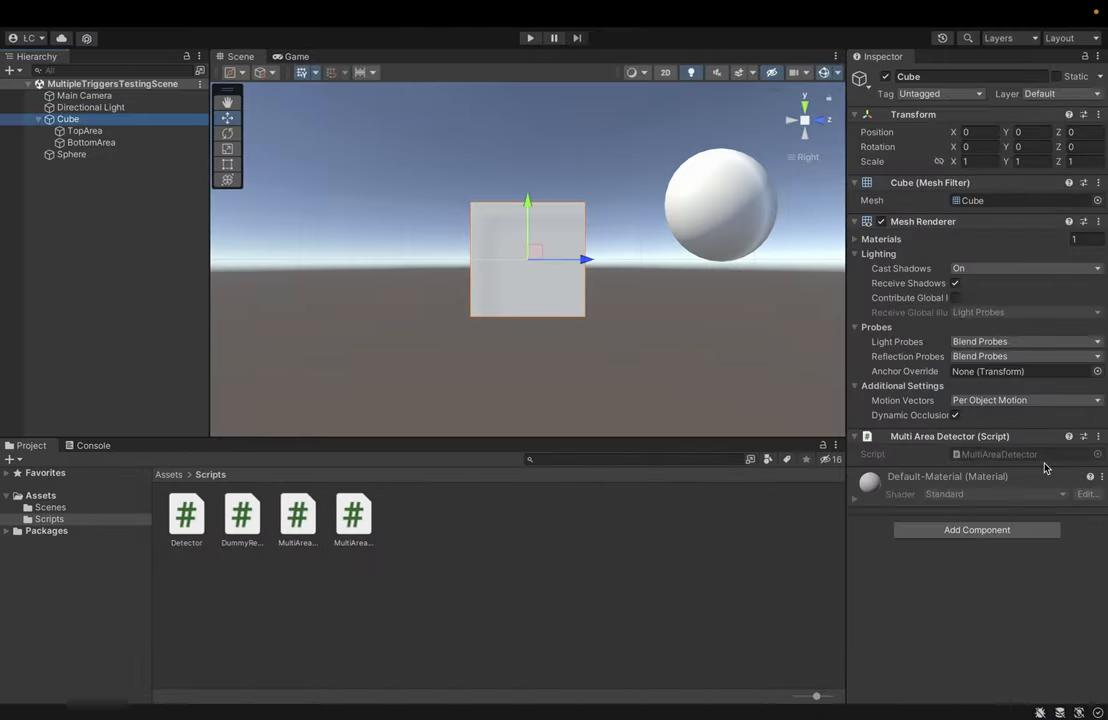
- Remove the old MultiAreaDetector from the Cube and clear TopArea's missing trigger event entries
click(1098, 436)
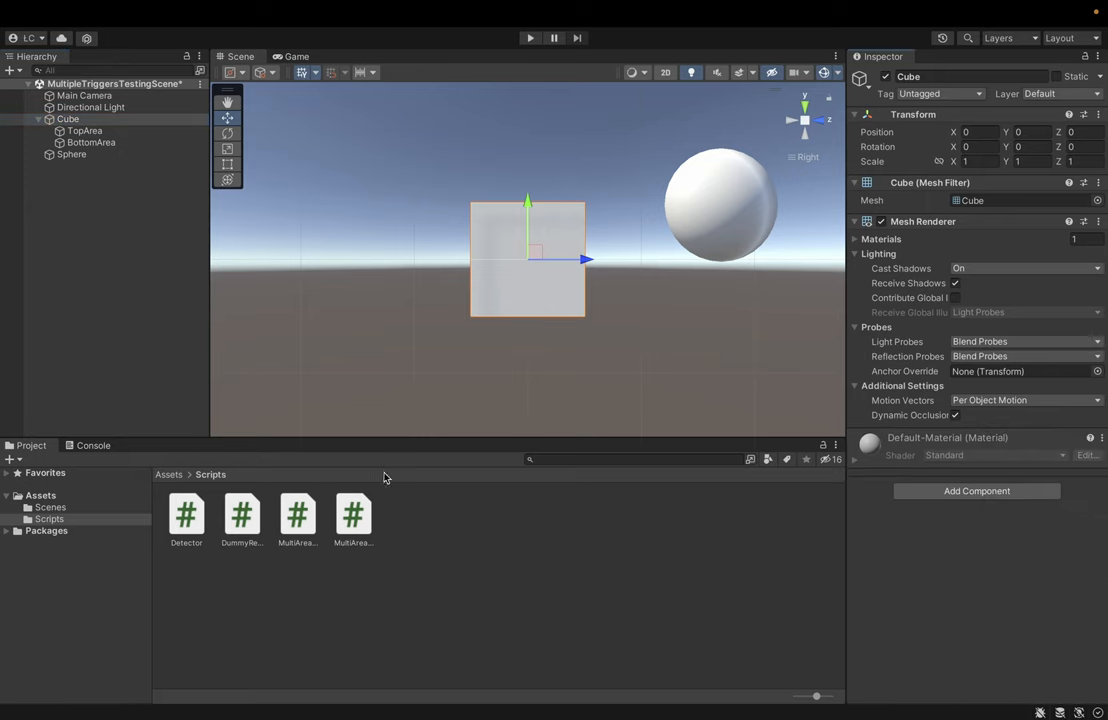
click(352, 516)
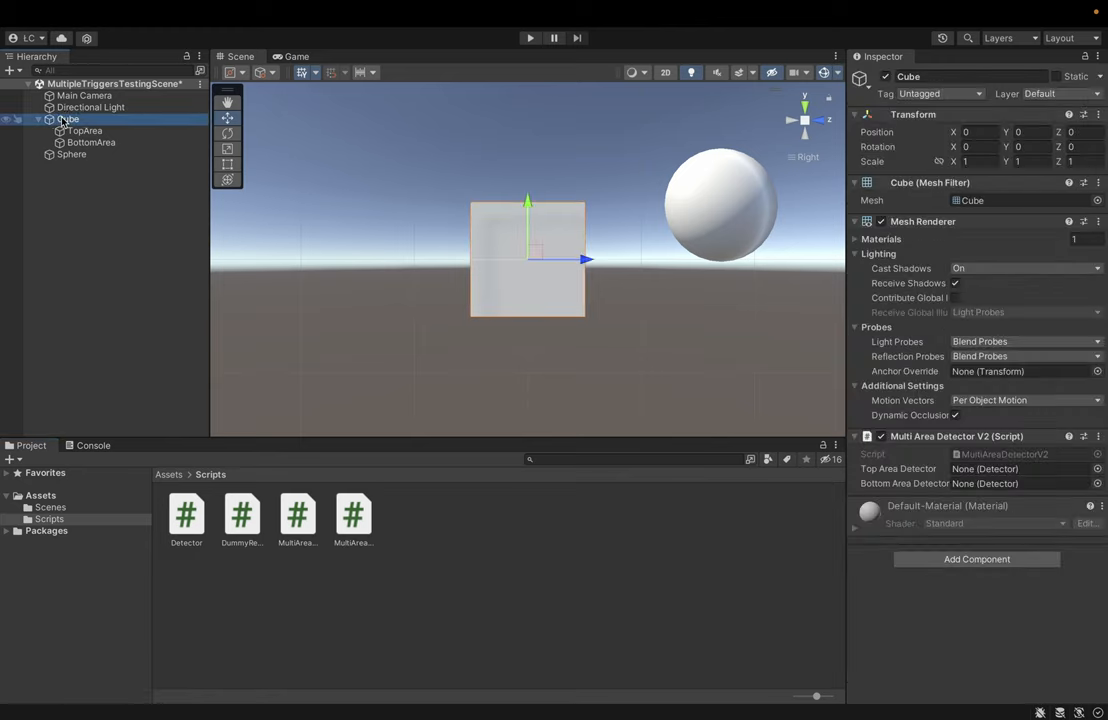
click(84, 130)
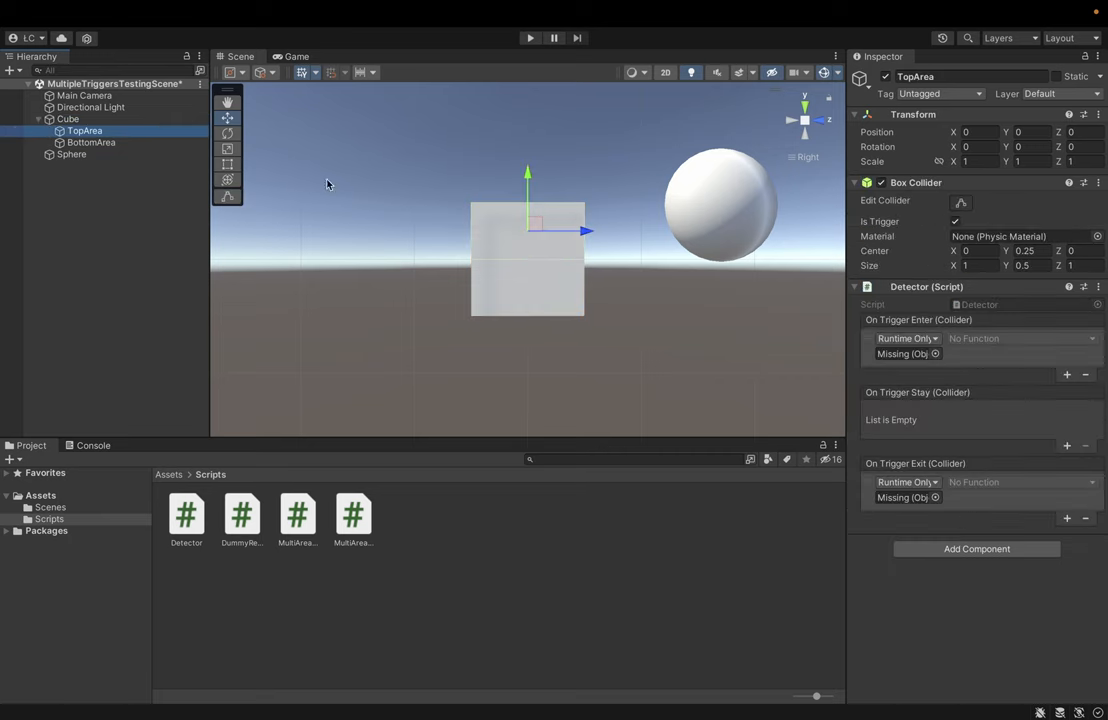
mouse_move(1092, 378)
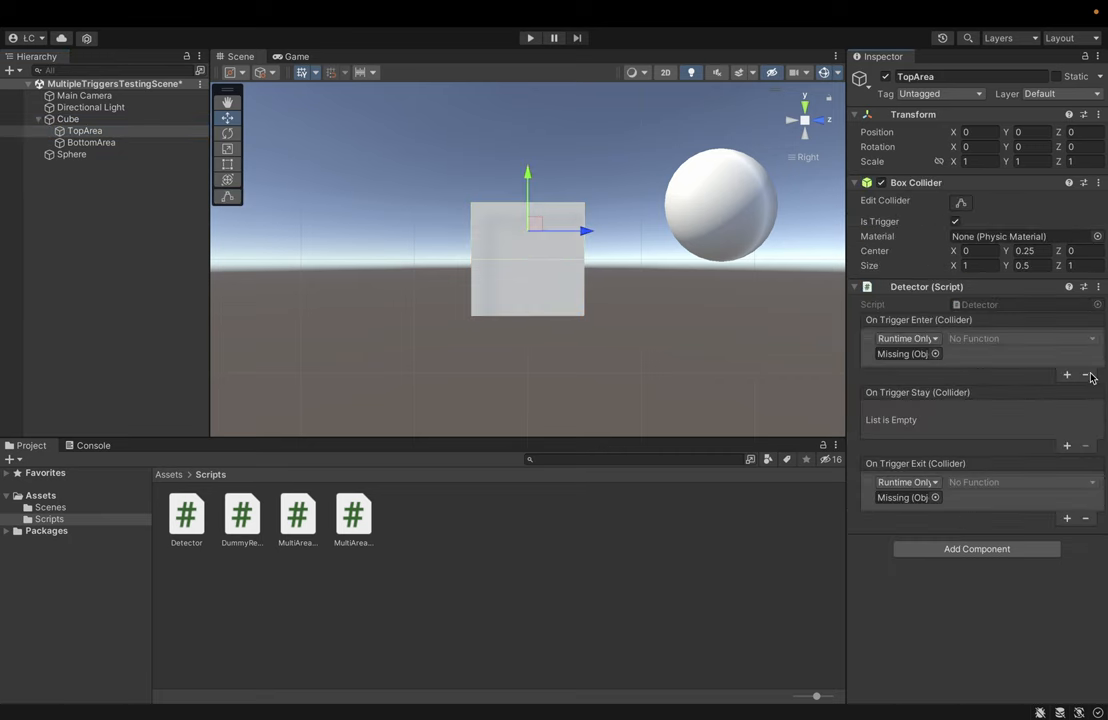
click(1084, 374)
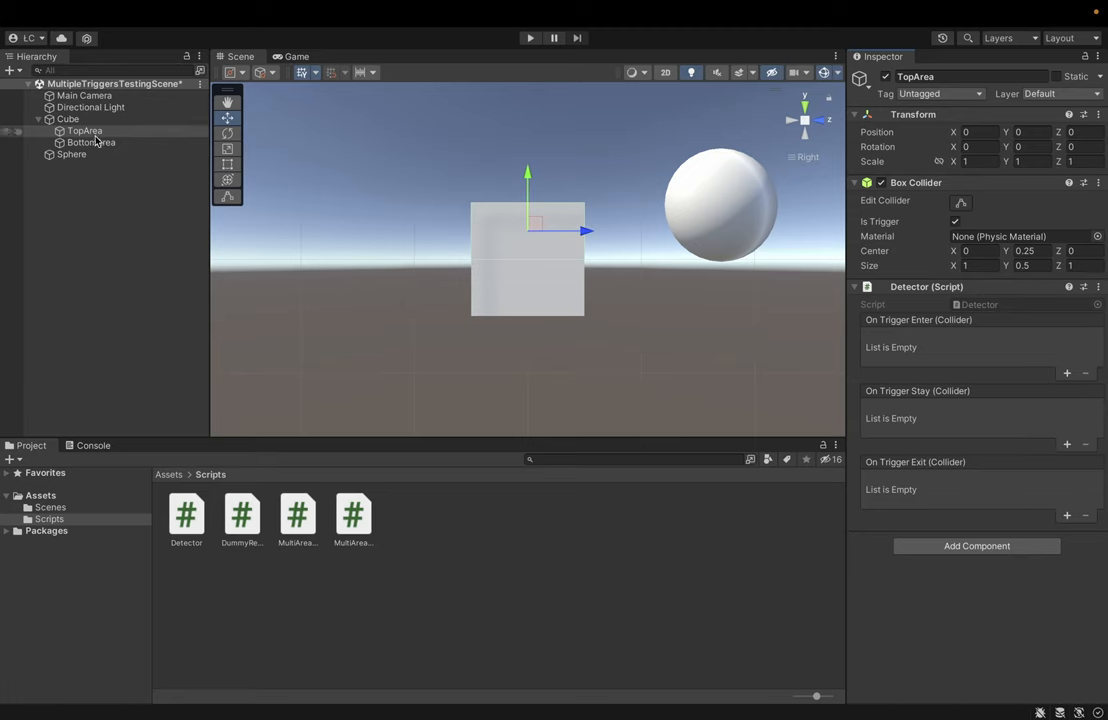
- Check BottomArea's detector, then assign TopArea as the Cube's Top Area Detector in MultiAreaDetectorV2
click(90, 142)
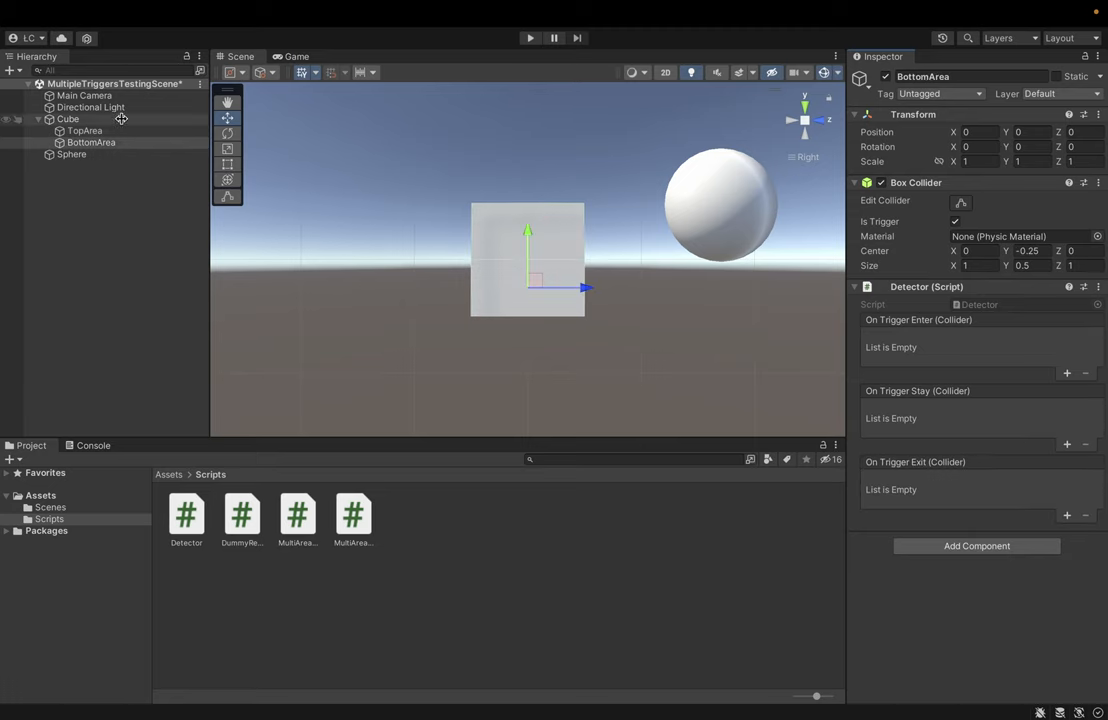
click(68, 118)
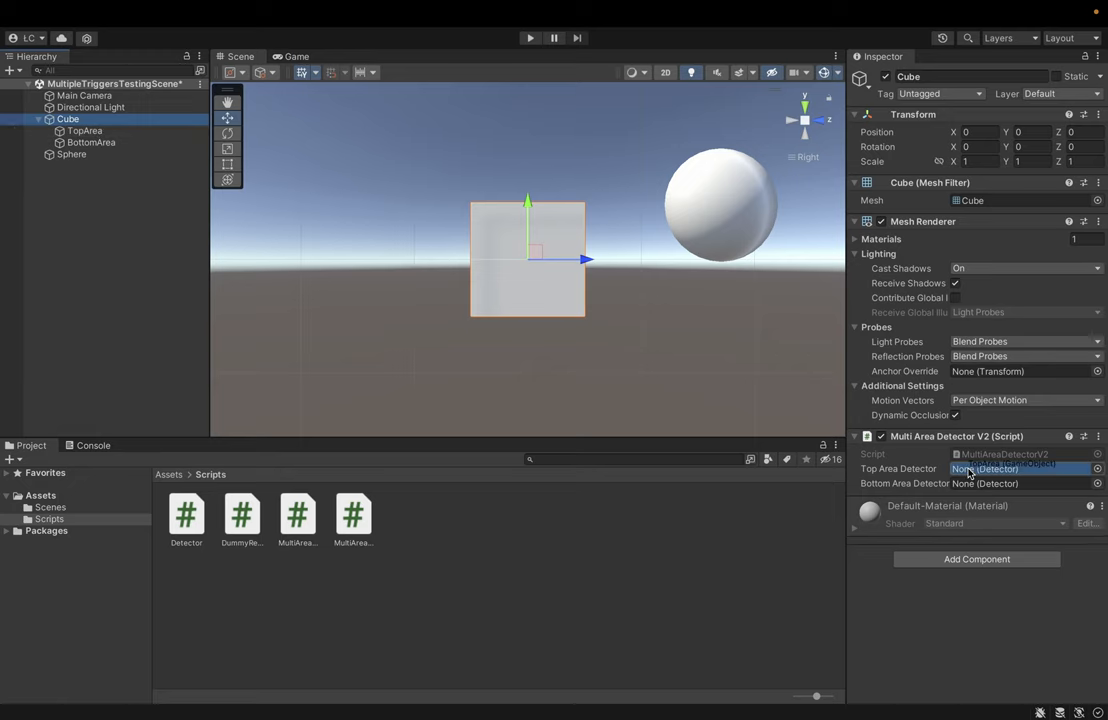
click(1000, 468)
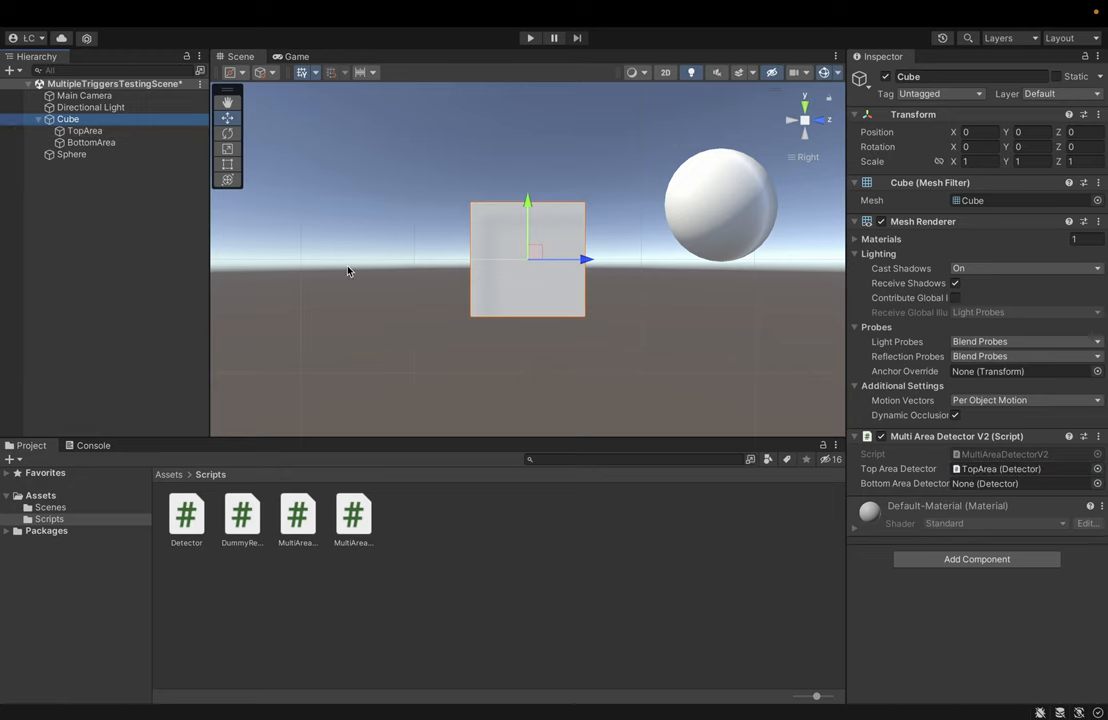
click(1004, 468)
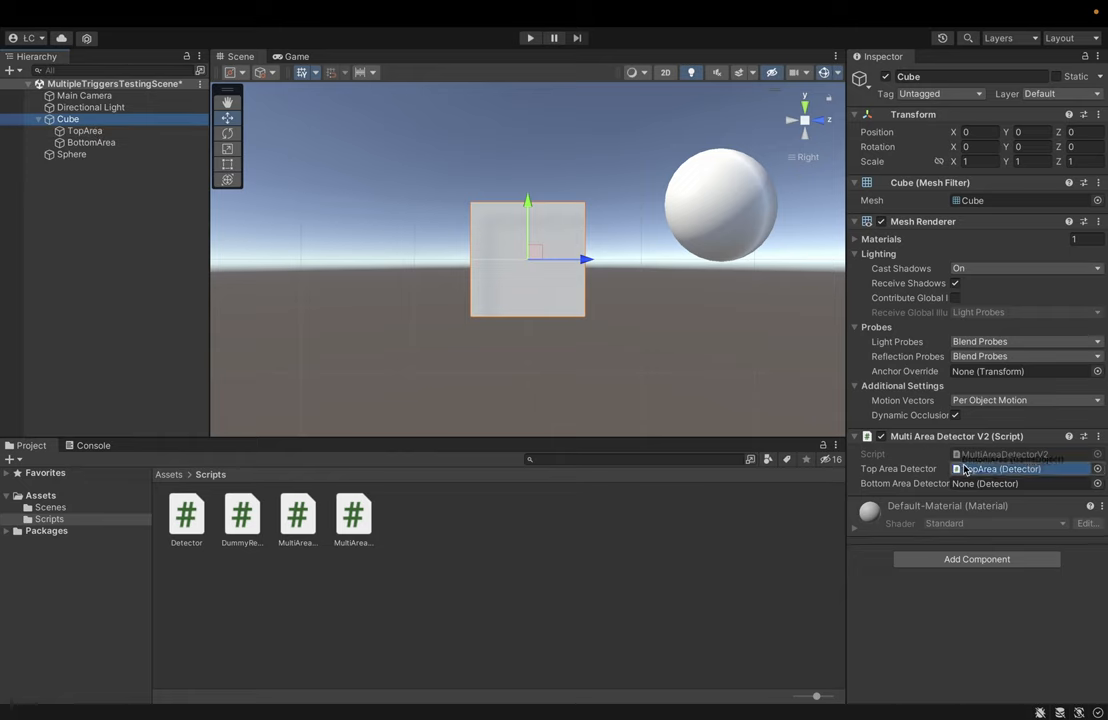